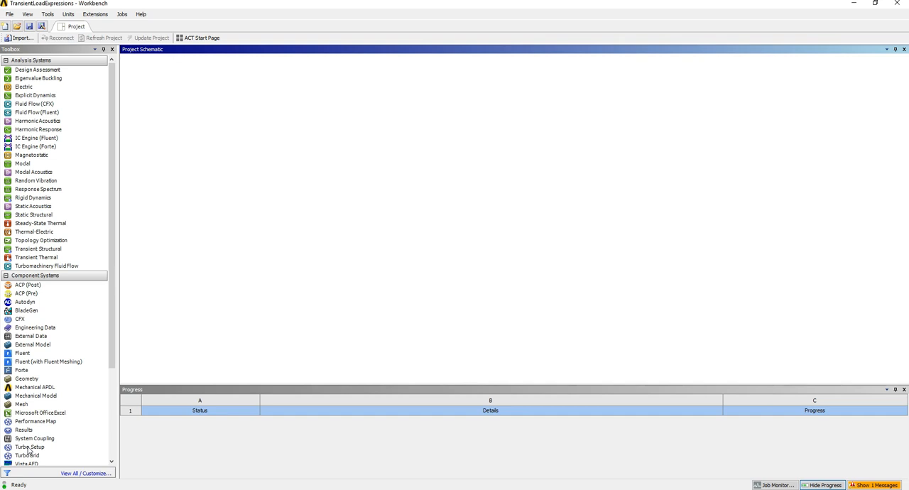
# Step: Add a Fluid Flow (CFX) system and start a new DesignModeler geometry for it
pyautogui.click(36, 105)
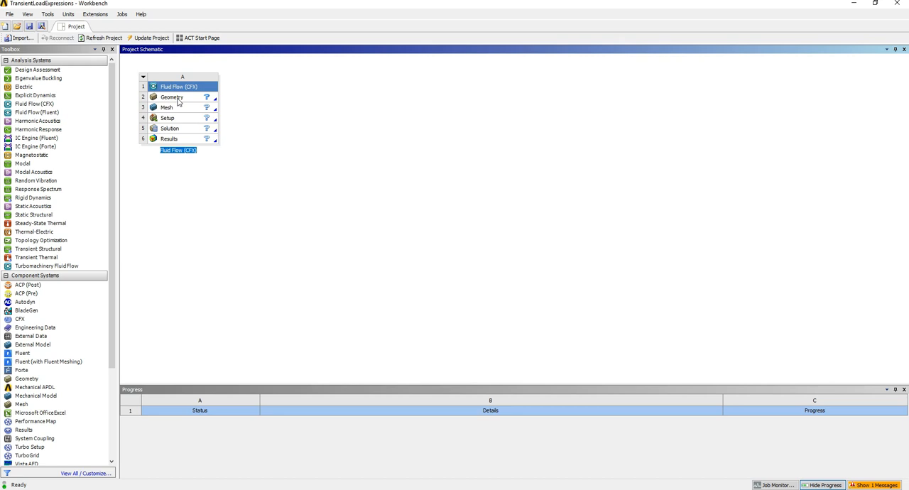
pyautogui.rightClick(174, 96)
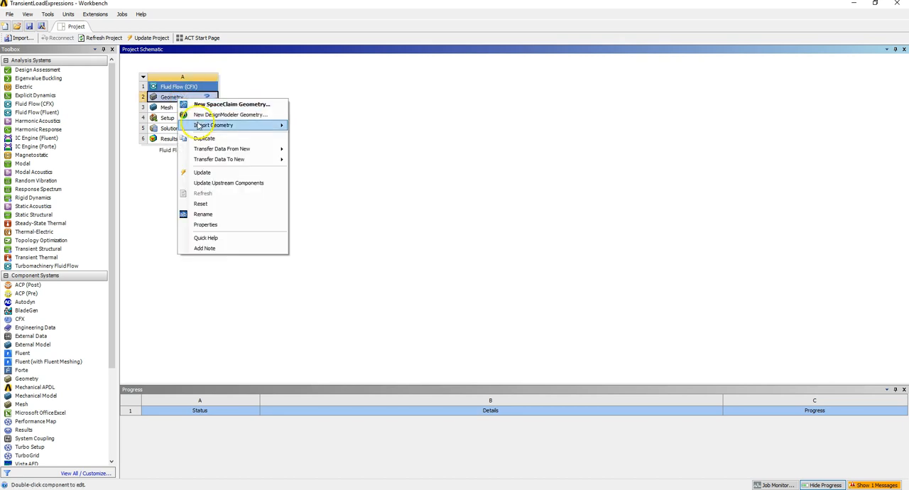
pyautogui.click(230, 115)
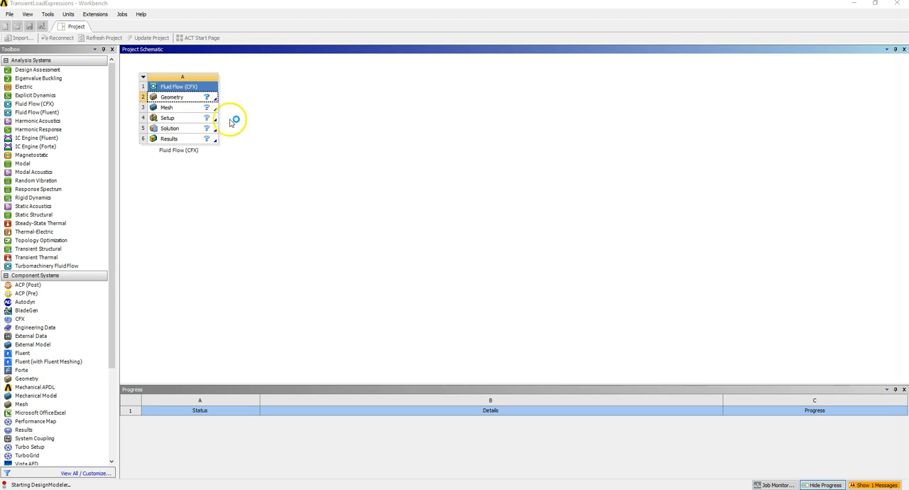
# Step: Enter the geometry cell and make ZXPlane the working plane, zooming out the view
pyautogui.doubleClick(173, 96)
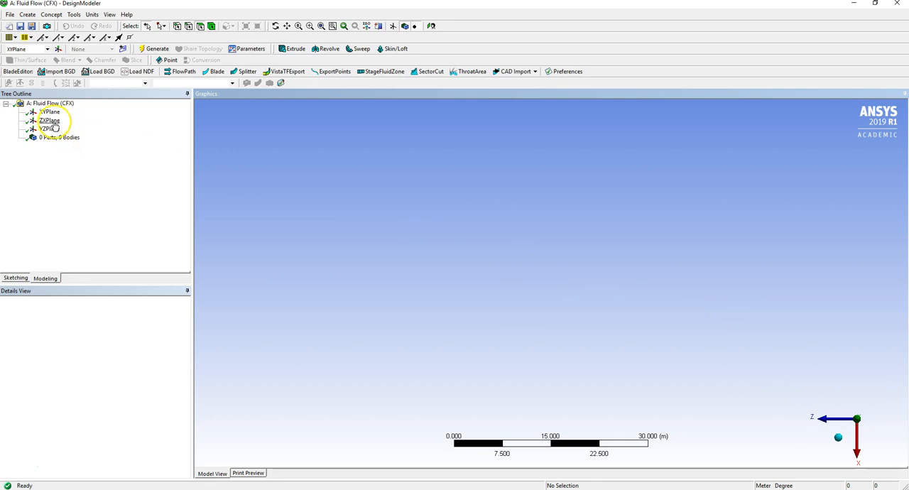
pyautogui.click(50, 119)
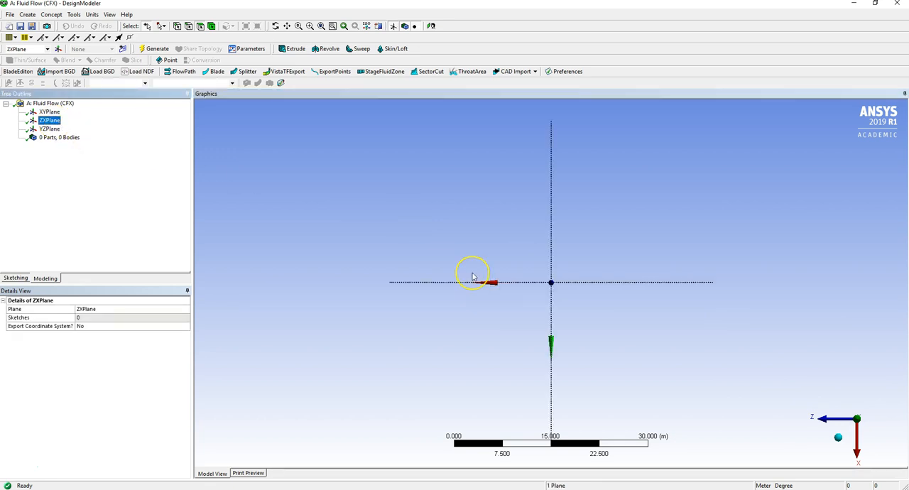
pyautogui.moveTo(470, 271)
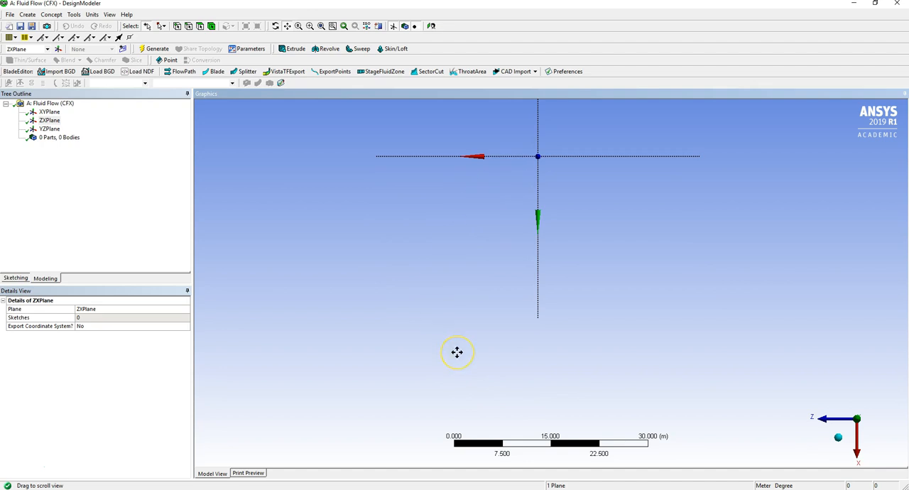
pyautogui.scroll(-3)
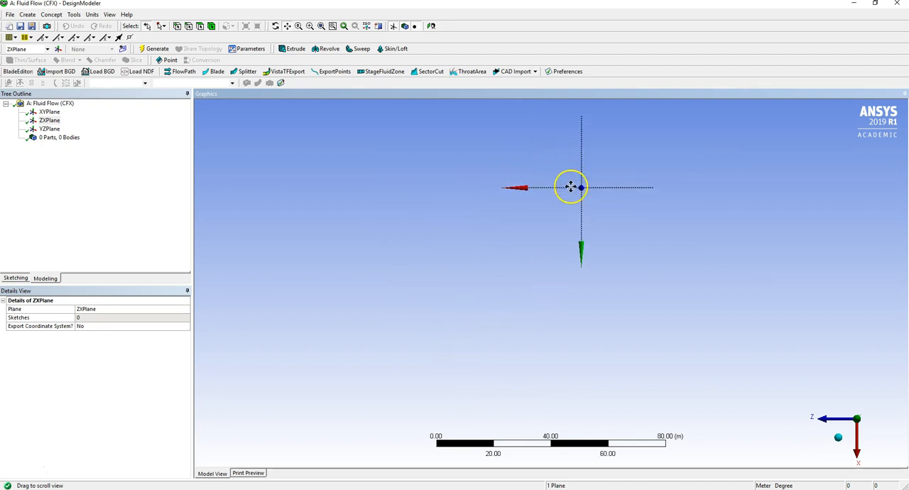
pyautogui.moveTo(542, 292)
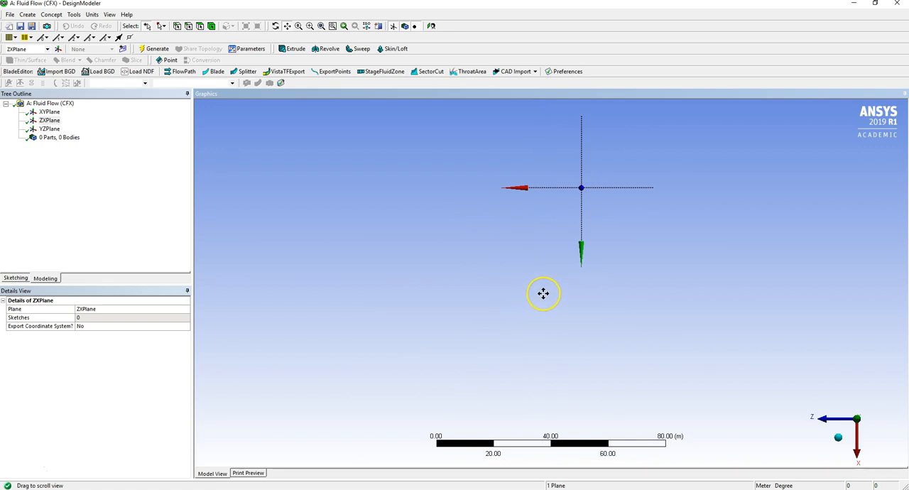
pyautogui.click(50, 121)
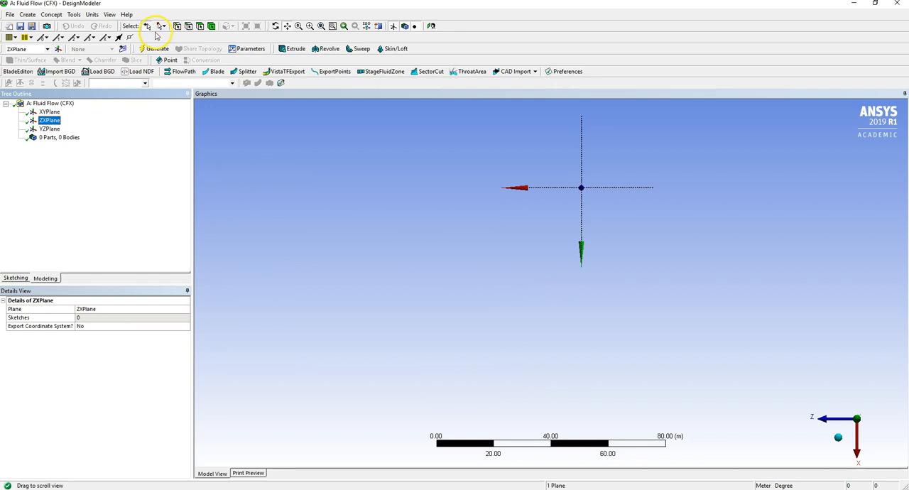
# Step: Create Sketch1 on ZXPlane with a rectangle drawn from the origin toward the lower left
pyautogui.click(125, 51)
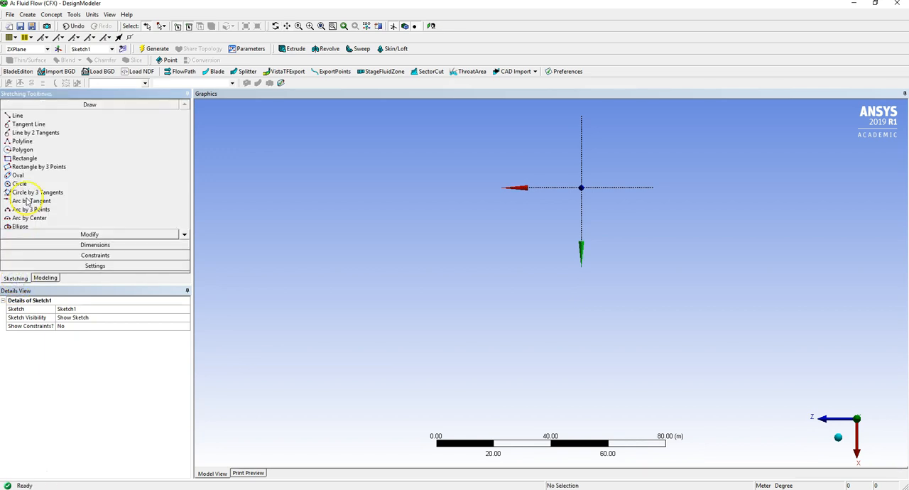
pyautogui.click(23, 157)
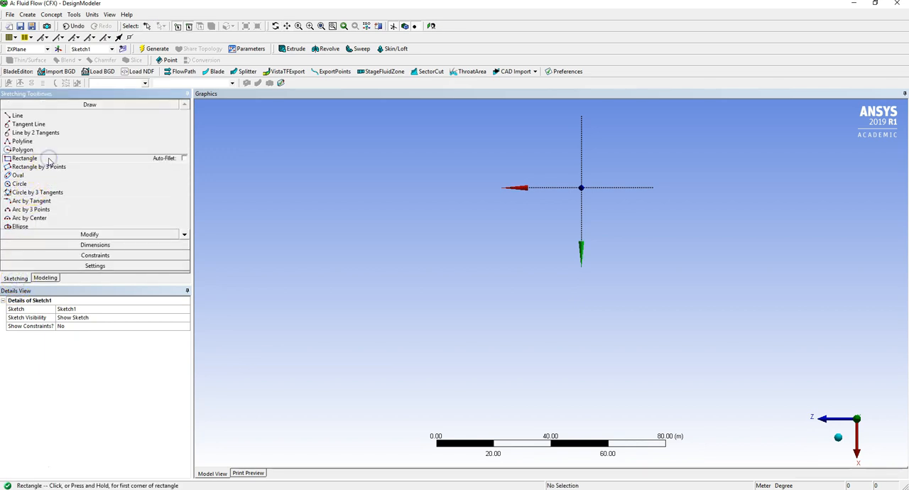
pyautogui.moveTo(582, 187)
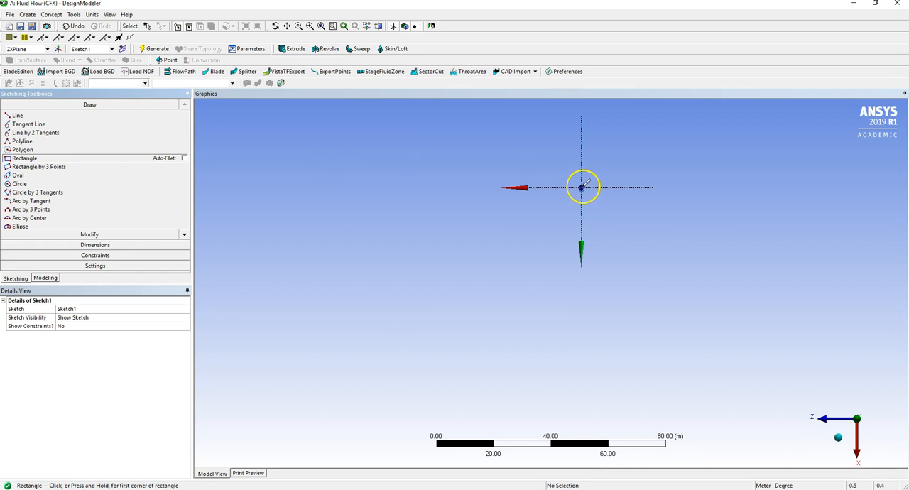
pyautogui.moveTo(580, 187); pyautogui.dragTo(517, 289)
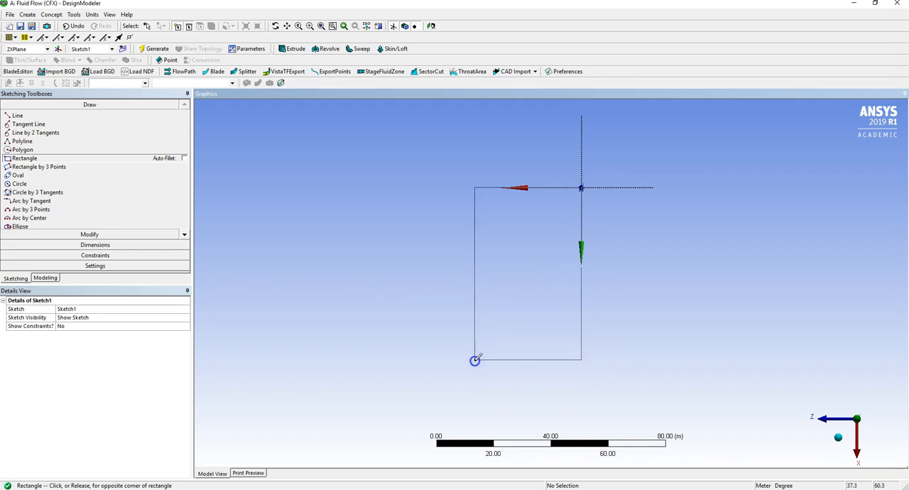
pyautogui.click(471, 360)
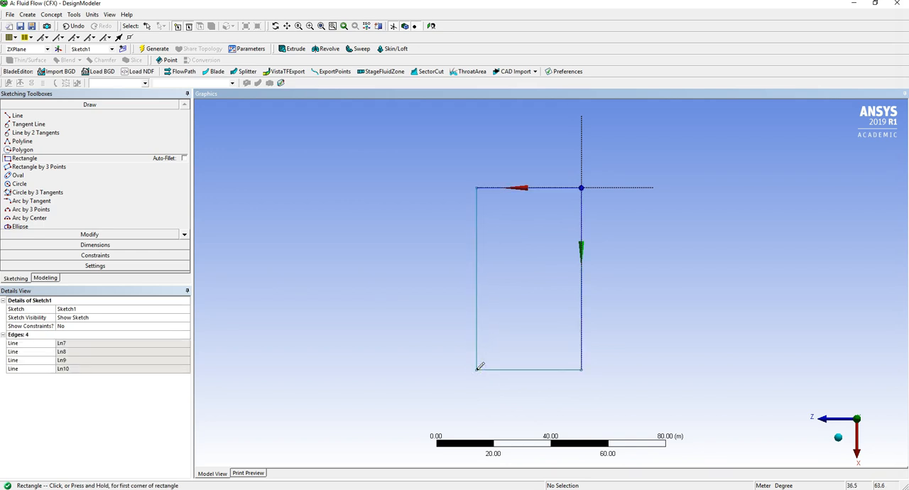
pyautogui.moveTo(289, 292)
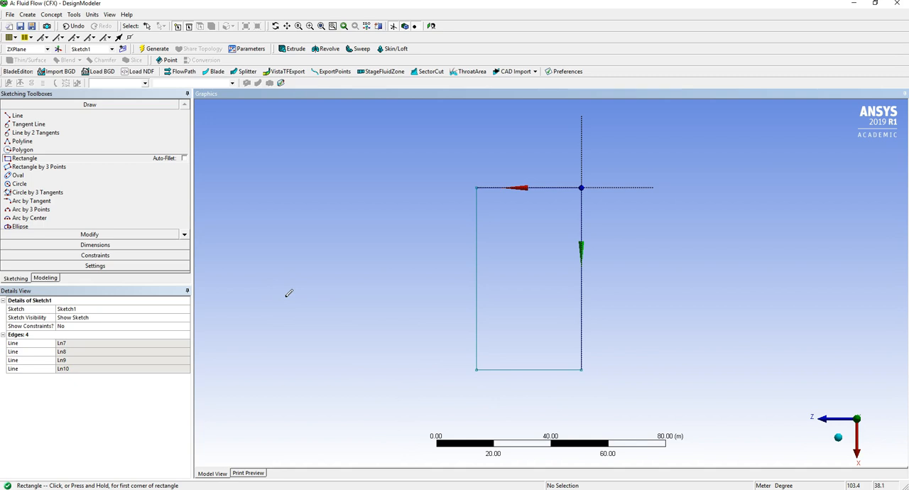
pyautogui.moveTo(578, 250)
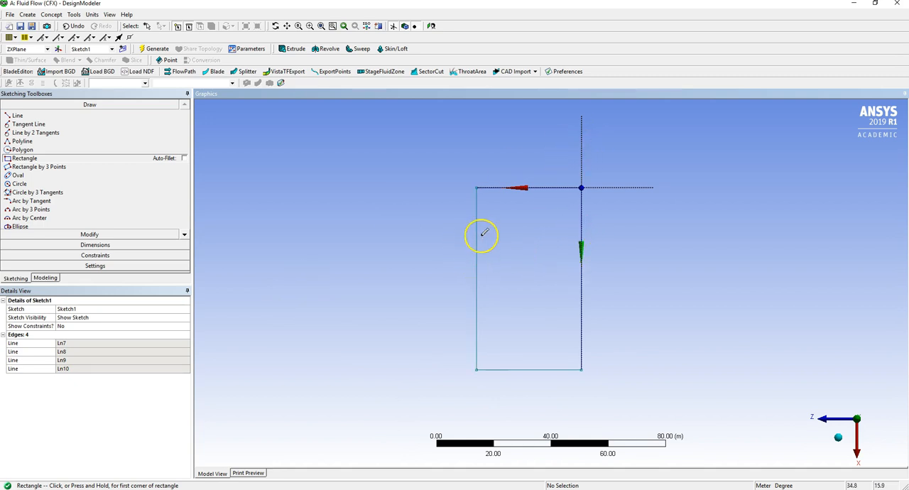
pyautogui.moveTo(511, 174)
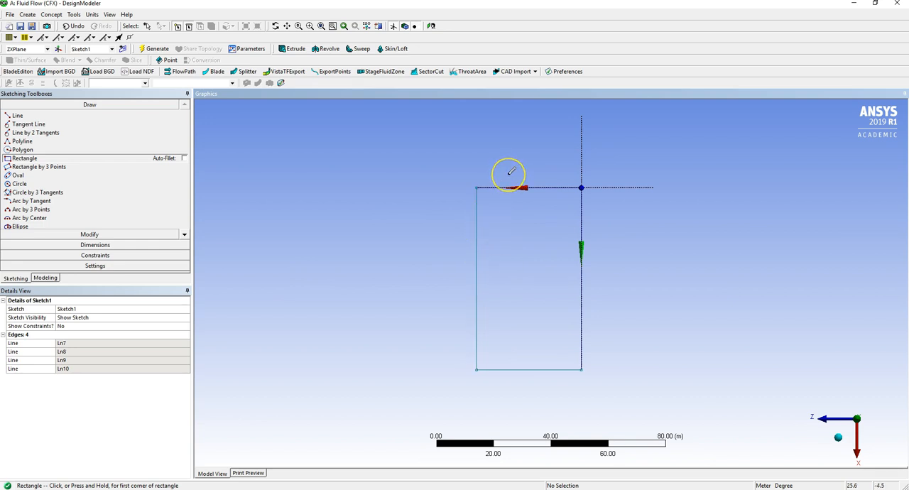
pyautogui.moveTo(514, 171)
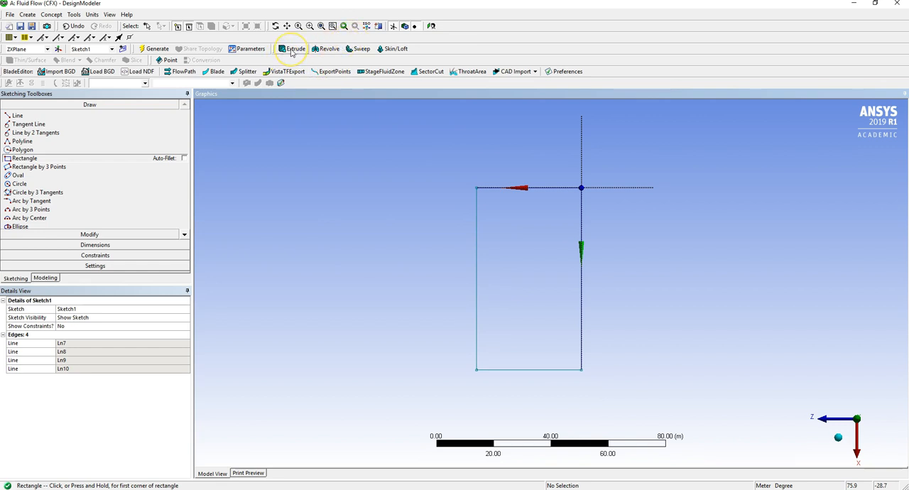
# Step: Extrude the rectangle into solid Extrude1 and add Sketch2 on the ZXPlane
pyautogui.click(295, 48)
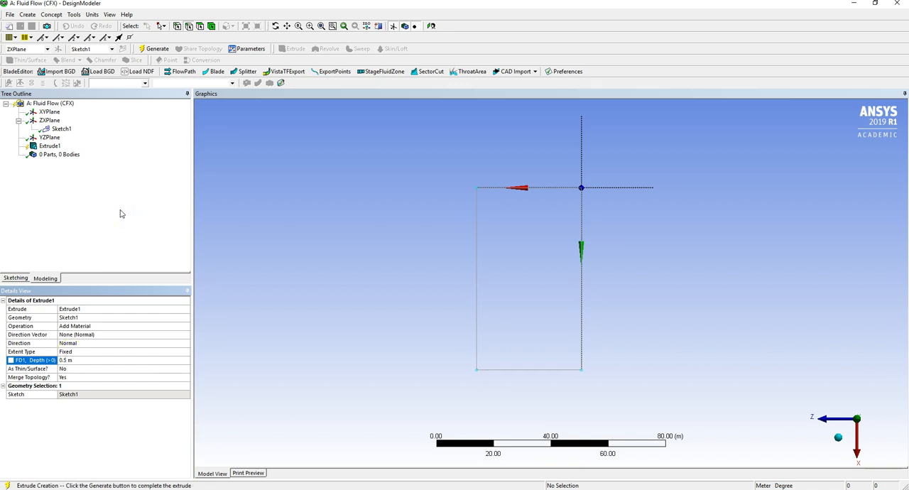
pyautogui.moveTo(101, 196)
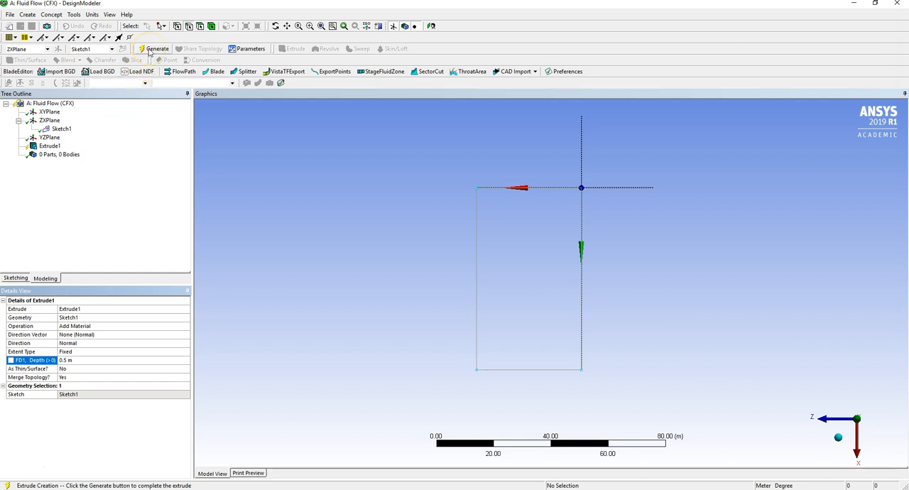
pyautogui.click(157, 48)
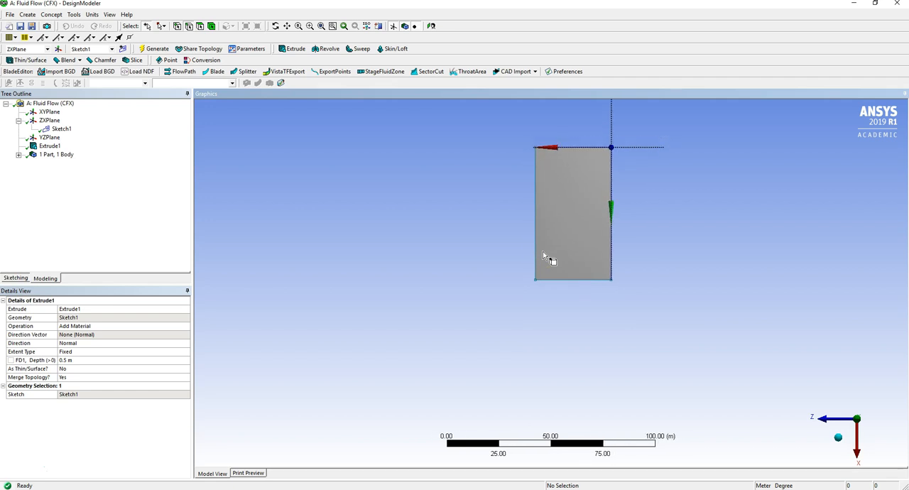
pyautogui.click(17, 154)
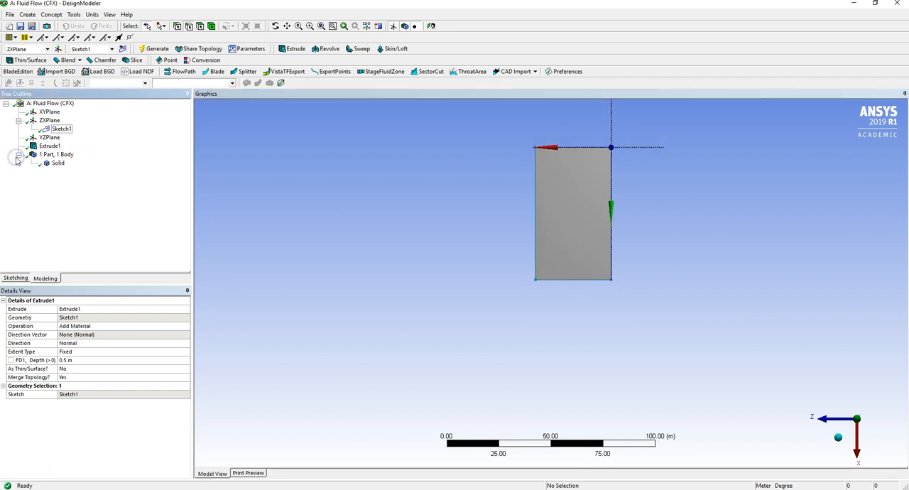
pyautogui.click(50, 119)
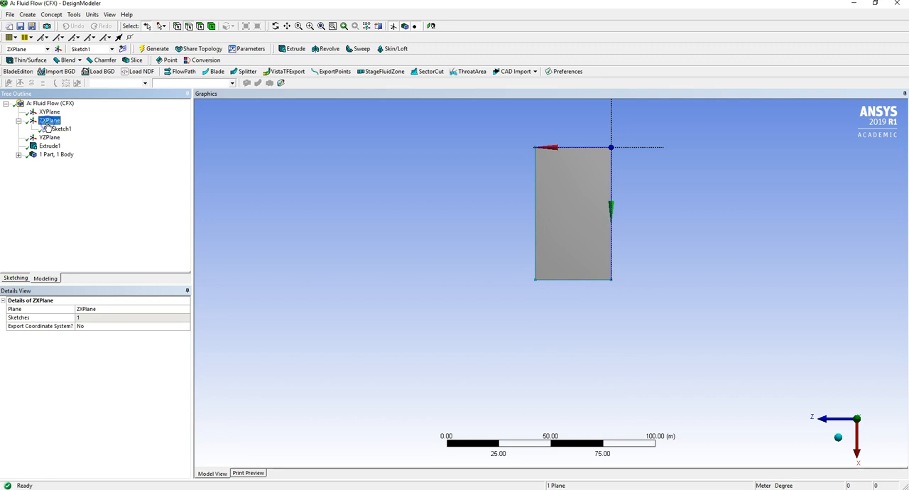
pyautogui.click(122, 40)
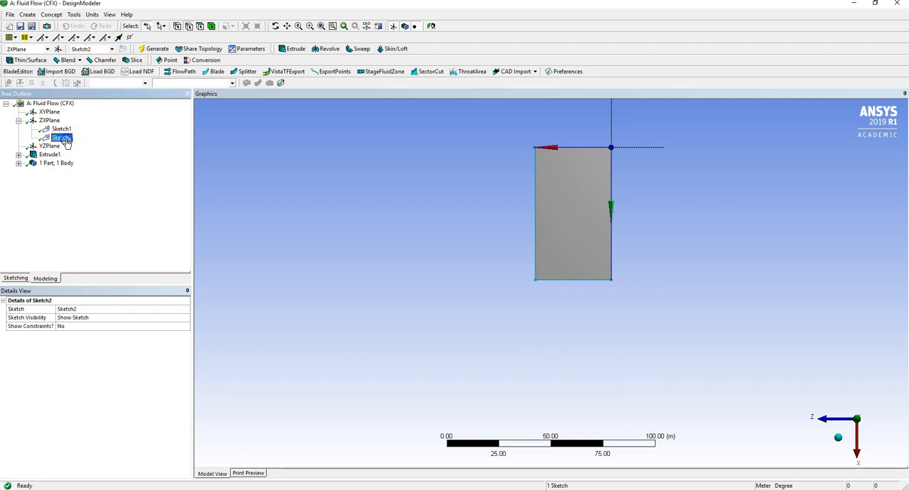
# Step: Draw two short horizontal lines in Sketch2 along the body's right edge
pyautogui.click(14, 277)
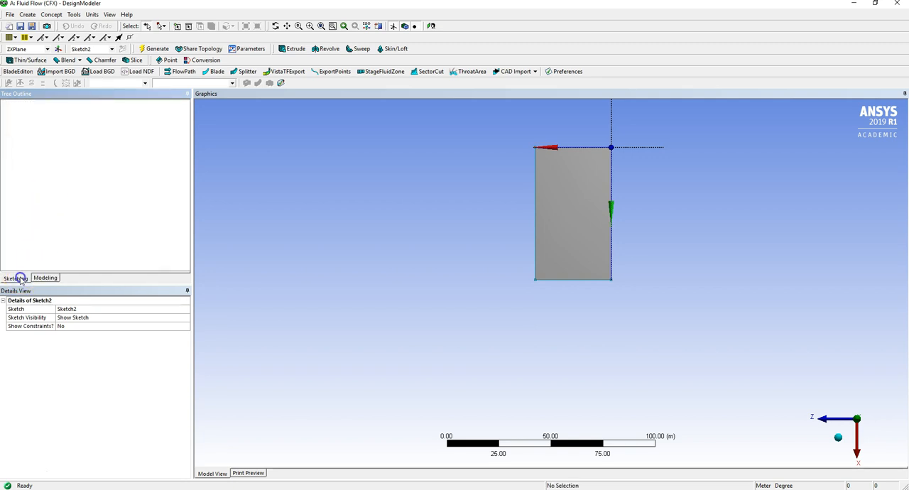
pyautogui.click(14, 278)
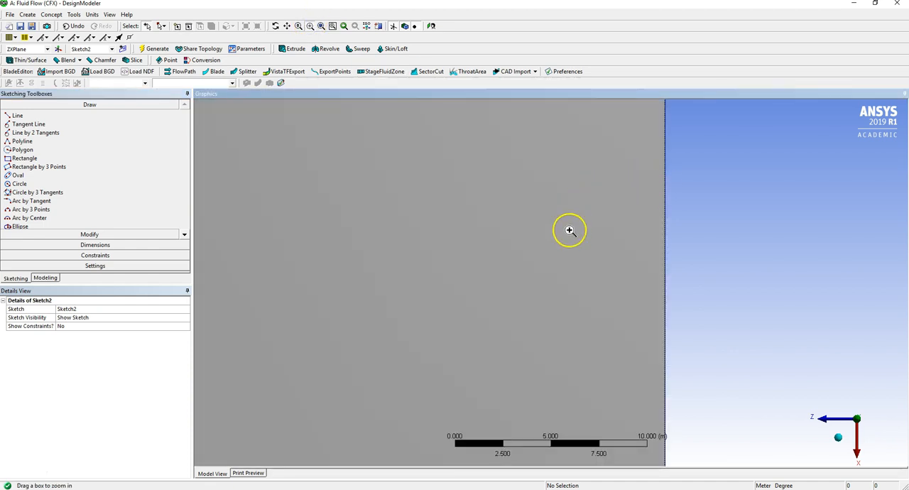
pyautogui.moveTo(109, 122)
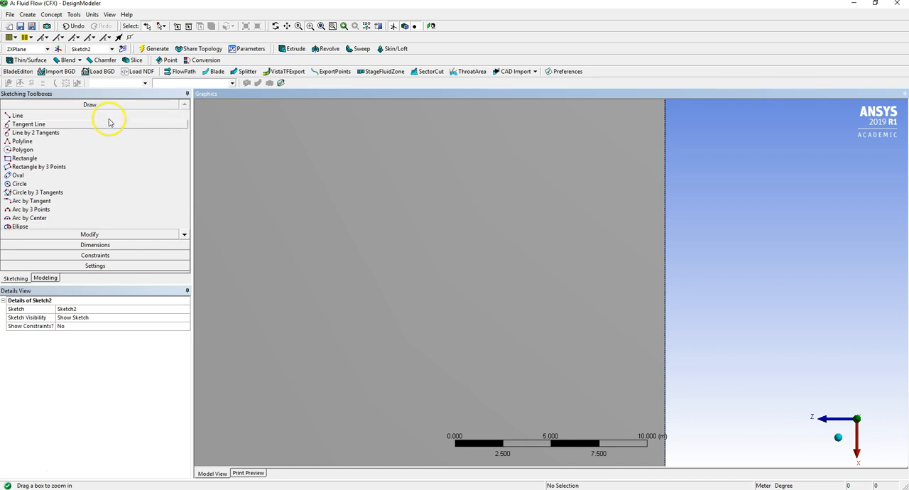
pyautogui.click(17, 115)
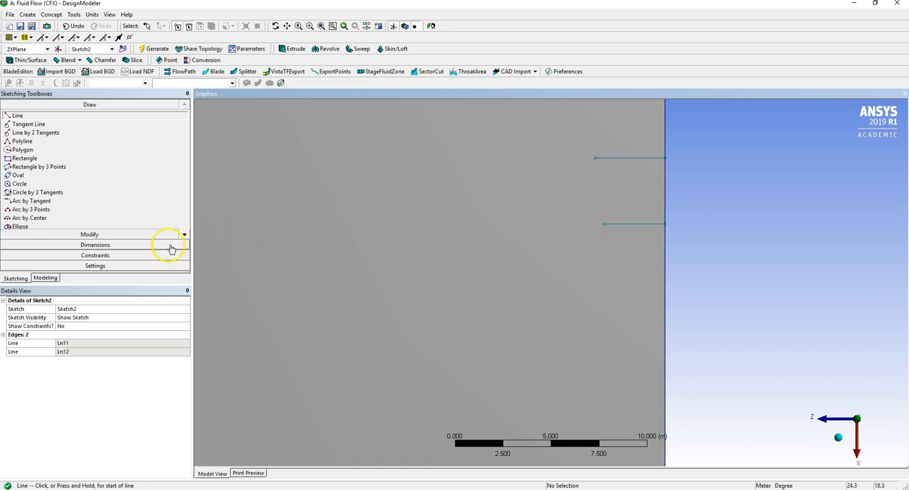
# Step: Dimension both Sketch2 lines as H1 and H2, setting H1 to 5 m
pyautogui.click(94, 244)
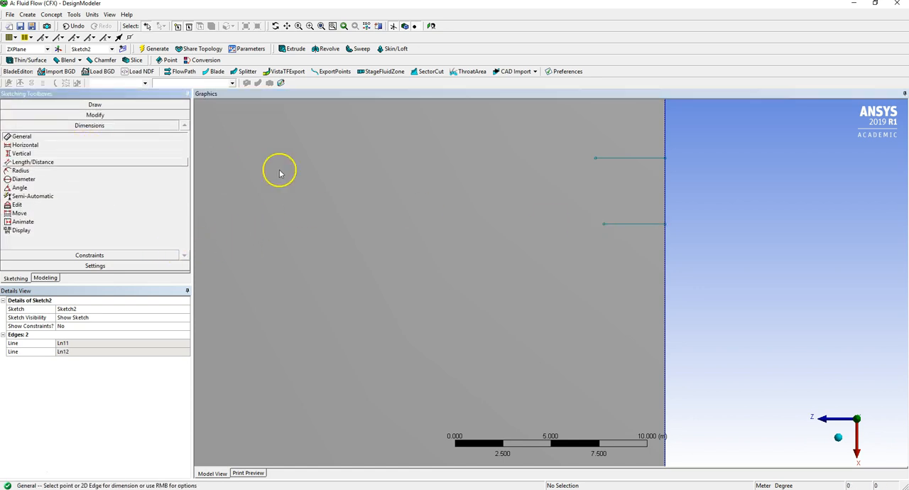
pyautogui.click(636, 156)
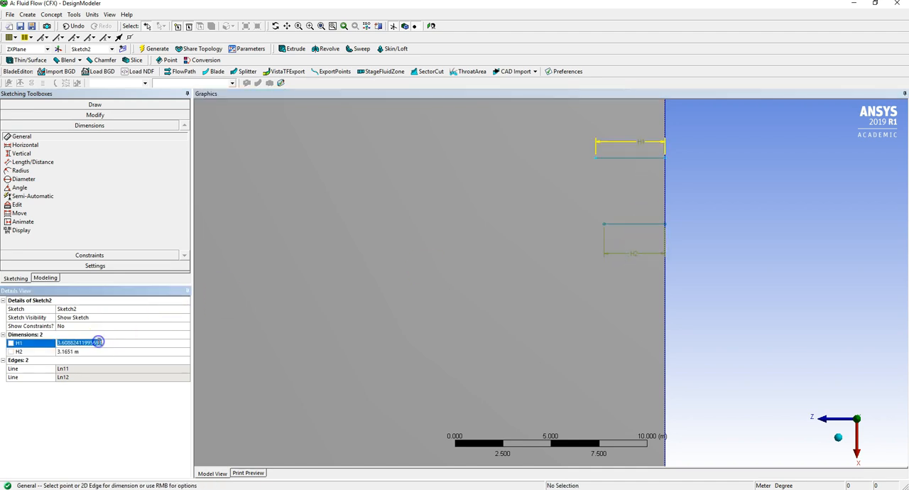
pyautogui.write('5 m')
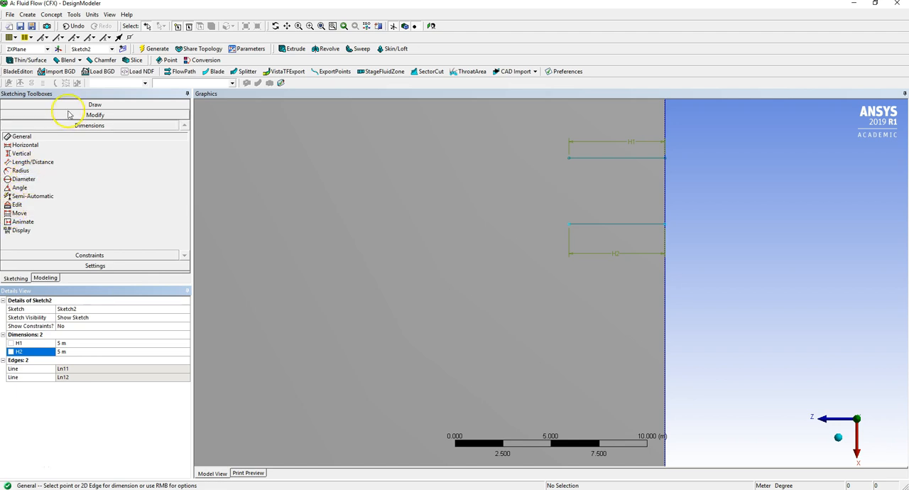
# Step: Close Sketch2 into a pointed profile with angled lines and return to Modeling
pyautogui.click(91, 105)
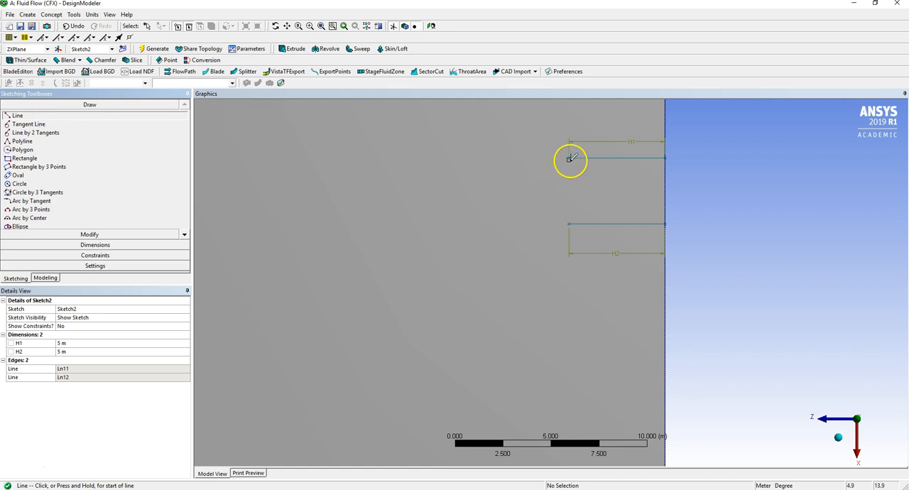
pyautogui.click(569, 158)
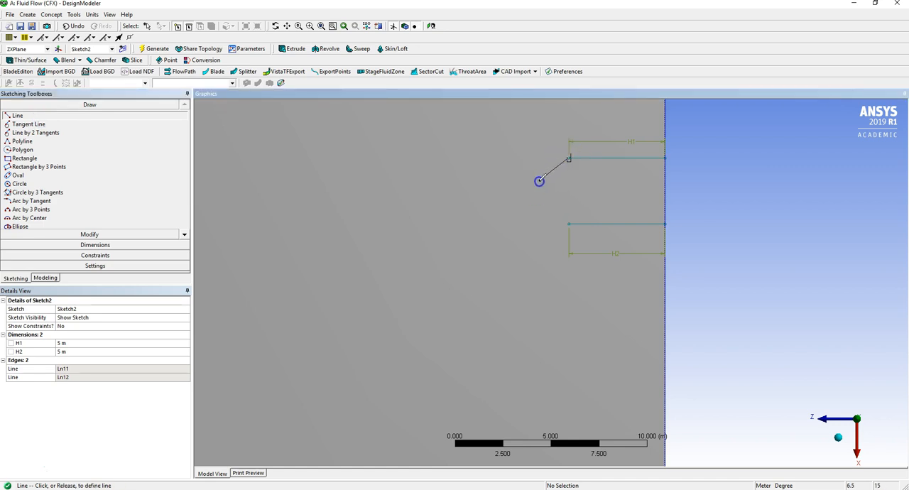
pyautogui.click(567, 220)
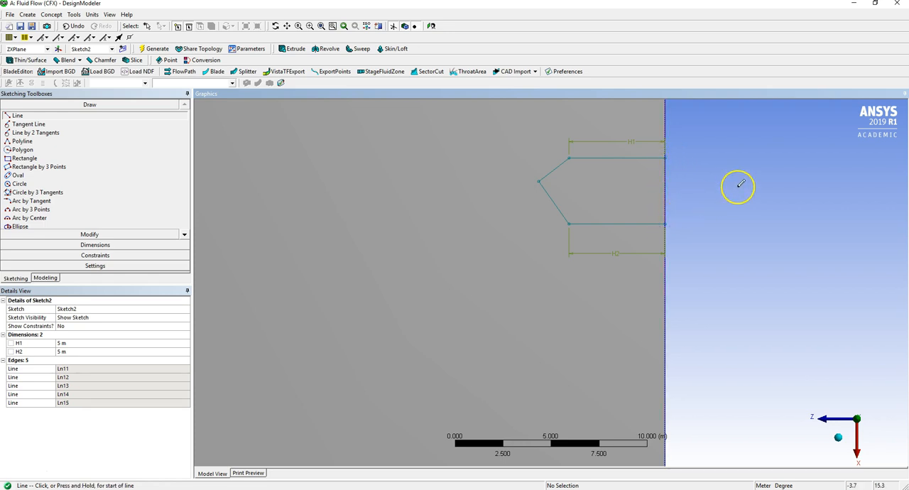
pyautogui.moveTo(103, 157)
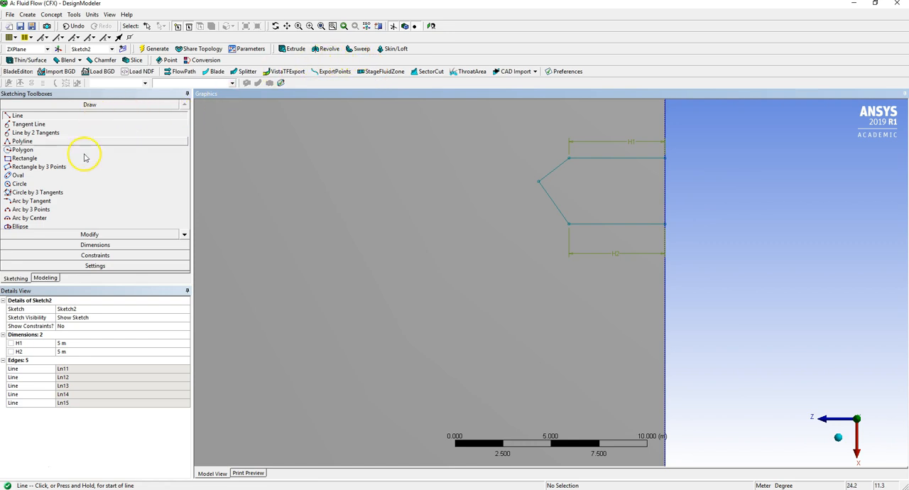
pyautogui.click(45, 278)
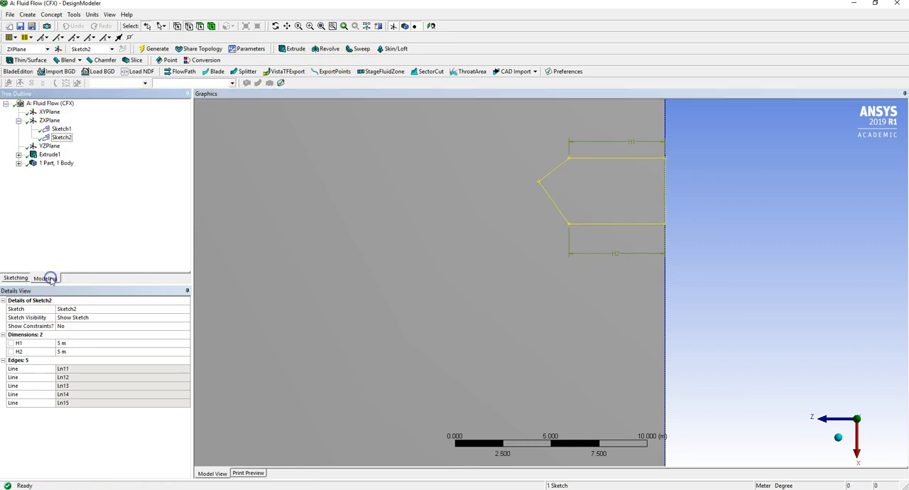
# Step: Cut the Sketch2 profile from the body with Extrude2 set to Cut Material
pyautogui.click(60, 136)
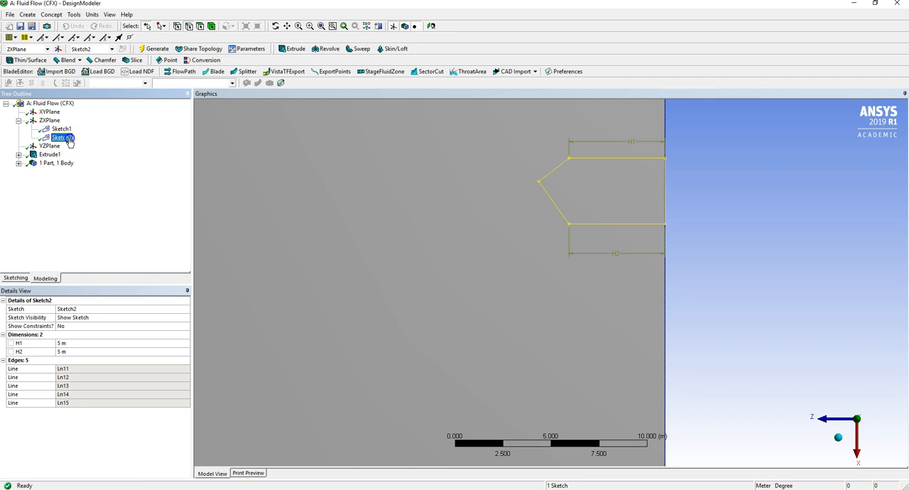
pyautogui.click(292, 48)
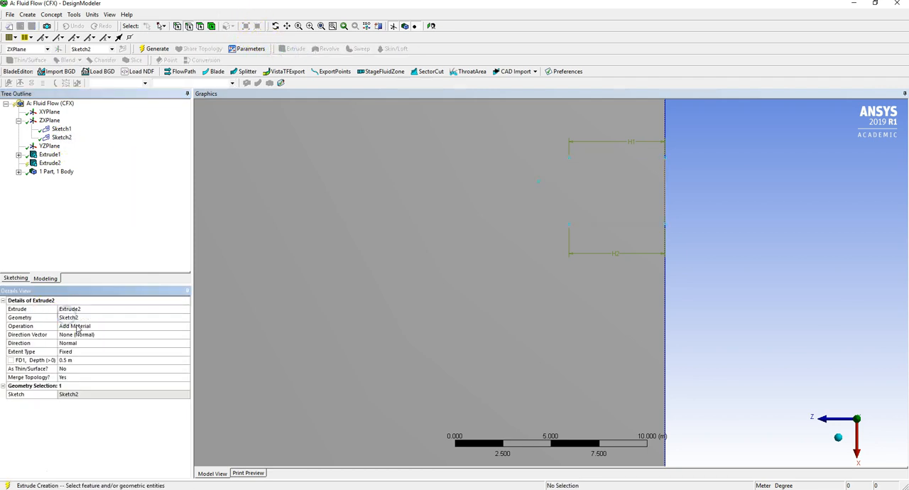
pyautogui.click(187, 326)
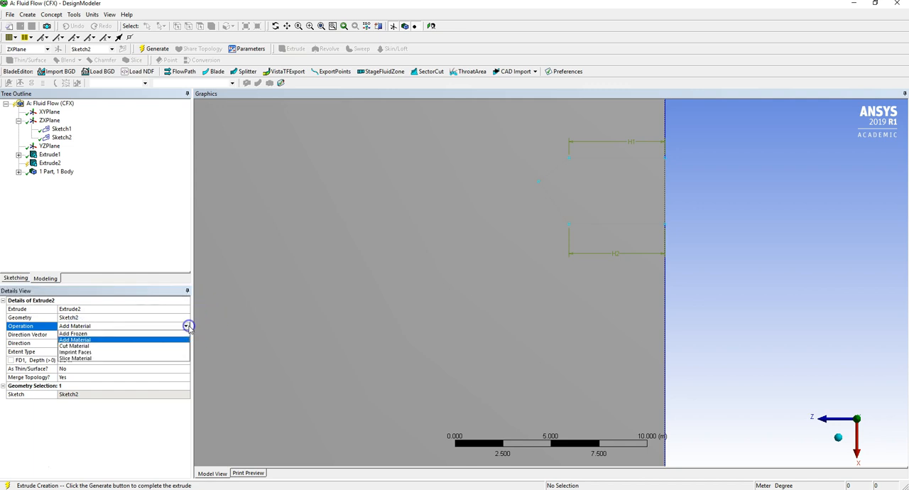
pyautogui.click(88, 347)
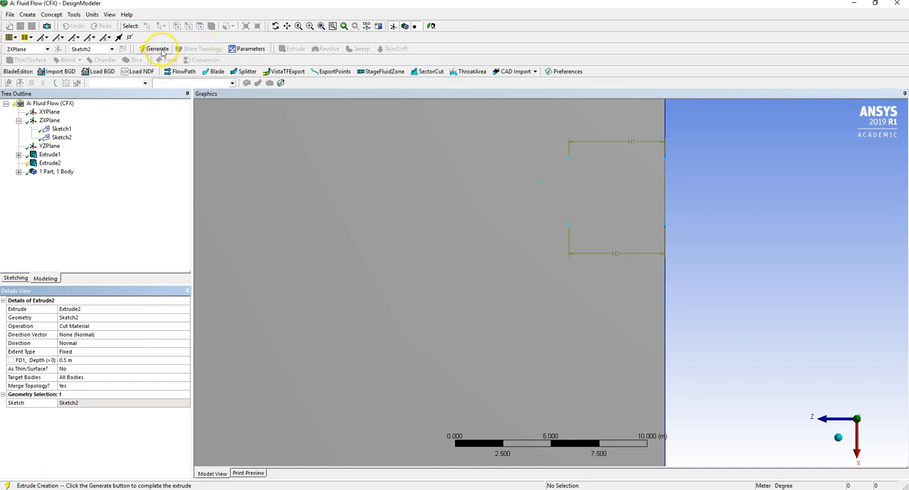
pyautogui.click(161, 46)
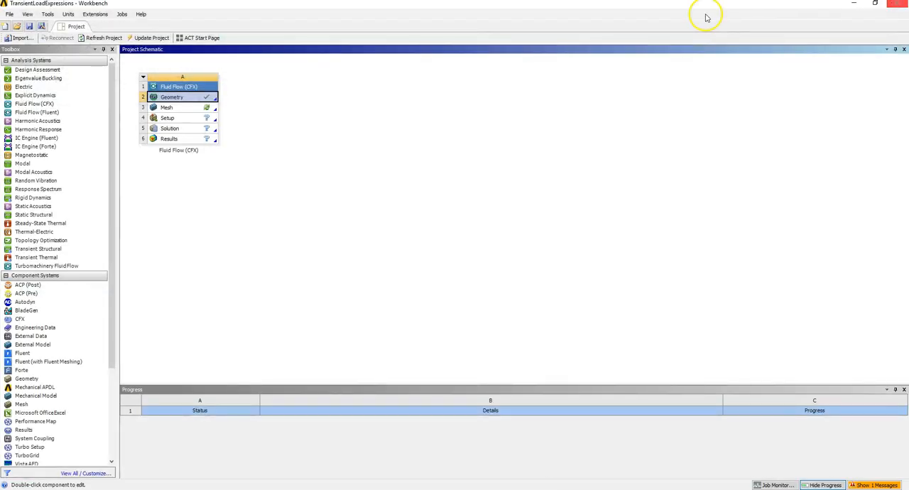
# Step: Load the geometry in Meshing and set the default element size to 0.5 m
pyautogui.doubleClick(167, 108)
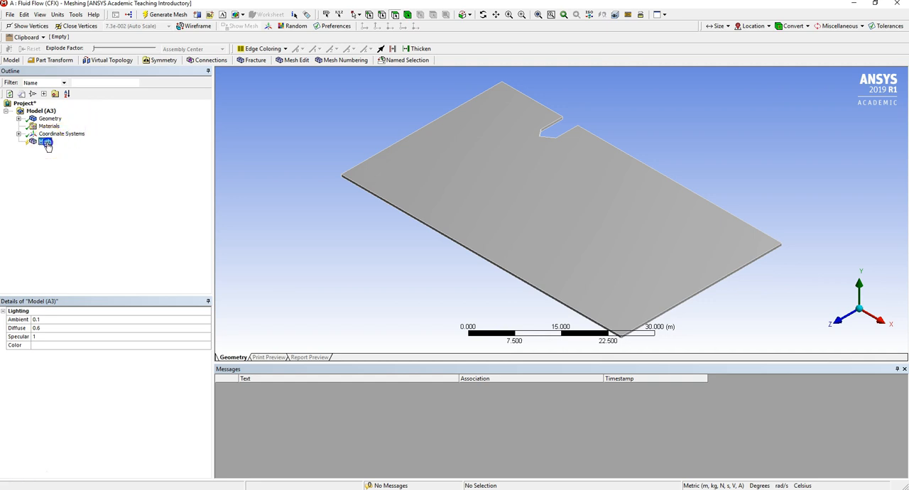
pyautogui.click(45, 144)
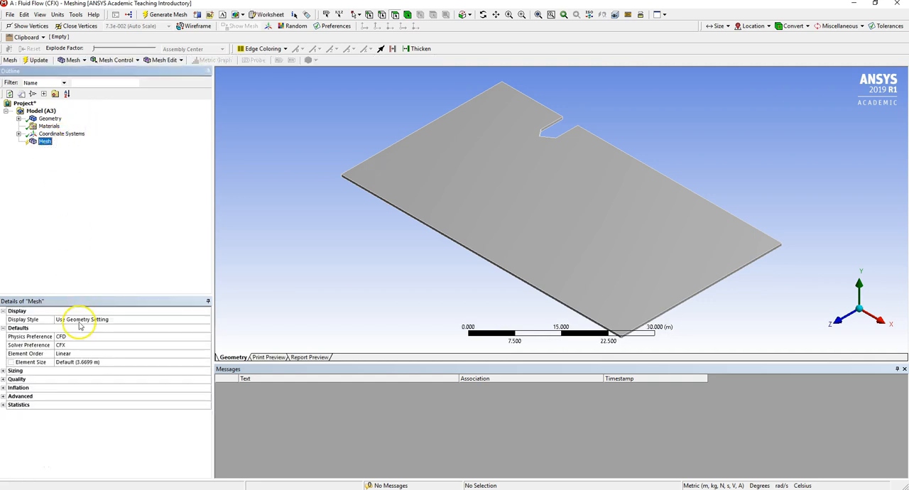
pyautogui.click(107, 362)
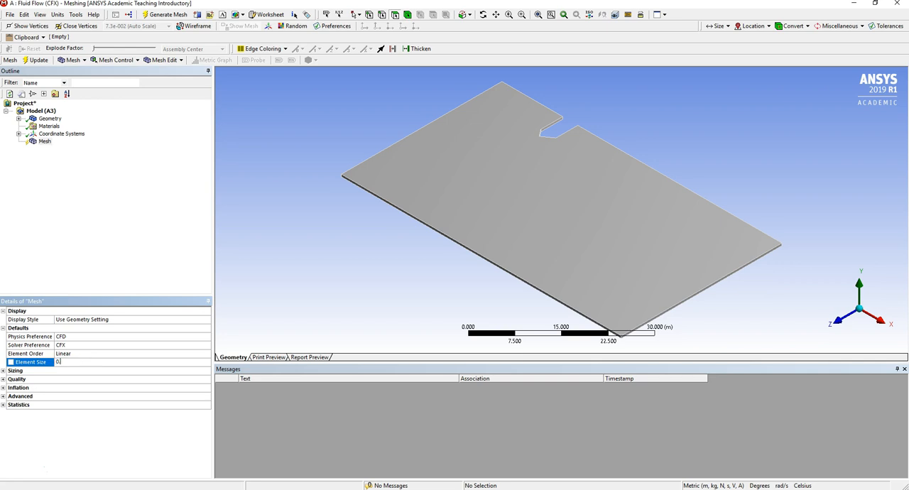
pyautogui.write('0.5 m')
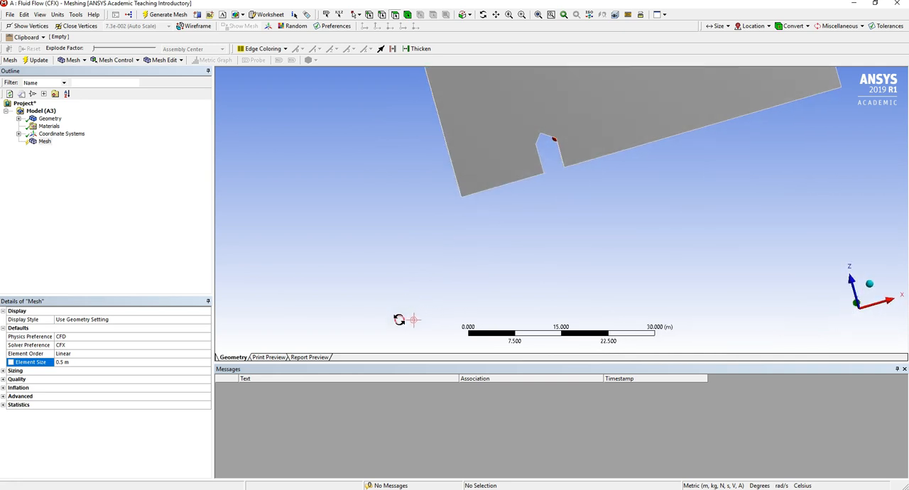
pyautogui.click(46, 142)
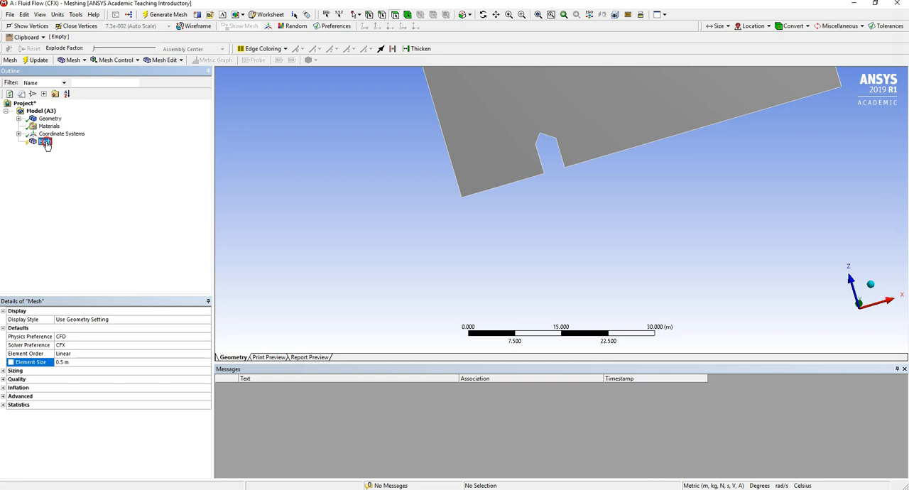
# Step: Add a Face Sizing on the four notch faces with a 0.25 m element size
pyautogui.rightClick(46, 141)
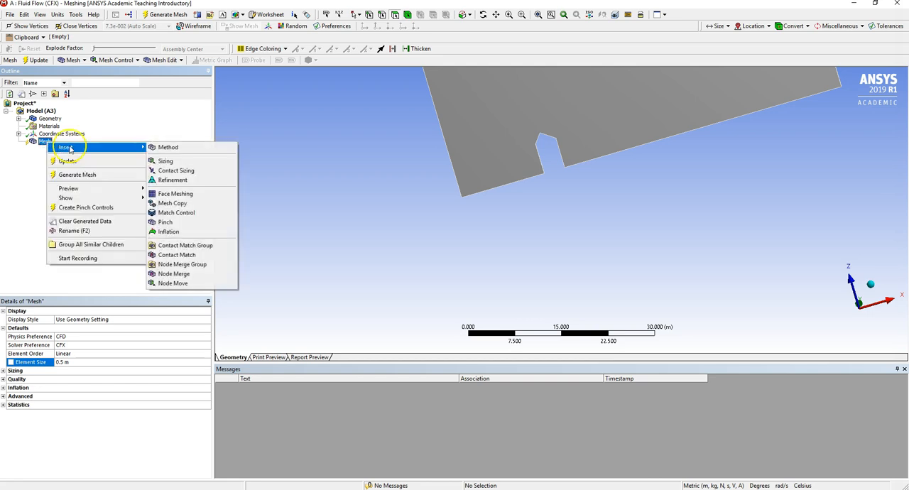
pyautogui.click(165, 160)
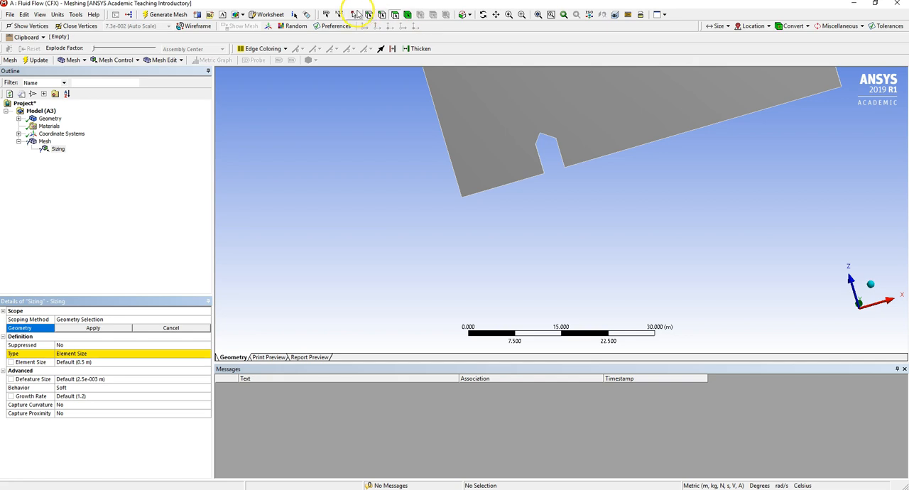
pyautogui.moveTo(404, 117)
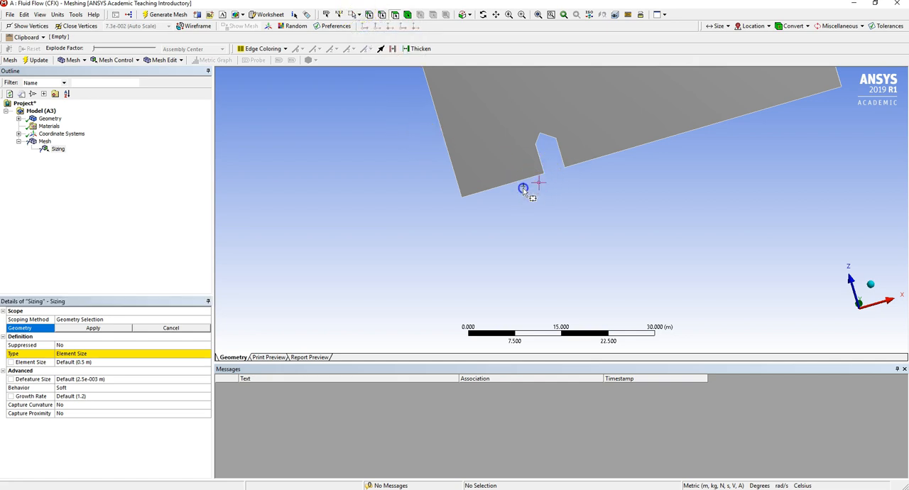
pyautogui.click(600, 122)
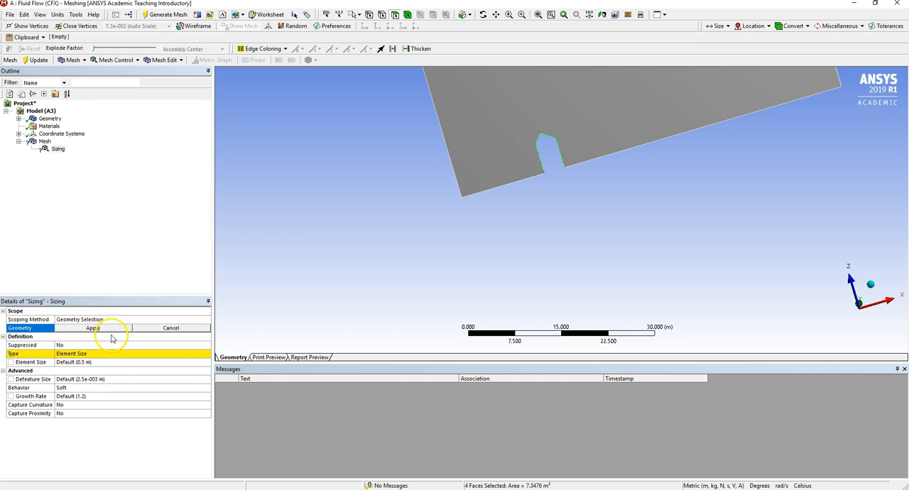
pyautogui.click(97, 328)
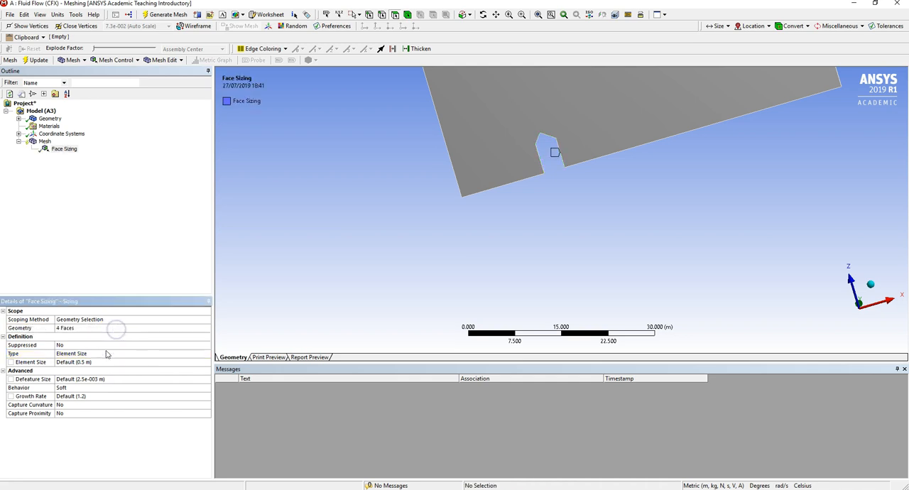
pyautogui.click(85, 361)
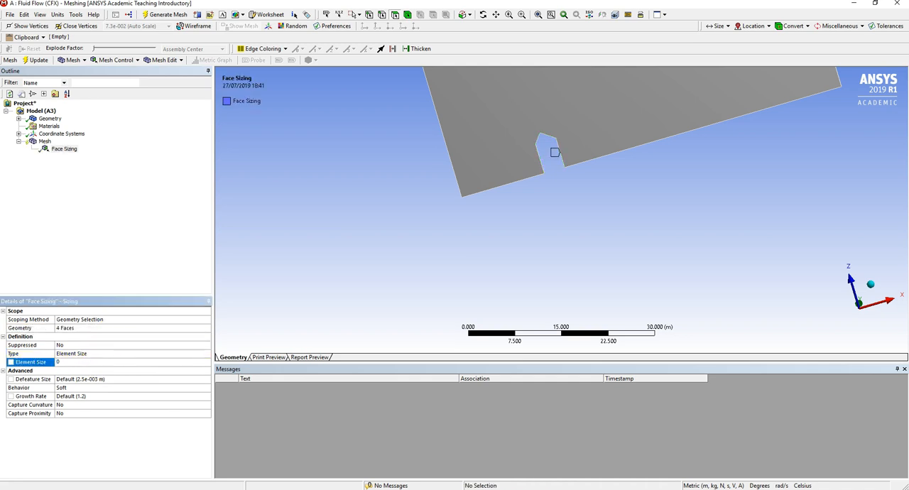
pyautogui.write('0.25 m')
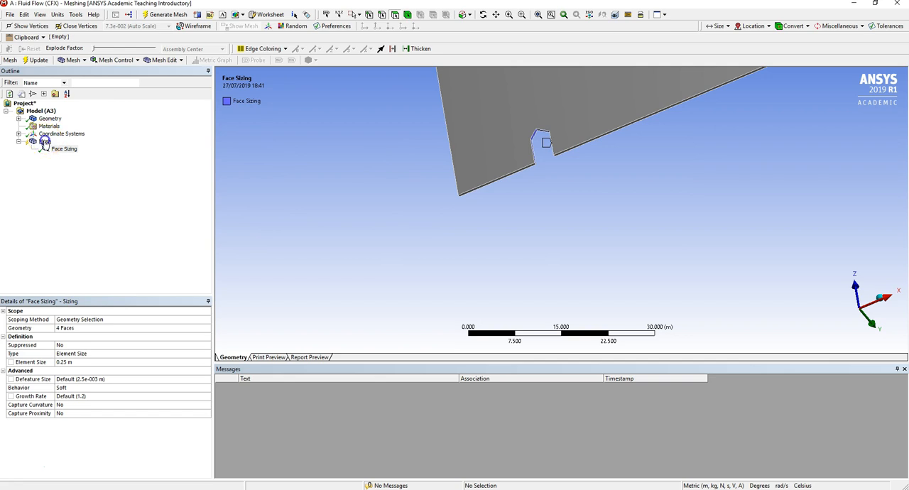
# Step: Insert an Inflation mesh control scoped to the fluid body
pyautogui.rightClick(44, 140)
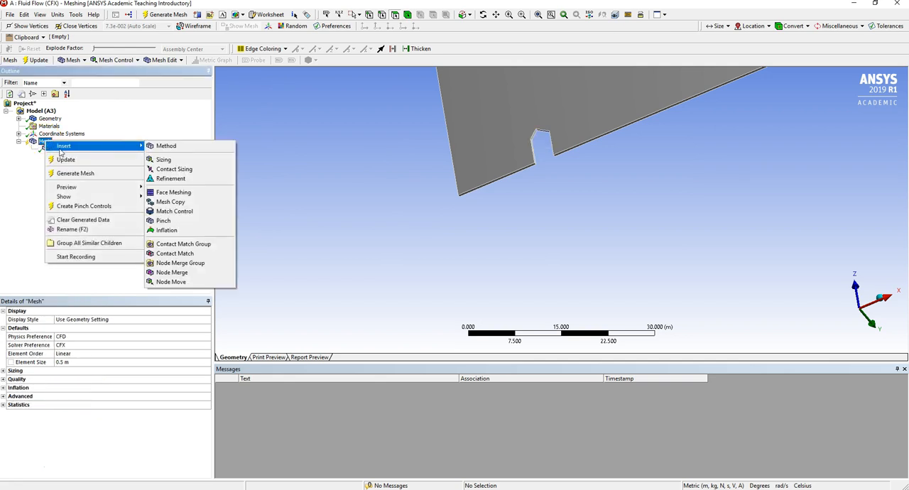
pyautogui.moveTo(170, 202)
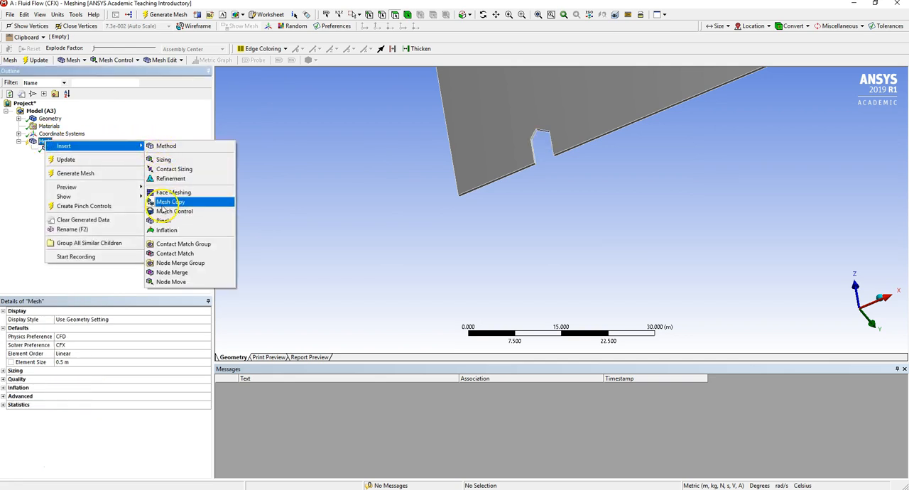
pyautogui.click(166, 230)
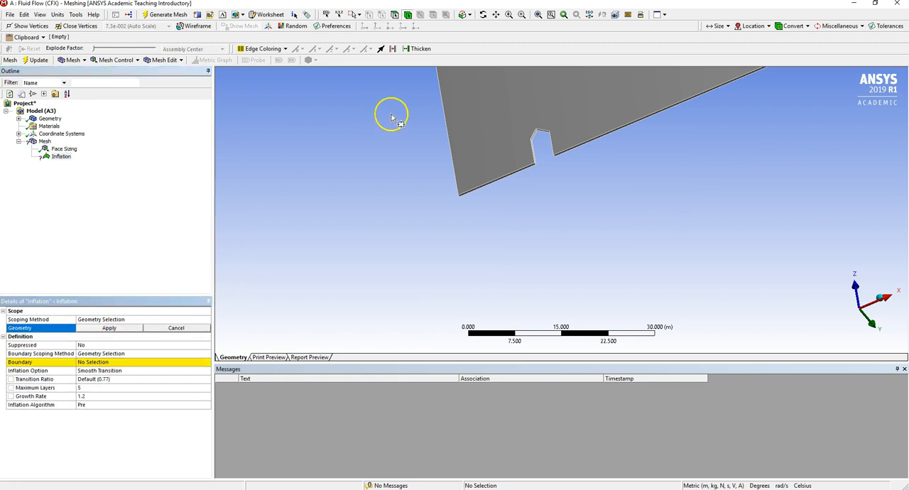
pyautogui.click(358, 15)
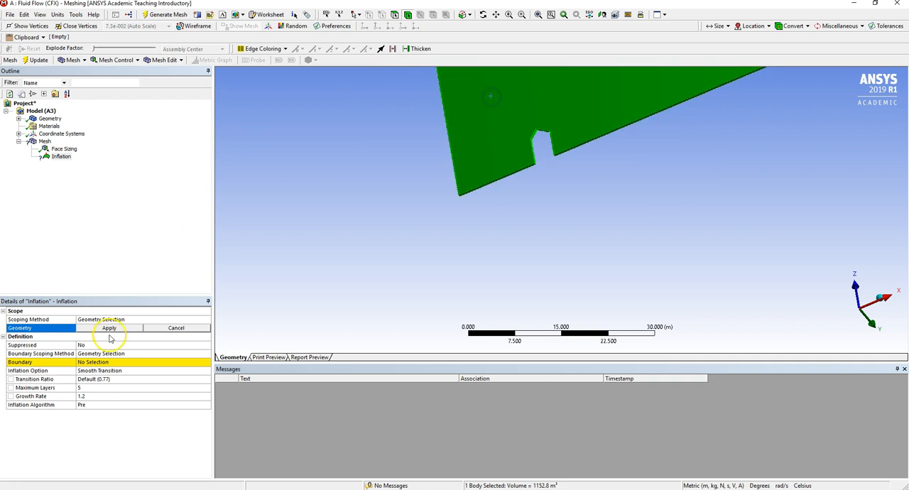
pyautogui.click(110, 328)
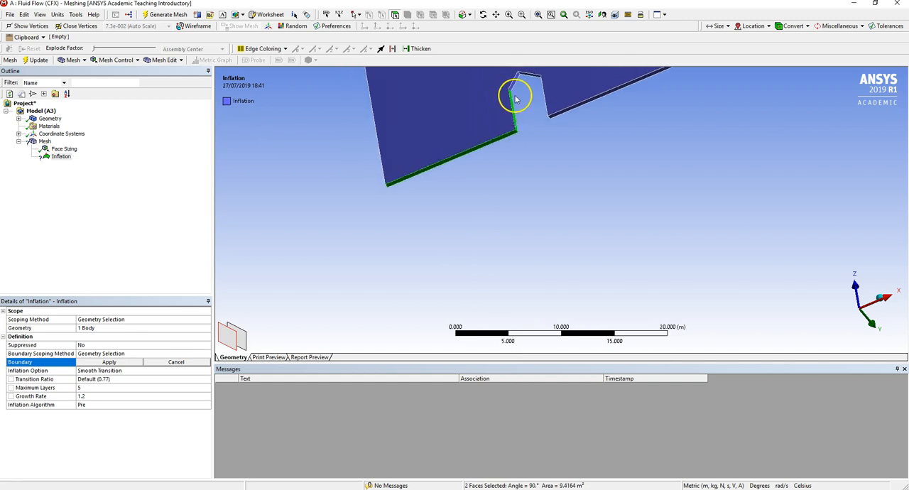
pyautogui.moveTo(514, 91)
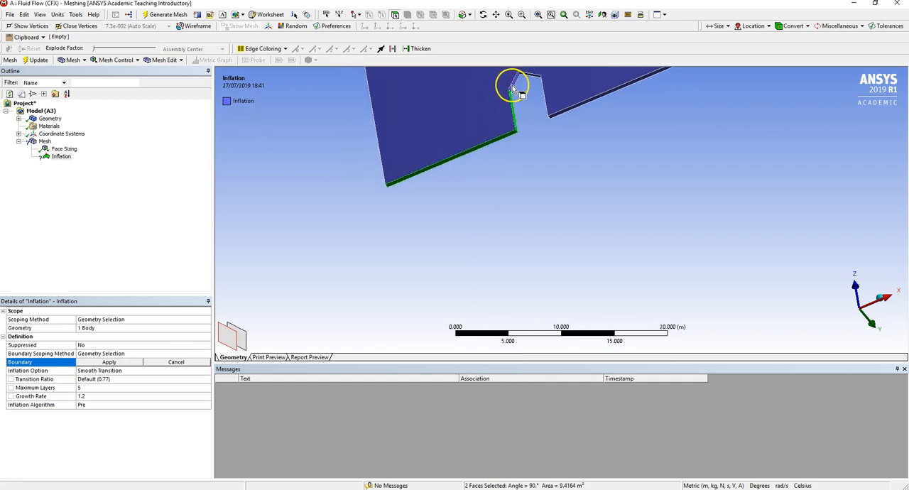
# Step: Set the six house notch faces as the inflation boundary
pyautogui.click(511, 88)
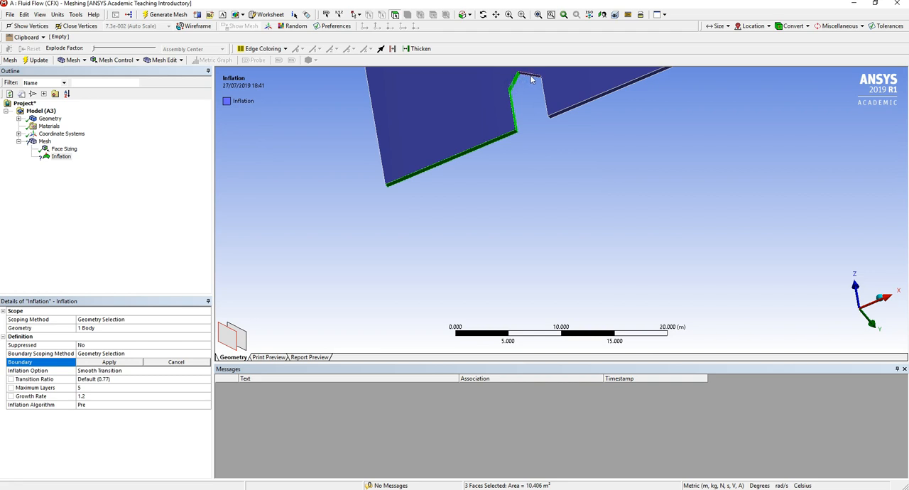
pyautogui.click(555, 113)
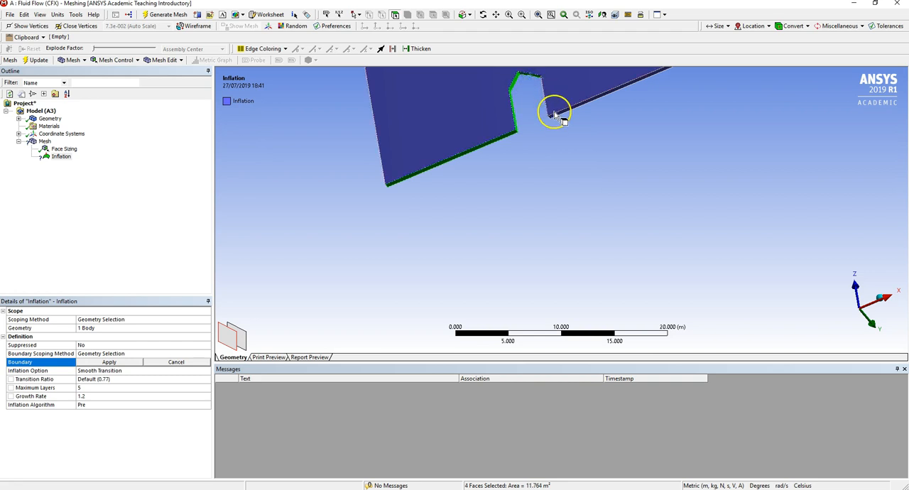
pyautogui.moveTo(554, 114); pyautogui.dragTo(692, 136)
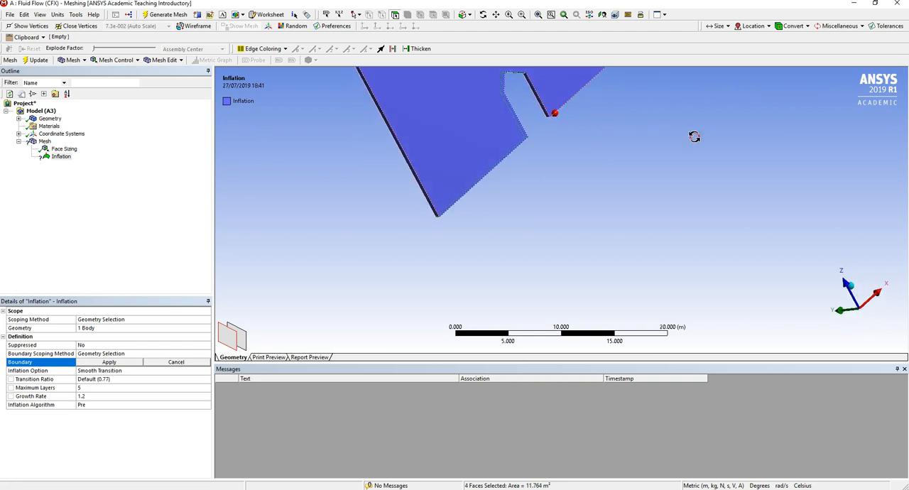
pyautogui.moveTo(548, 115)
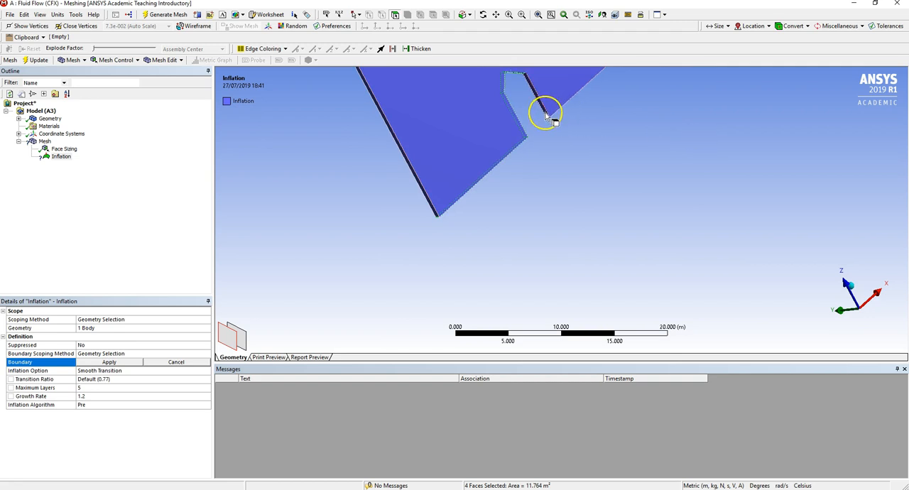
pyautogui.click(540, 107)
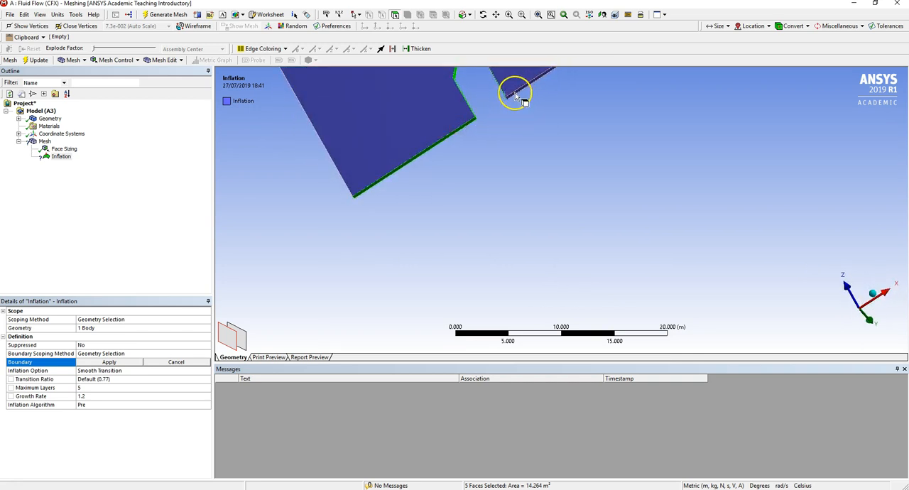
pyautogui.click(514, 92)
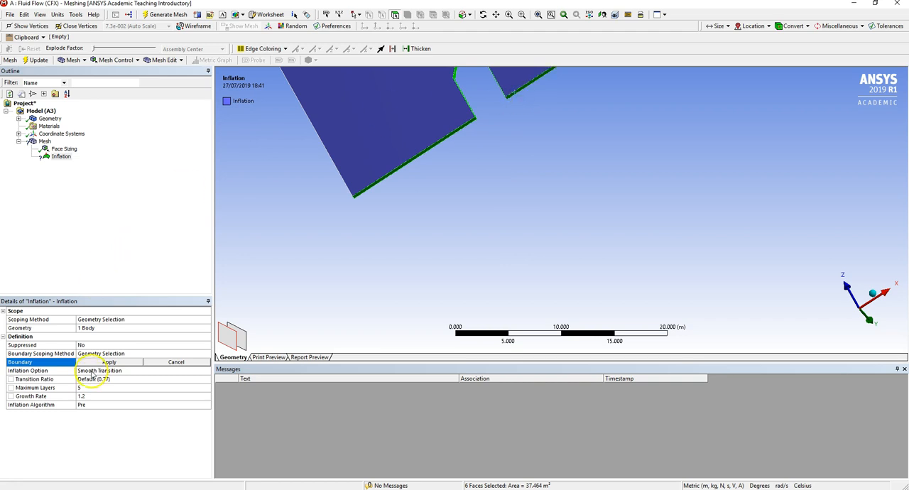
pyautogui.click(110, 360)
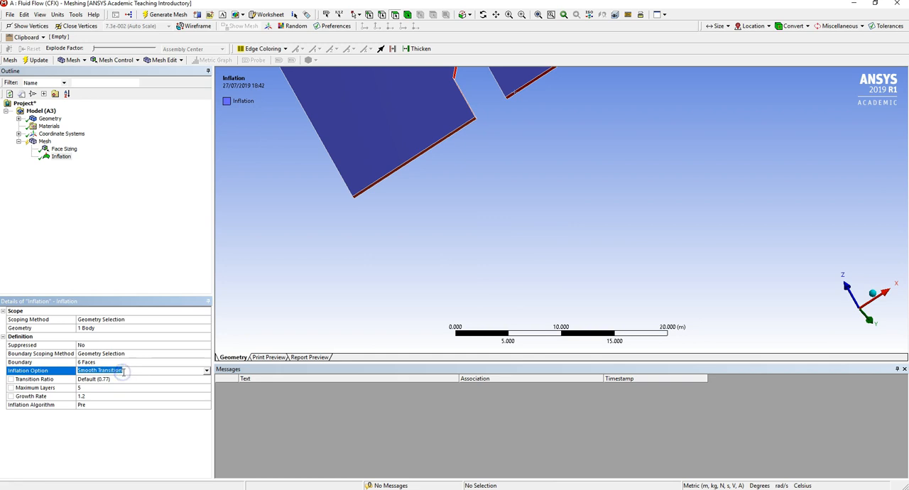
# Step: Define the inflation by Total Thickness with maximum thickness 0.1 m
pyautogui.click(204, 370)
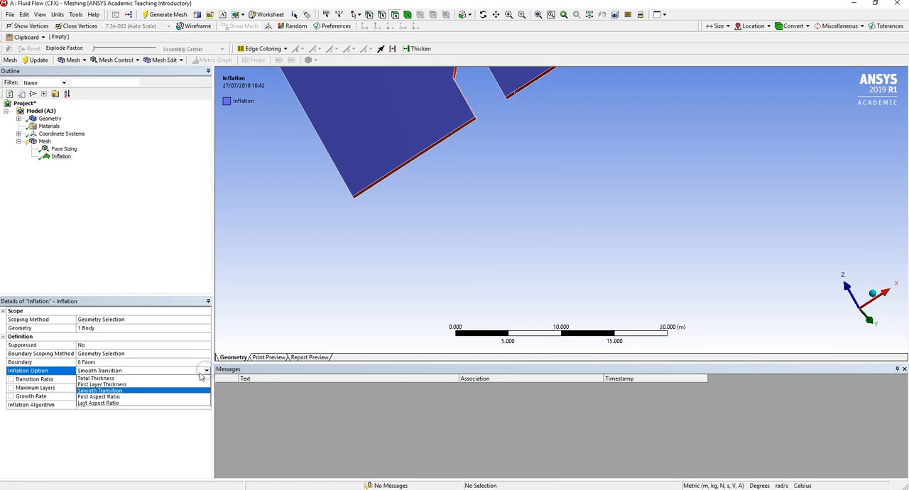
pyautogui.moveTo(94, 379)
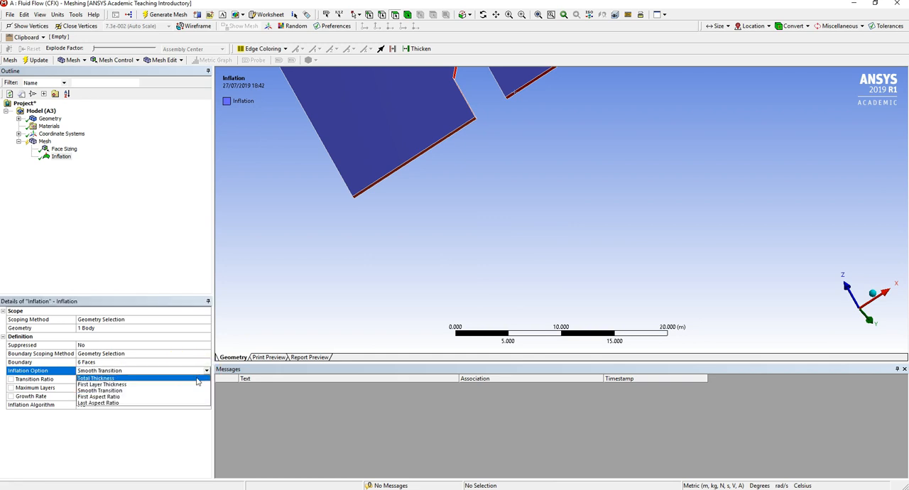
pyautogui.click(96, 379)
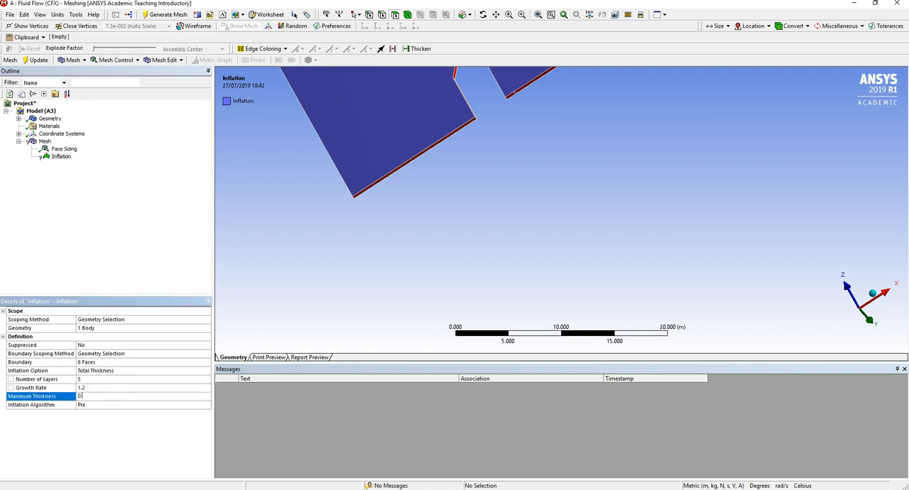
pyautogui.write('0.1 m')
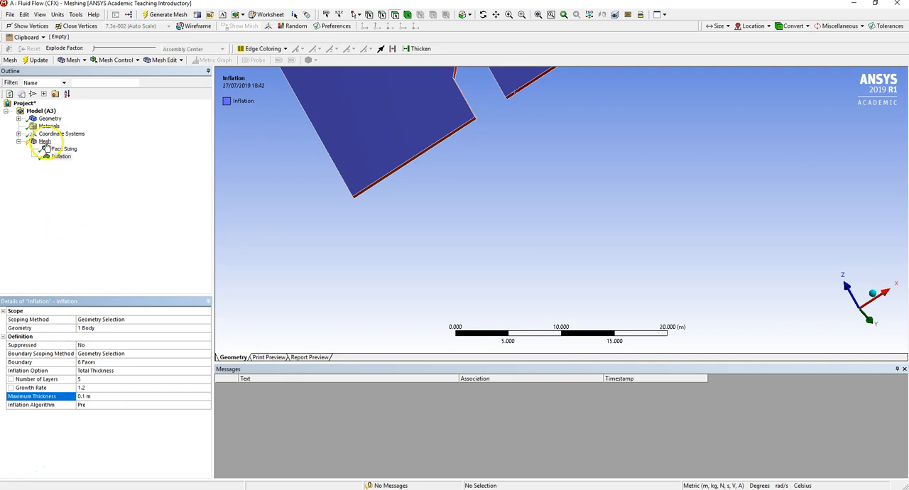
# Step: Generate the mesh, filling the domain around the house cut-out with fine elements
pyautogui.rightClick(45, 148)
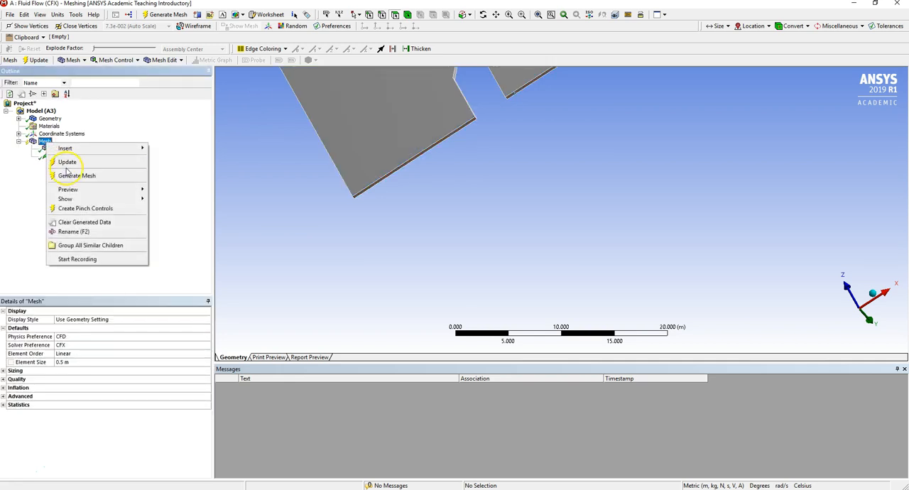
pyautogui.click(80, 177)
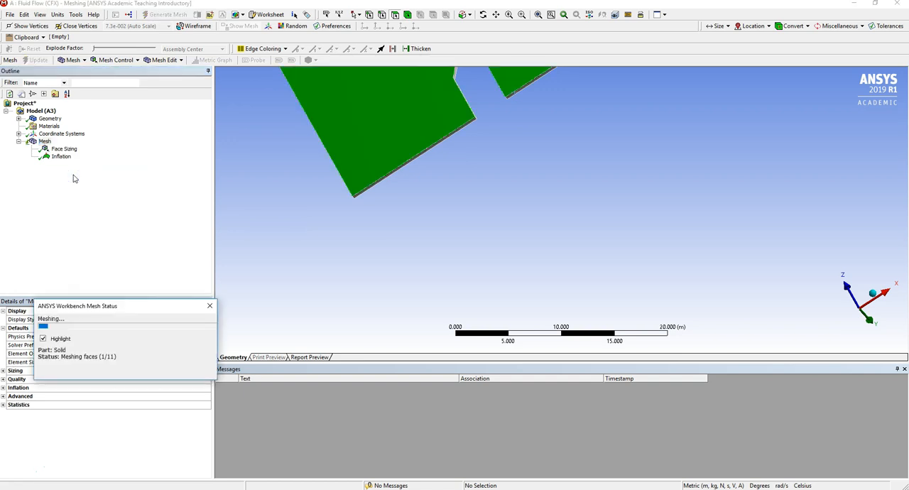
pyautogui.click(168, 17)
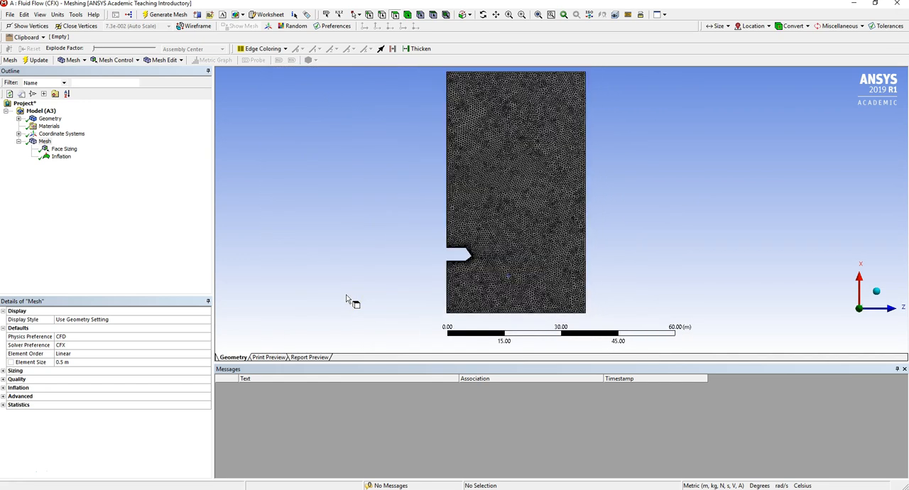
pyautogui.moveTo(566, 216)
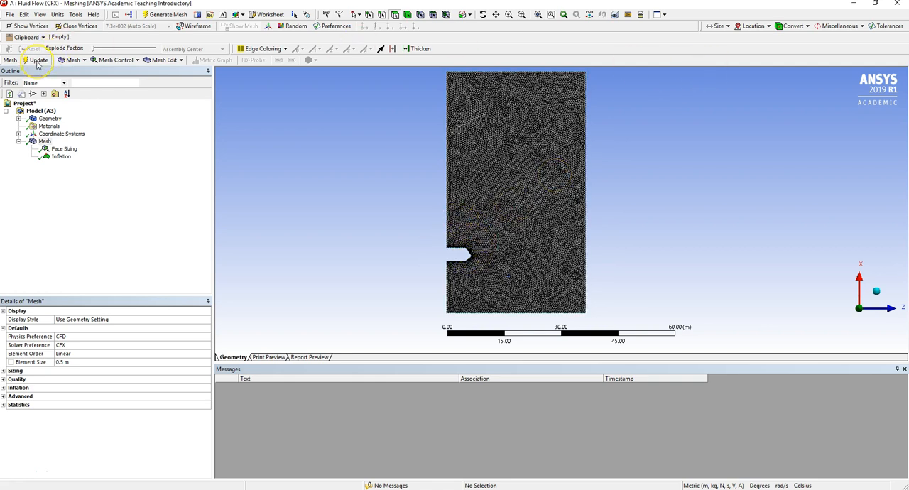
pyautogui.moveTo(40, 60)
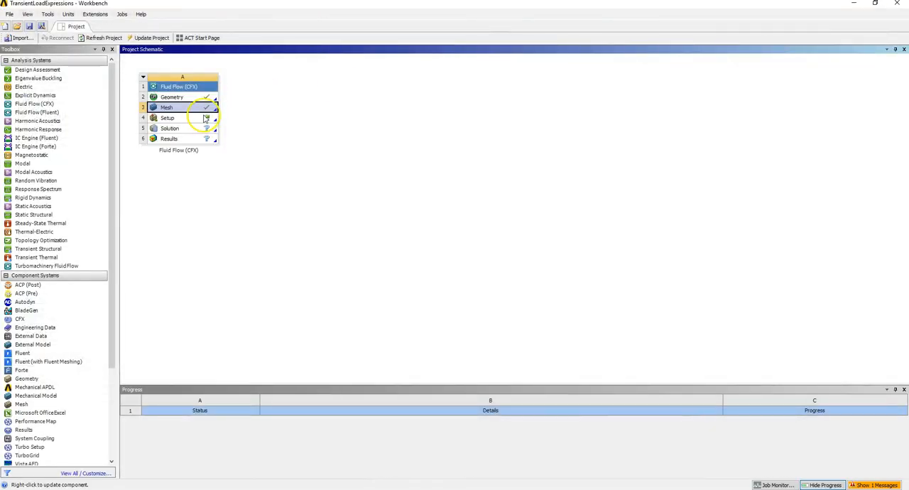
# Step: Launch CFX-Pre from the Setup cell of the Fluid Flow (CFX) system
pyautogui.doubleClick(167, 118)
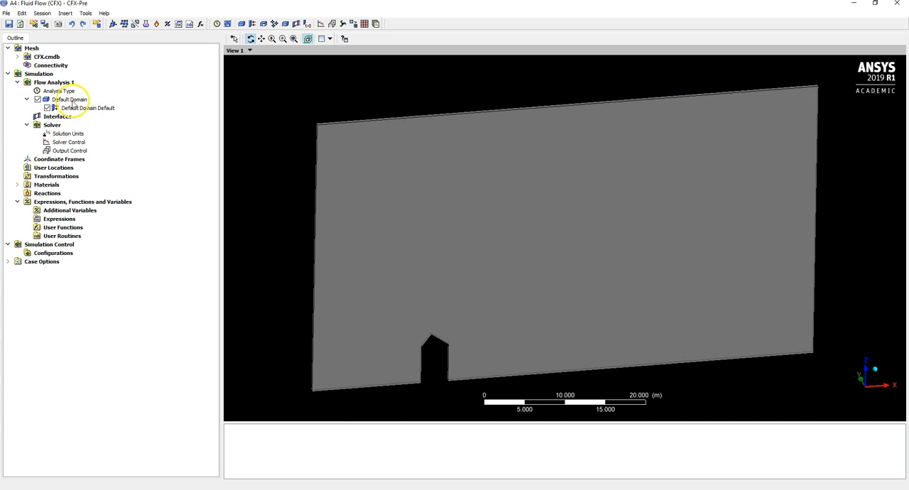
# Step: Make Analysis Type transient with total time 20 s and timesteps 0.01 s
pyautogui.doubleClick(59, 91)
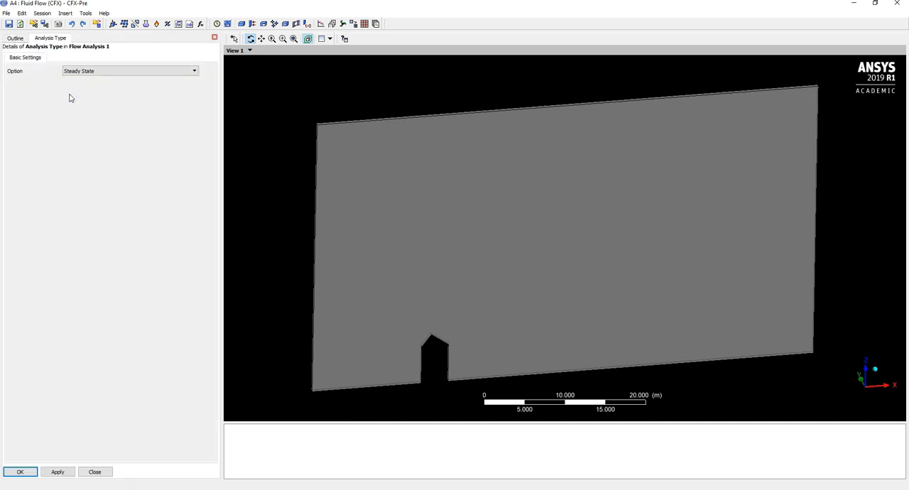
pyautogui.click(128, 71)
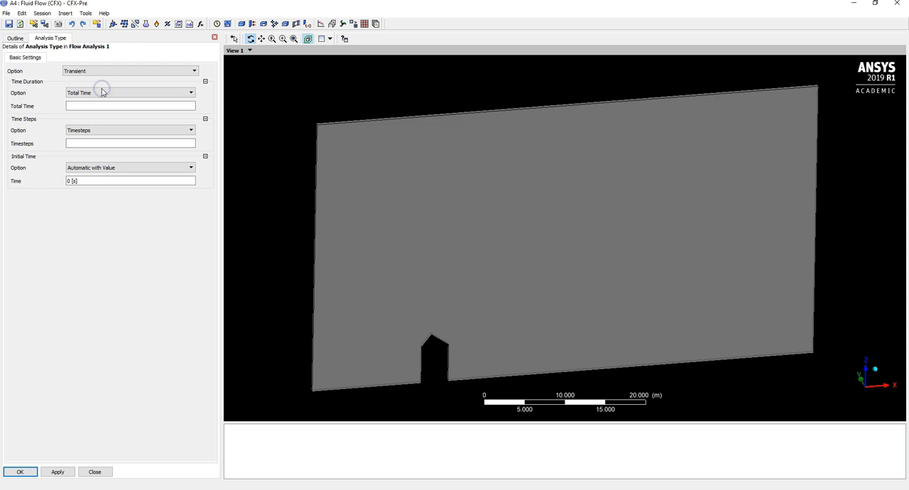
pyautogui.click(107, 105)
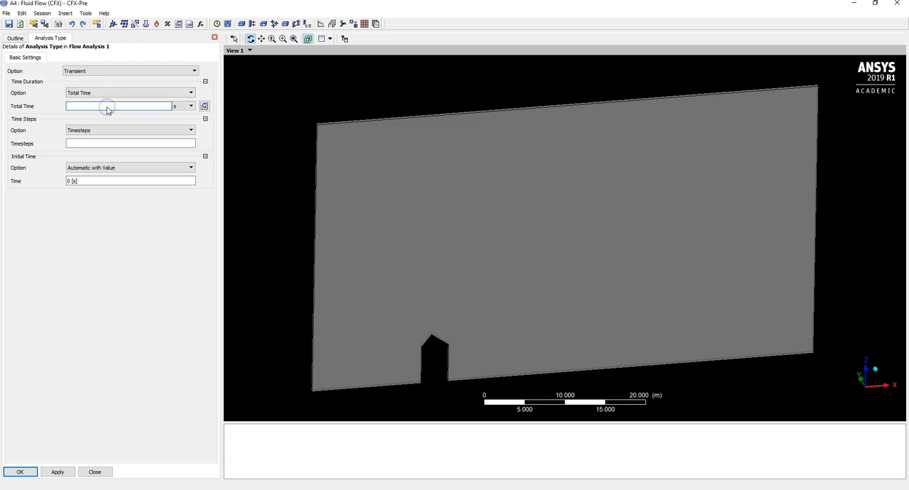
pyautogui.write('20')
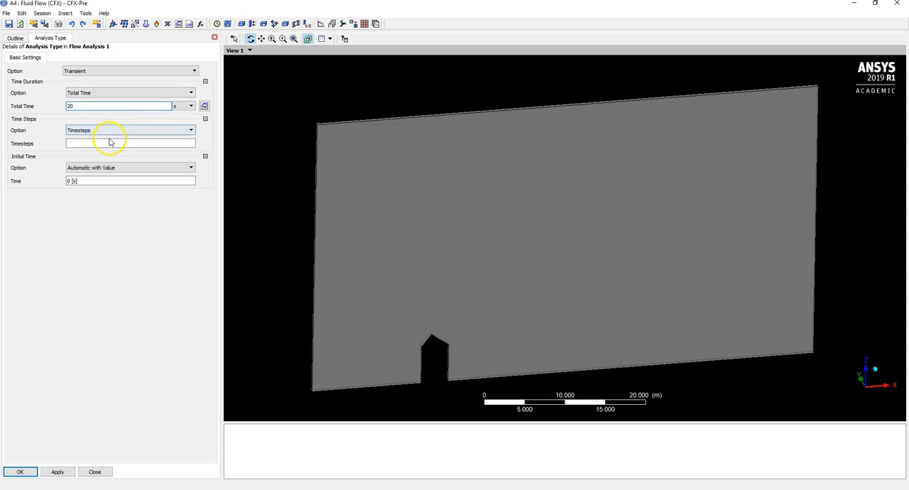
pyautogui.click(130, 142)
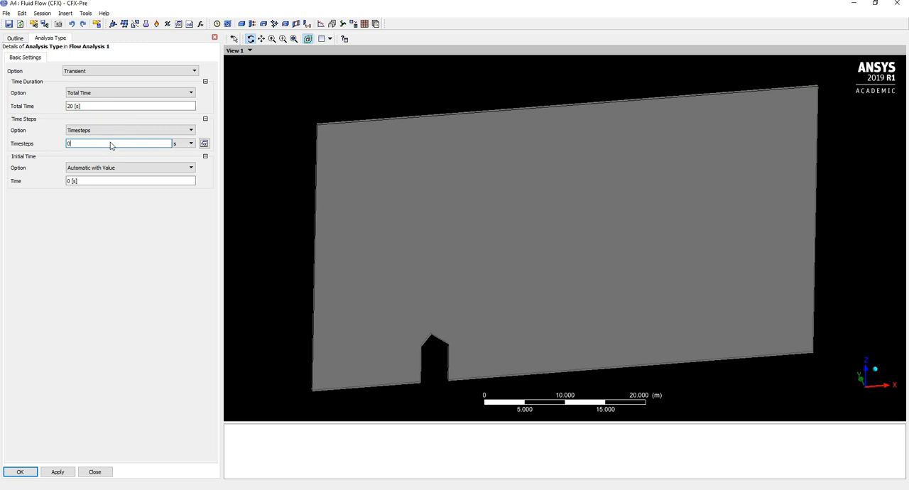
pyautogui.write('.01 [s')
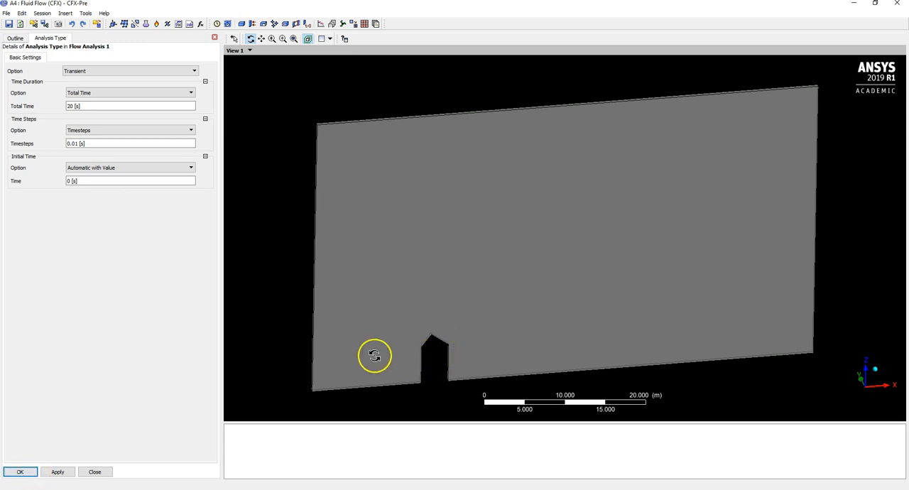
pyautogui.click(20, 471)
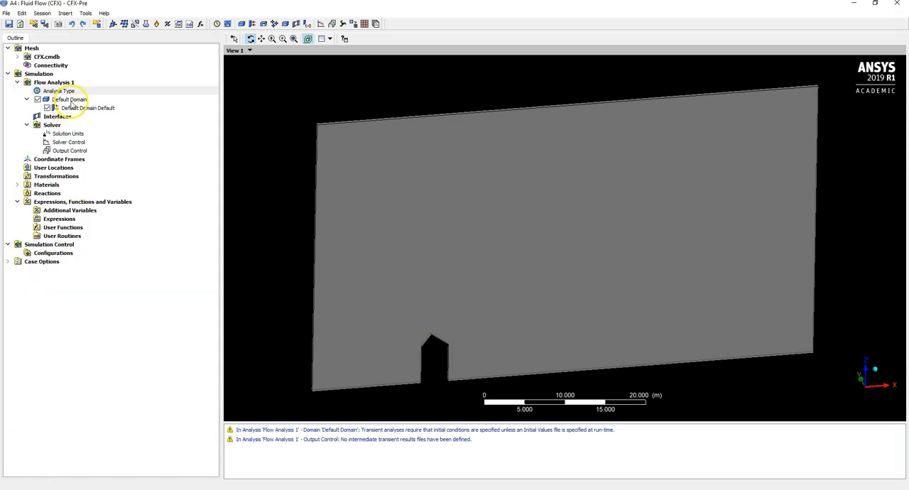
# Step: Add an Inlet boundary on the left face with normal speed 4 m/s
pyautogui.click(68, 100)
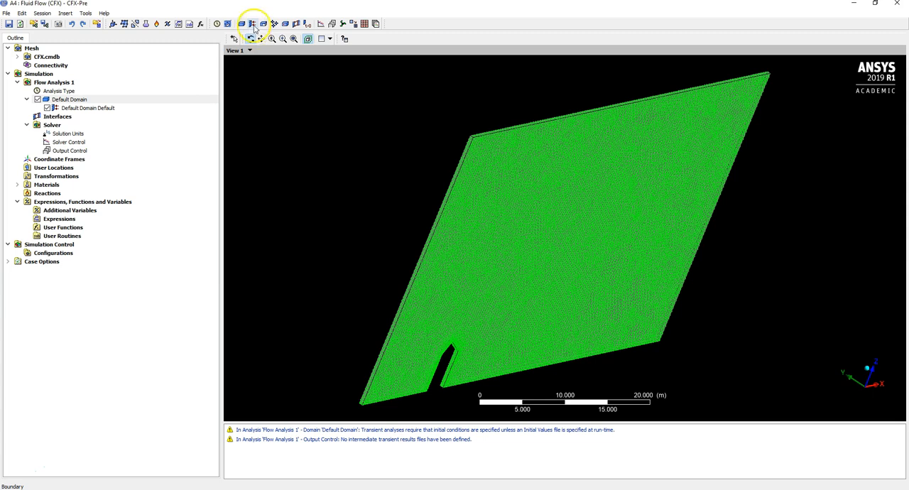
pyautogui.click(256, 23)
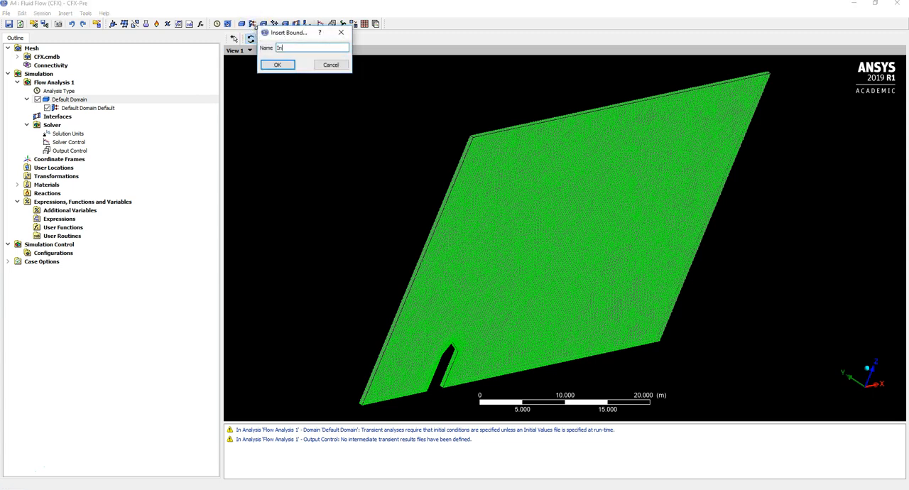
pyautogui.click(278, 65)
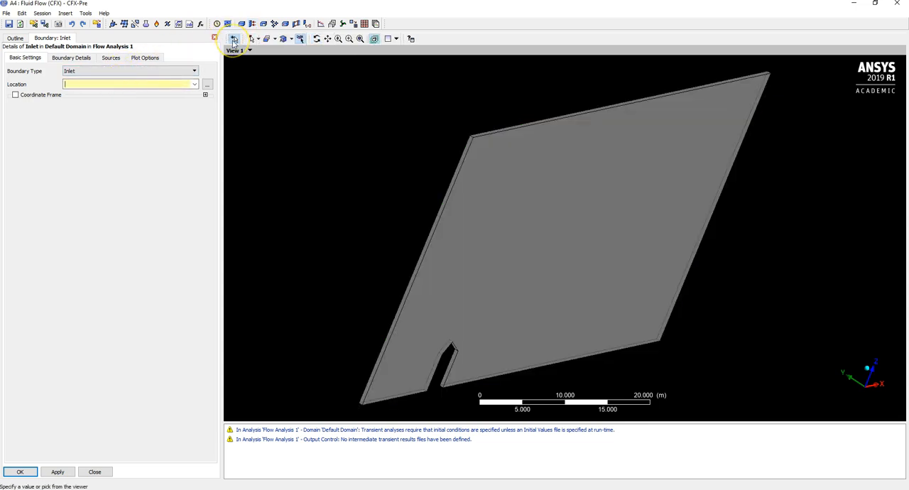
pyautogui.click(430, 239)
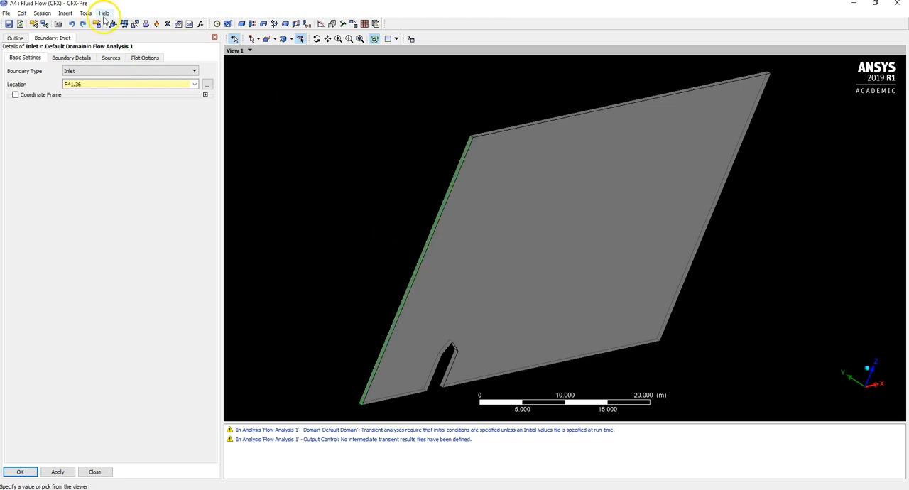
pyautogui.click(88, 56)
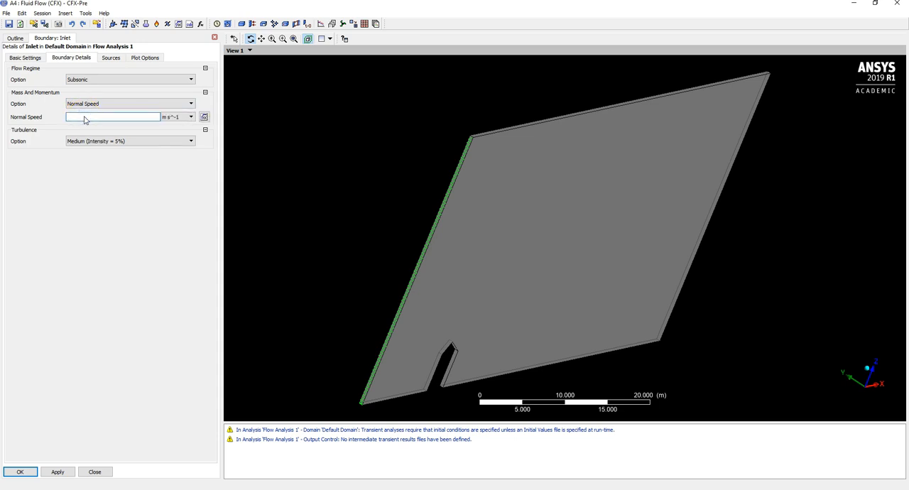
pyautogui.write('4')
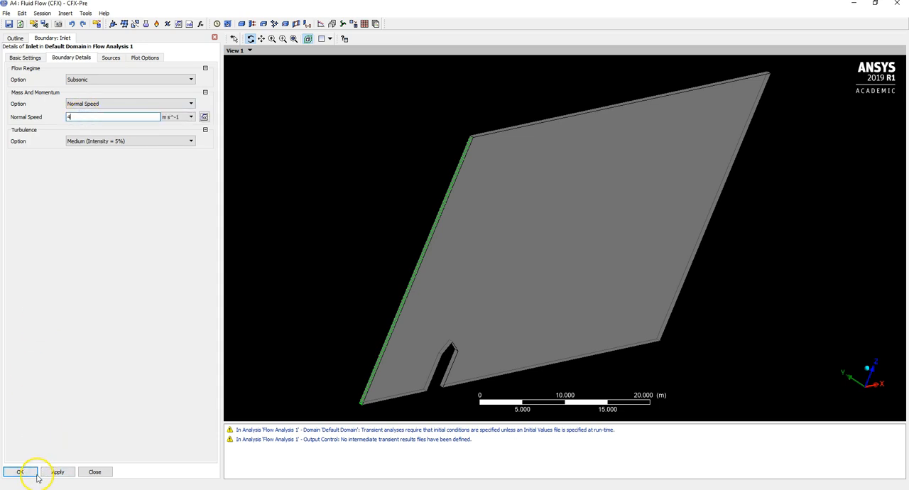
pyautogui.click(18, 471)
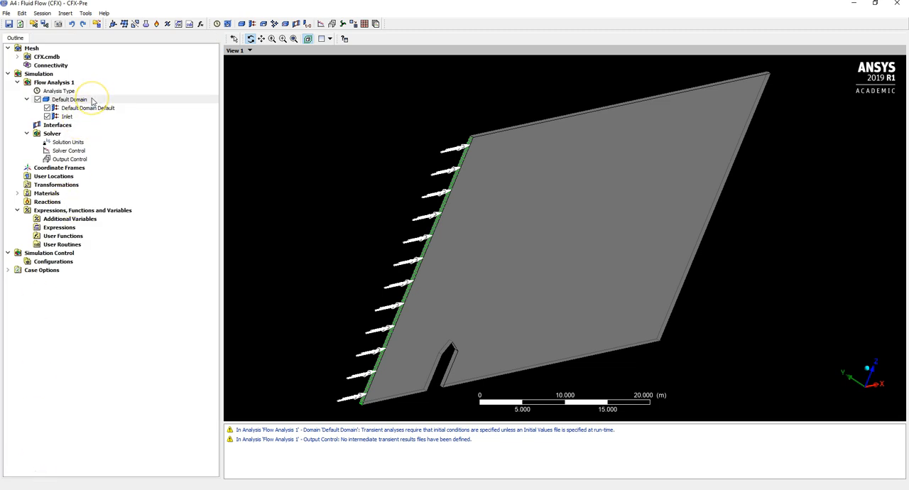
pyautogui.click(86, 107)
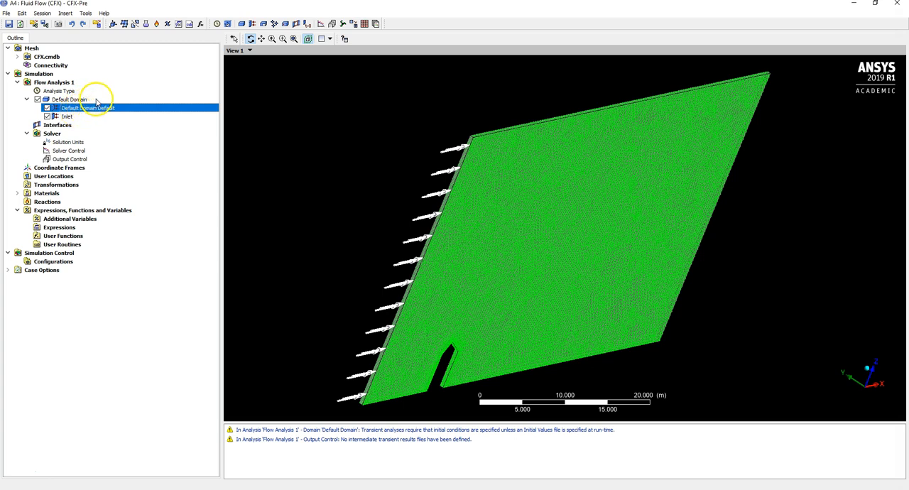
# Step: Add a Walls boundary on three domain faces set as a free-slip wall
pyautogui.rightClick(68, 99)
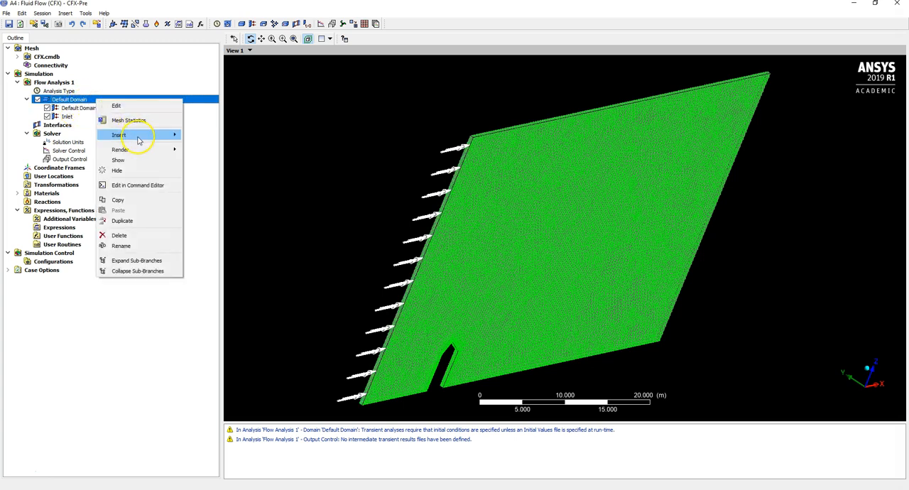
pyautogui.click(119, 134)
pyautogui.write('Wa')
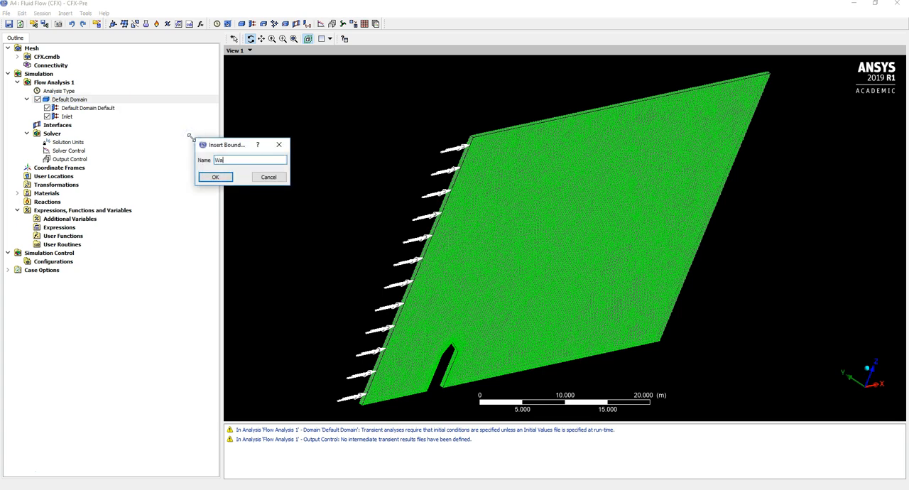
pyautogui.click(216, 177)
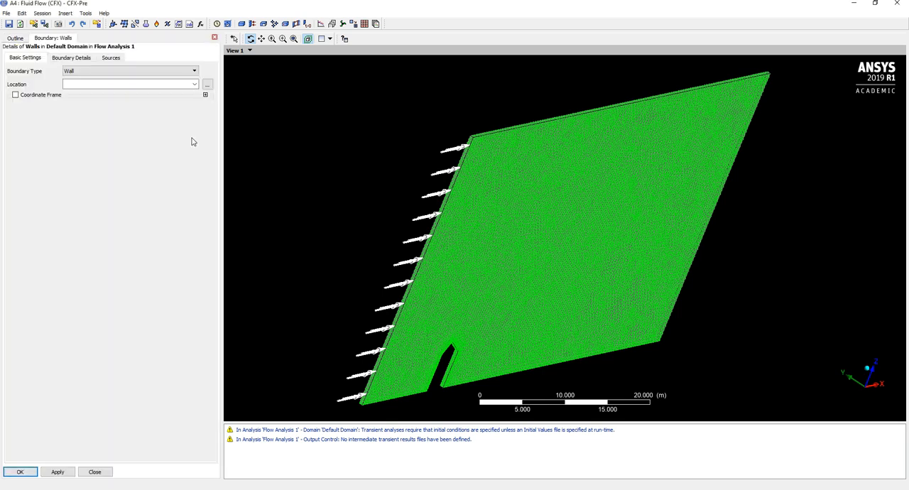
pyautogui.click(128, 84)
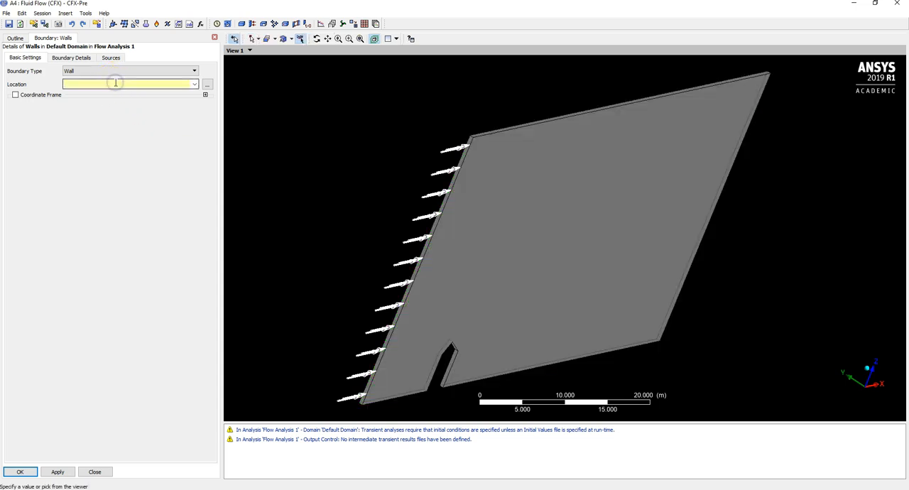
pyautogui.click(514, 199)
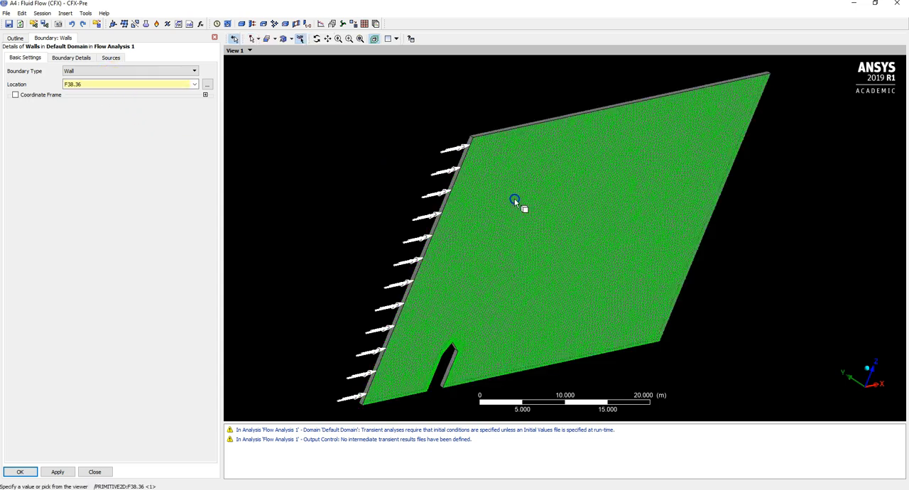
pyautogui.moveTo(501, 132)
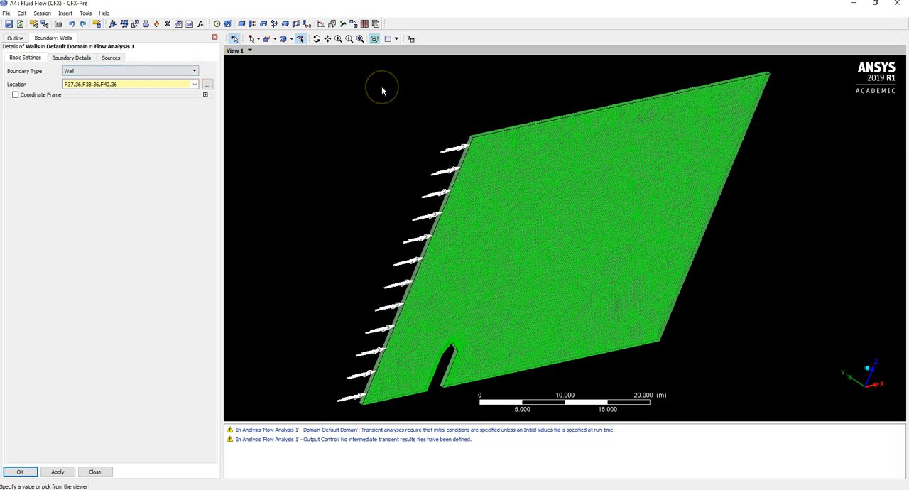
pyautogui.moveTo(384, 91)
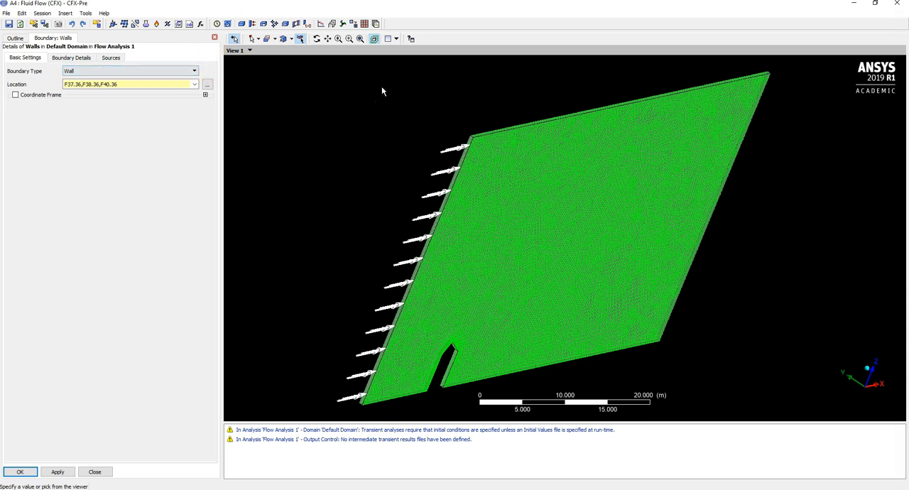
pyautogui.moveTo(341, 91)
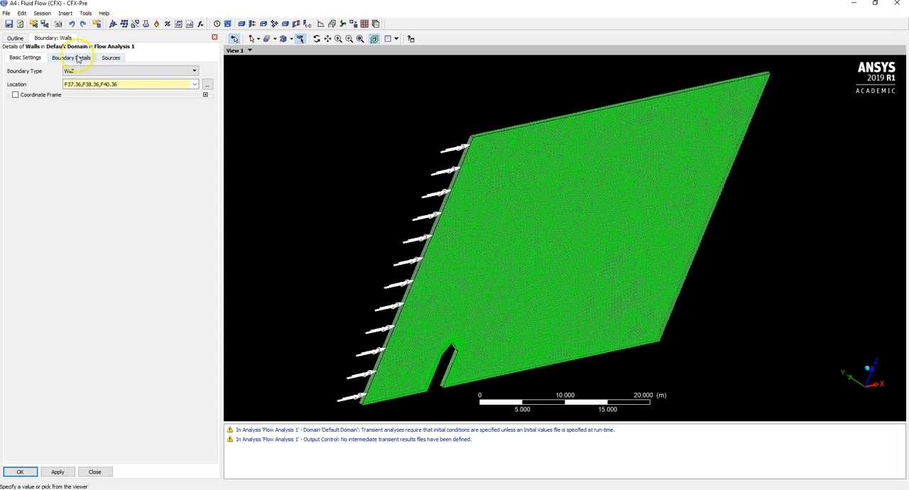
pyautogui.click(79, 56)
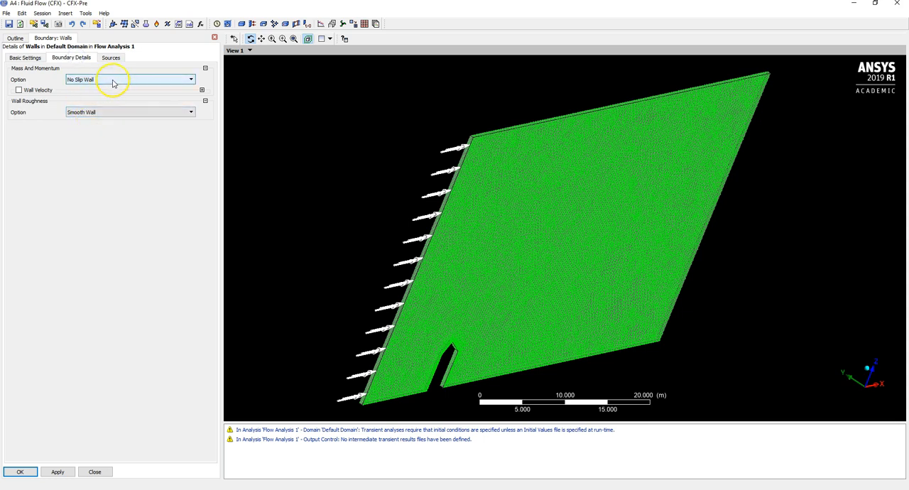
pyautogui.moveTo(148, 83)
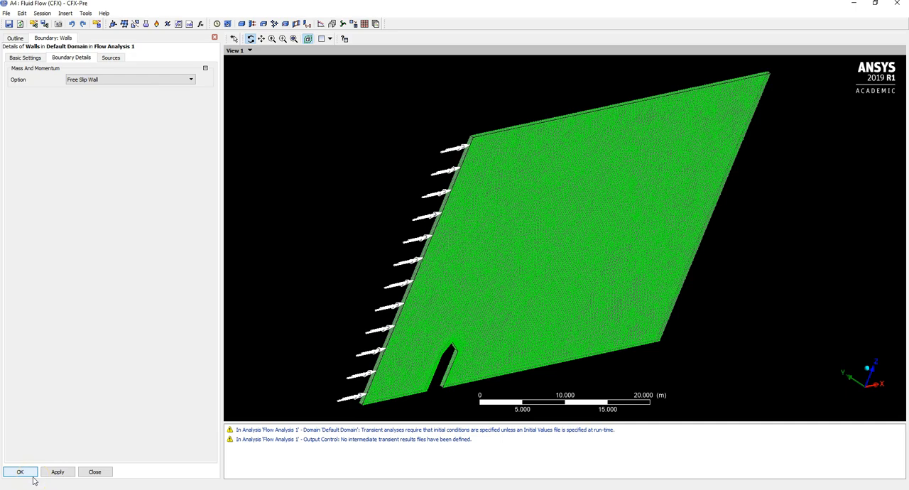
pyautogui.click(20, 471)
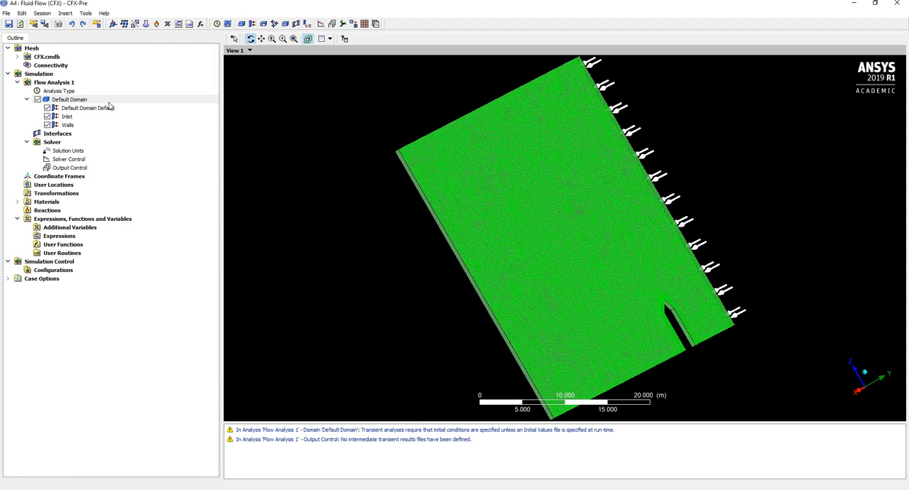
# Step: Add an Outlet boundary of type Opening on the domain's side face
pyautogui.rightClick(68, 100)
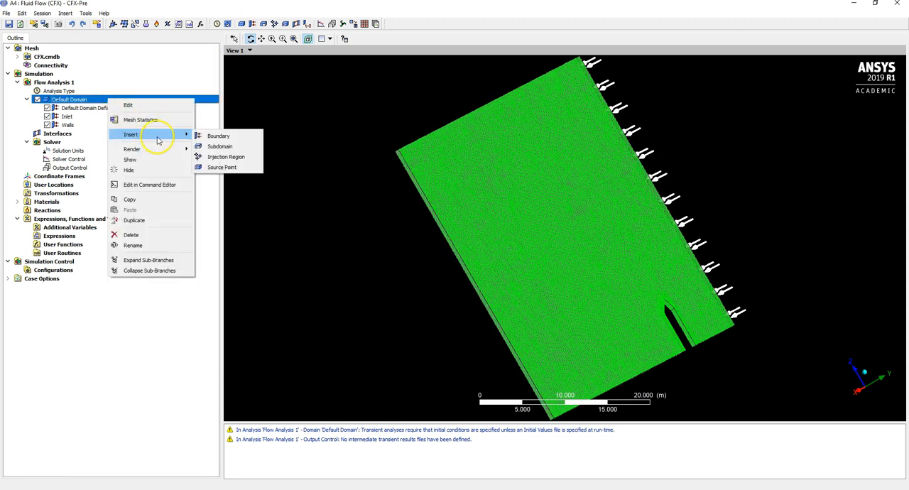
pyautogui.click(219, 135)
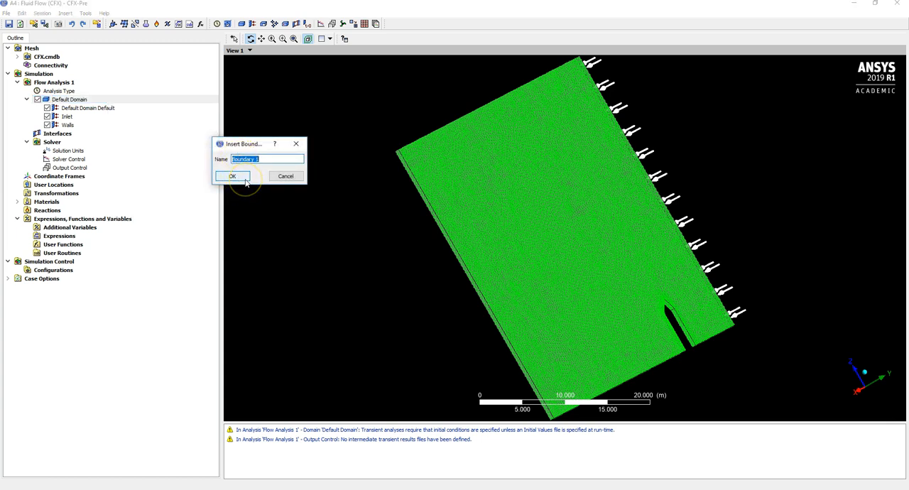
pyautogui.write('Outlet')
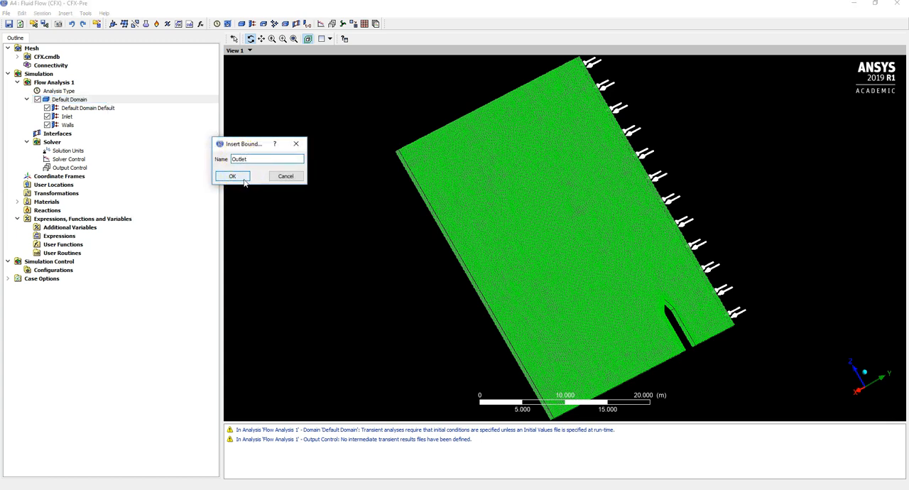
pyautogui.click(231, 176)
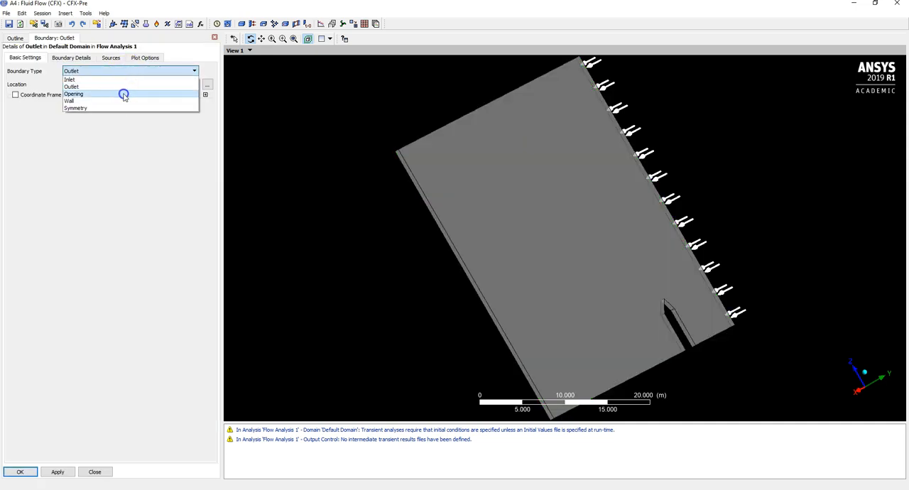
pyautogui.click(73, 93)
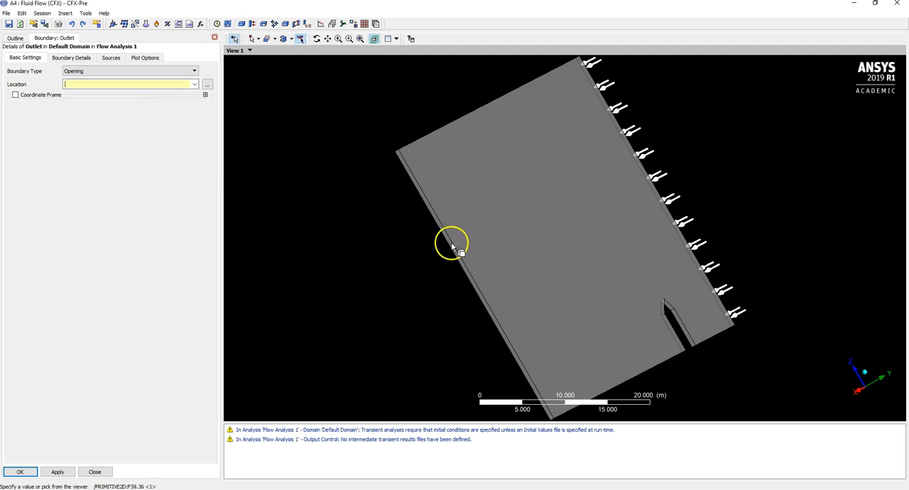
pyautogui.click(451, 247)
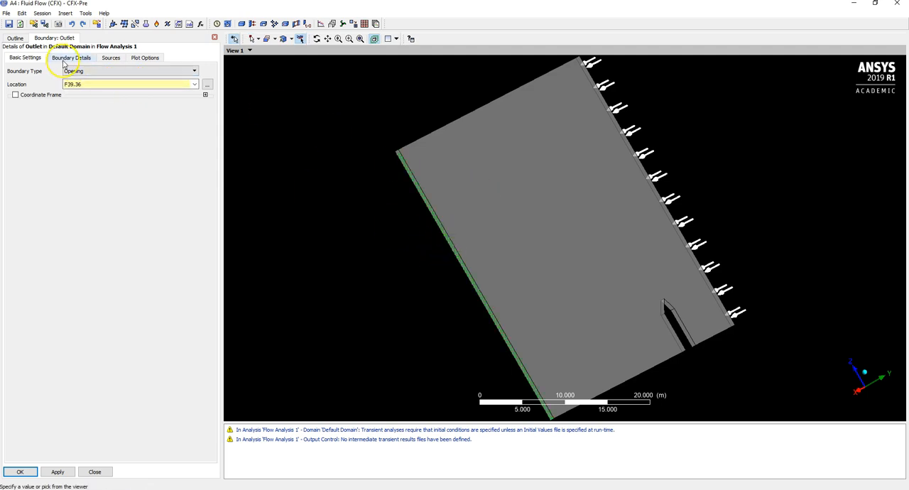
# Step: Set the outlet to 0 Pa relative pressure and confirm it
pyautogui.click(77, 65)
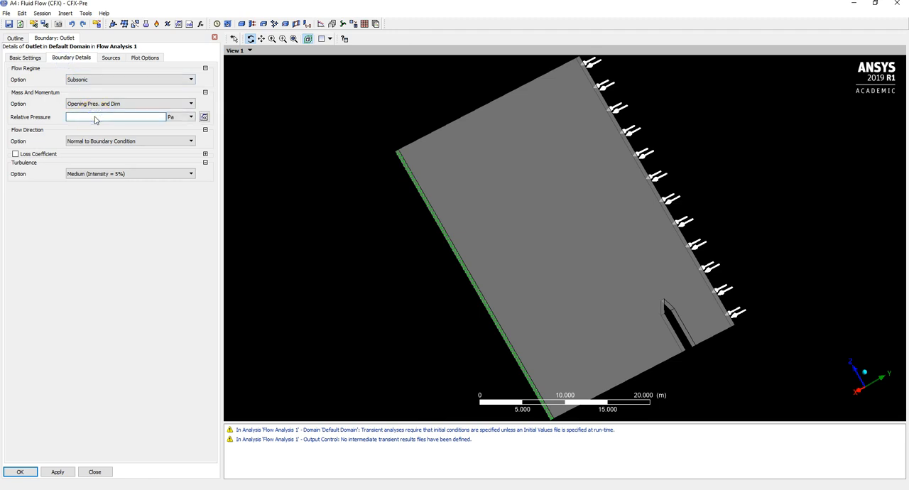
pyautogui.write('0 [Pa')
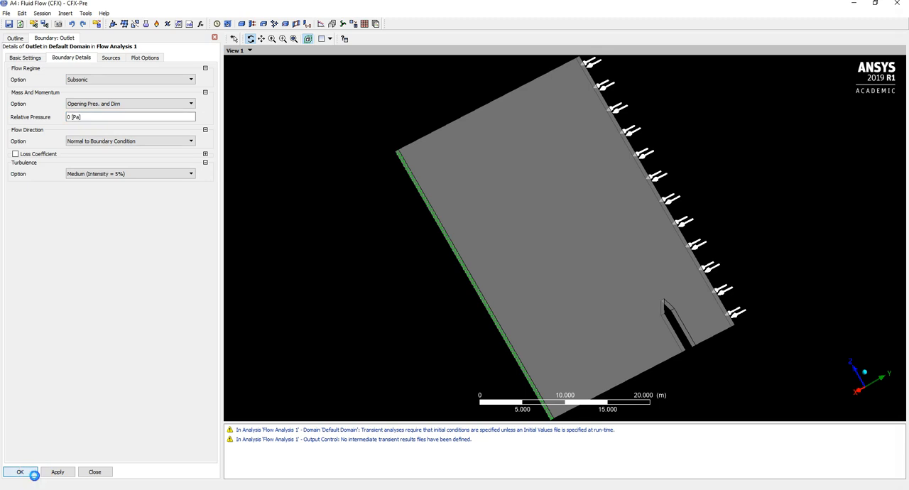
pyautogui.click(20, 471)
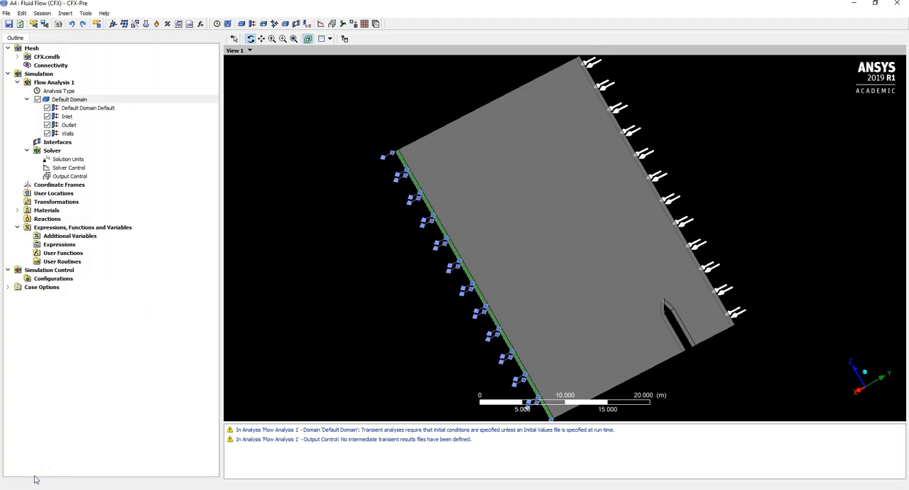
pyautogui.moveTo(120, 135)
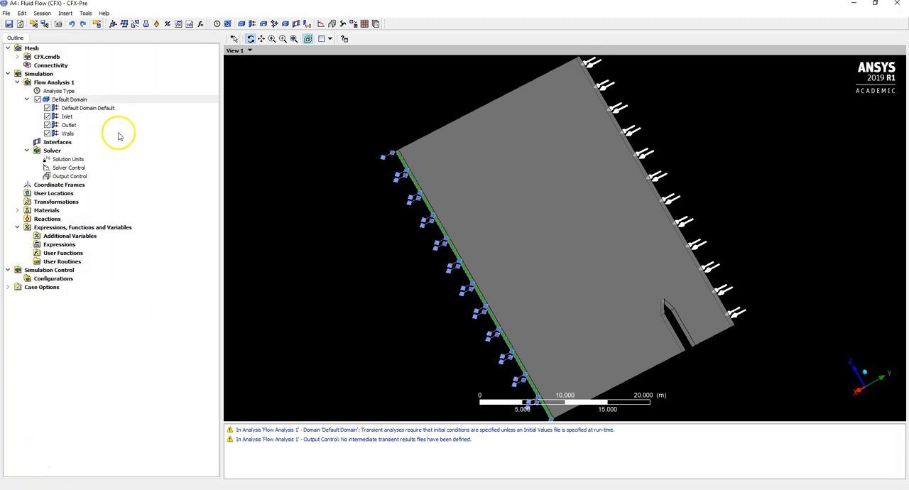
pyautogui.click(85, 108)
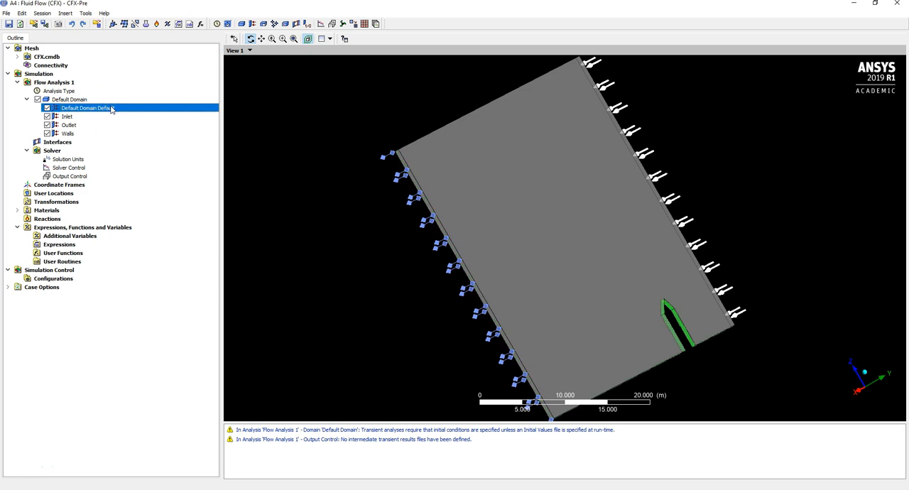
pyautogui.rightClick(82, 108)
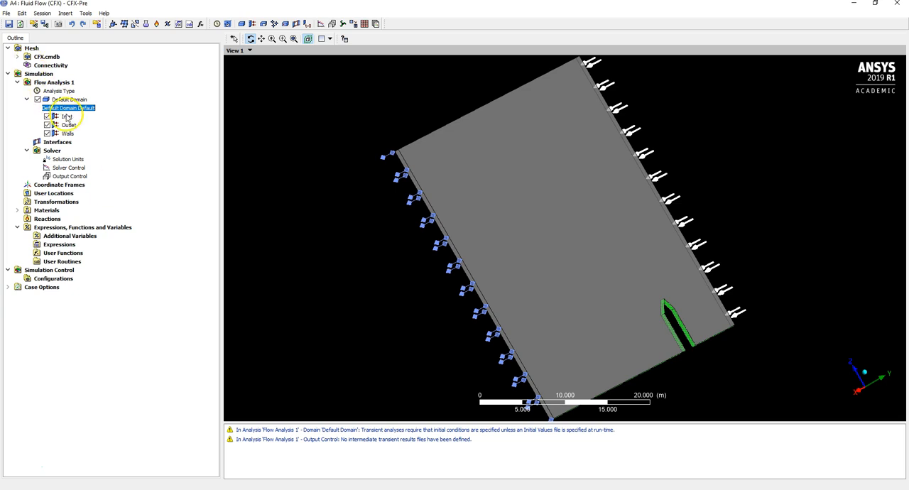
pyautogui.click(68, 99)
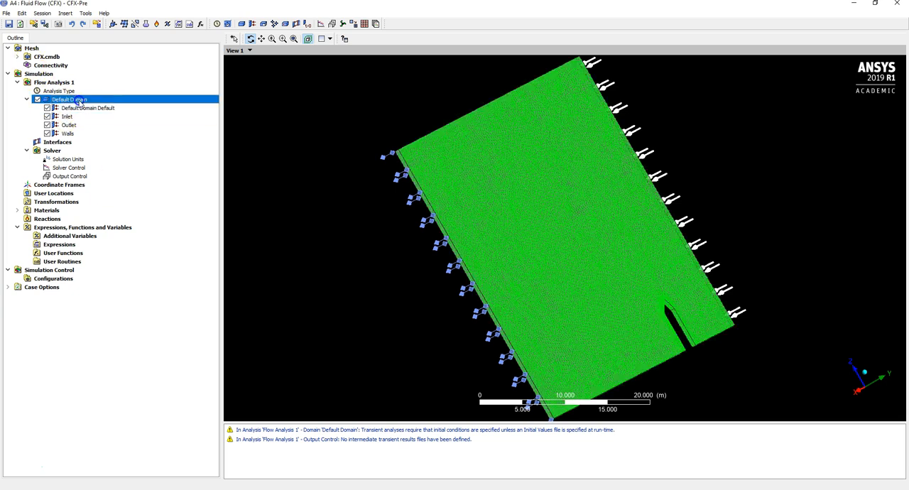
# Step: Add a Ground boundary of type Wall on the bottom face as a no-slip wall
pyautogui.rightClick(68, 100)
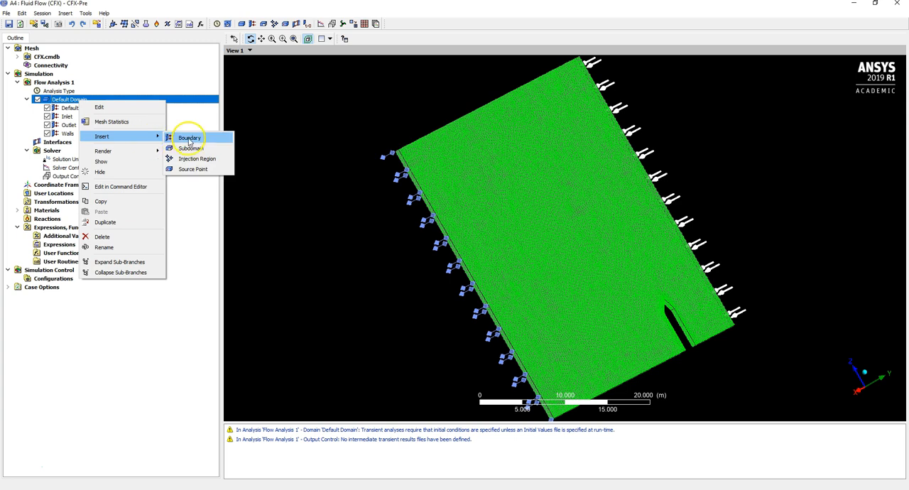
pyautogui.click(189, 136)
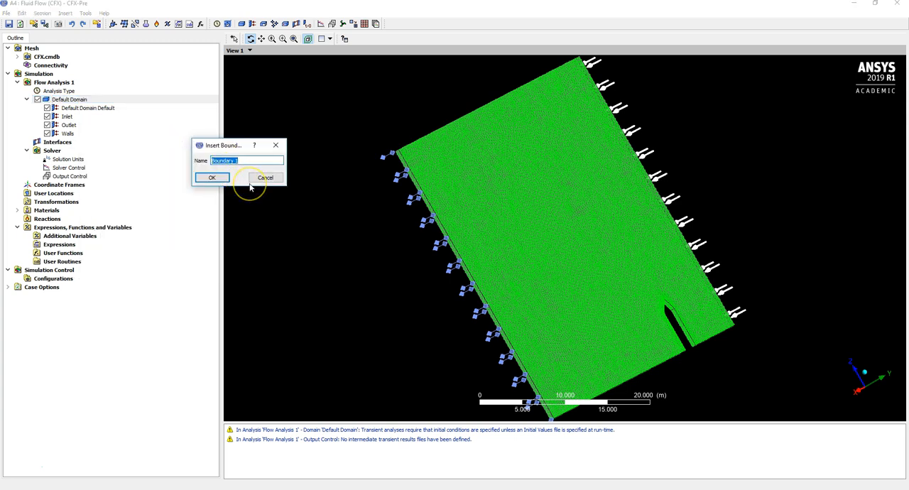
pyautogui.write('Gro')
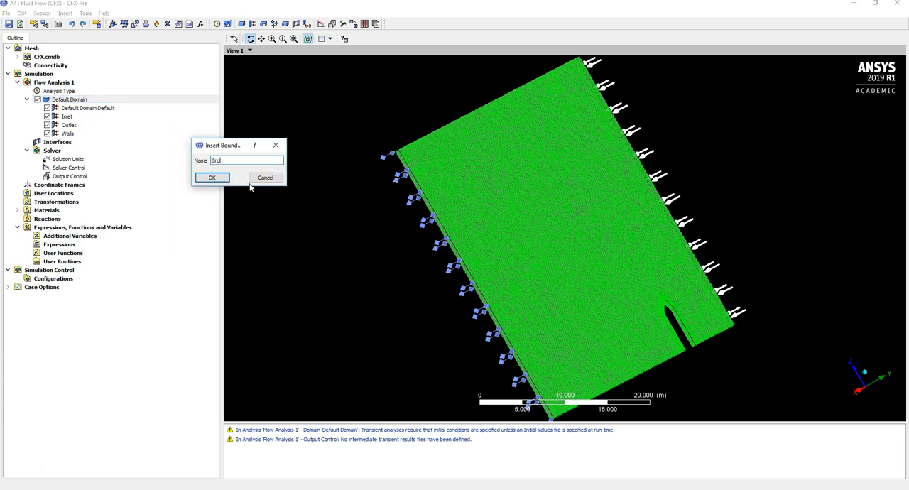
pyautogui.click(212, 178)
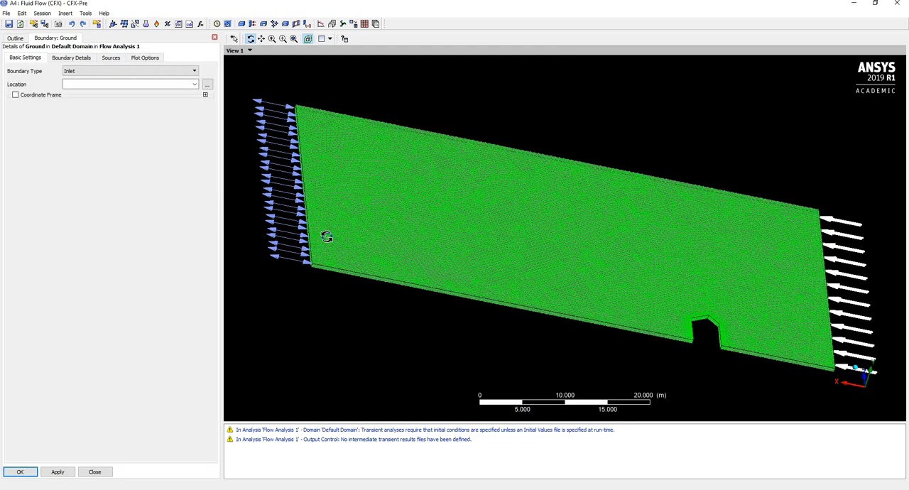
pyautogui.click(196, 71)
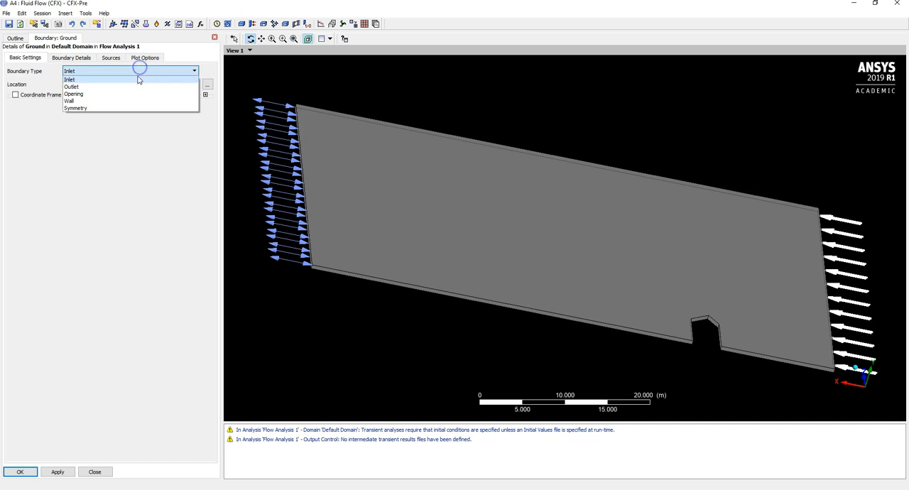
pyautogui.click(68, 101)
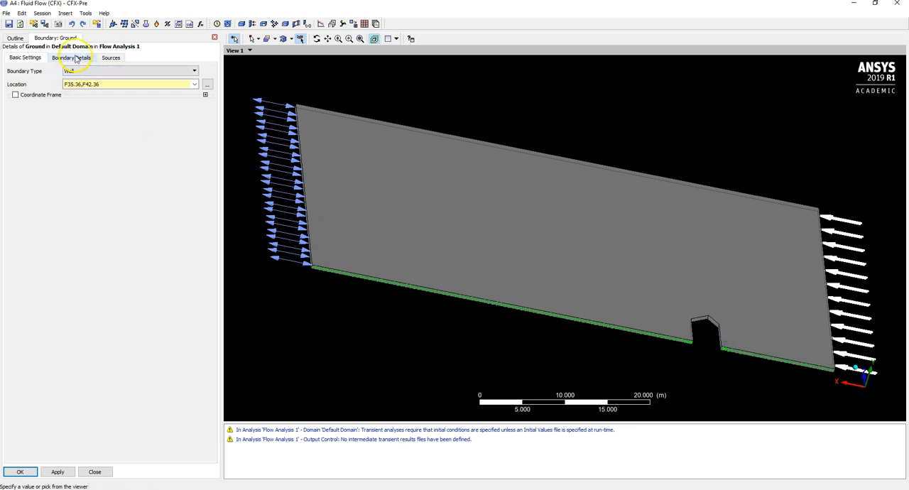
pyautogui.click(80, 57)
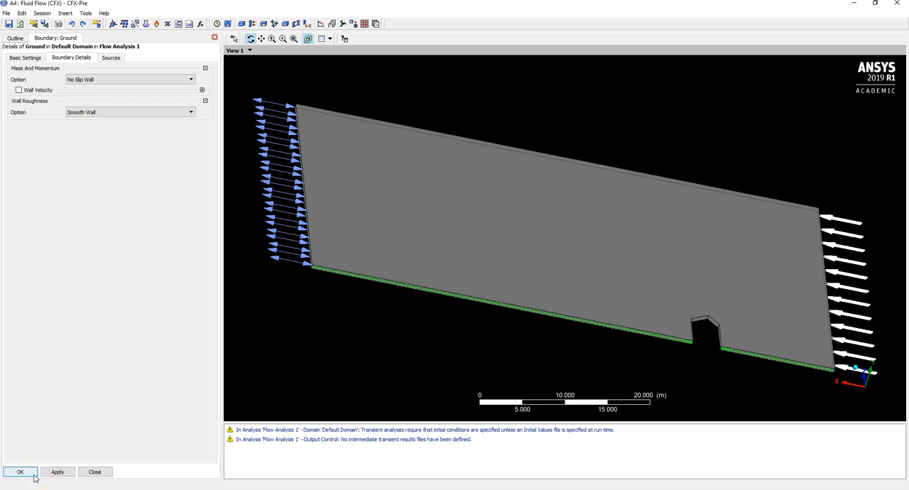
pyautogui.click(20, 471)
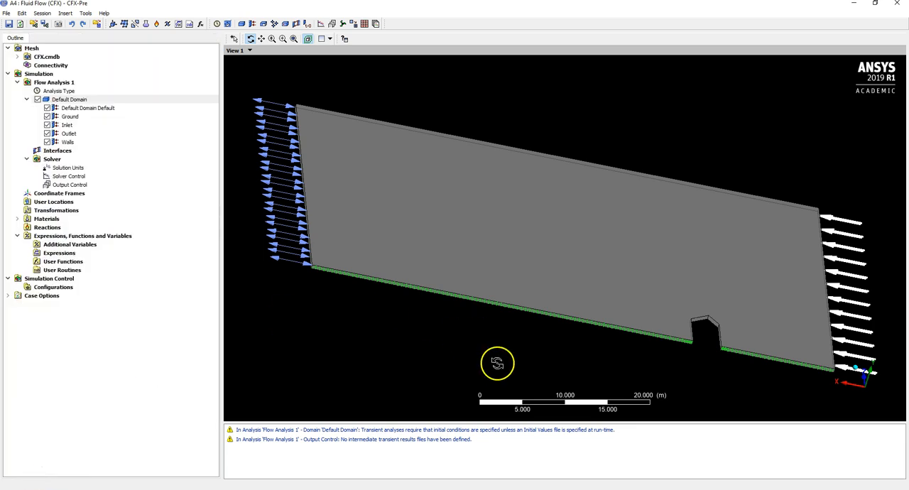
# Step: Begin renaming the default house boundary to House
pyautogui.click(87, 108)
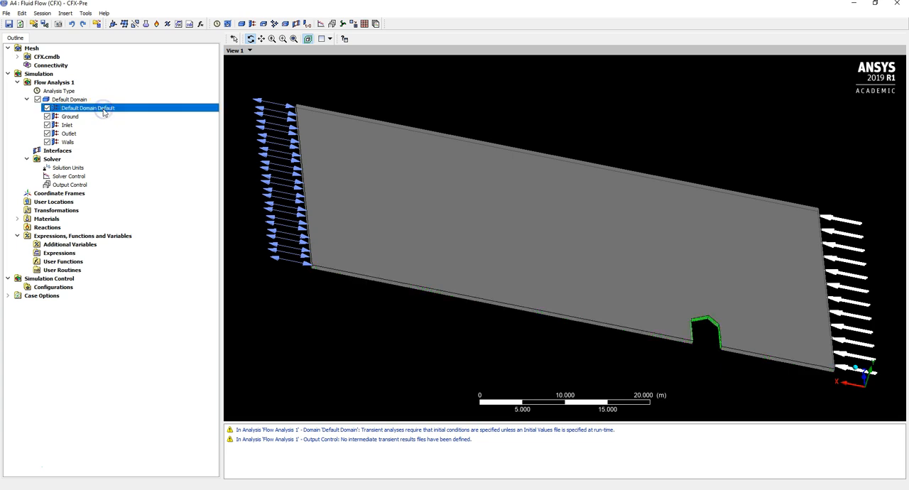
pyautogui.rightClick(85, 108)
pyautogui.write('House')
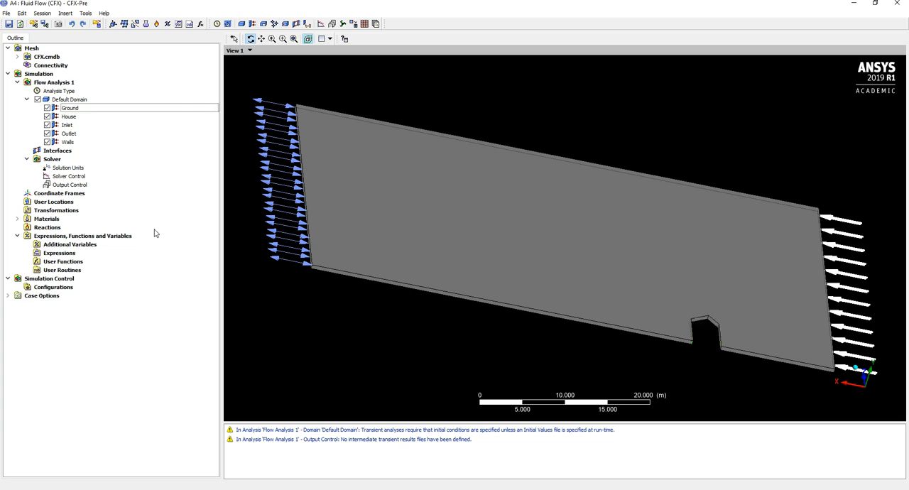
pyautogui.moveTo(17, 469)
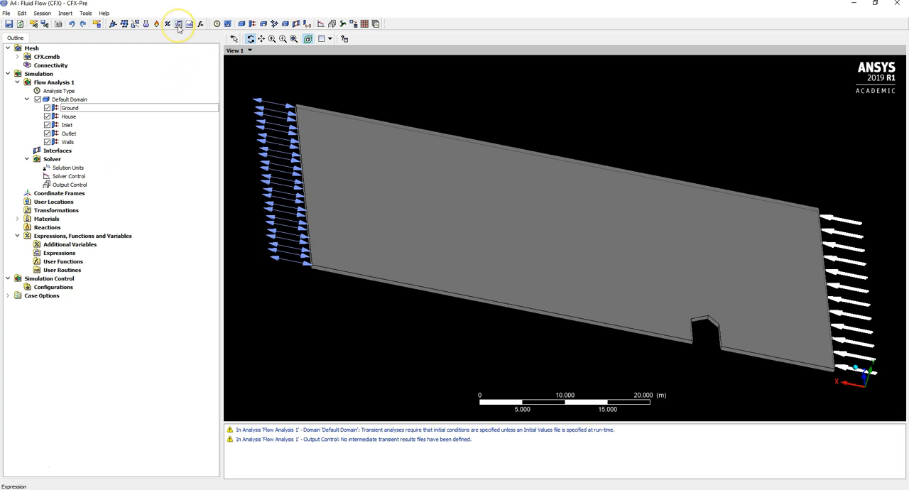
pyautogui.moveTo(179, 24)
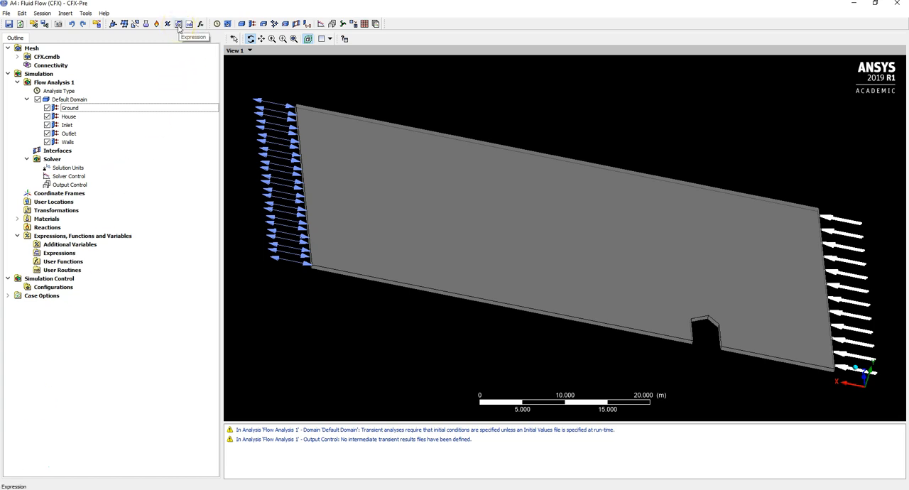
# Step: Create a MeanWind expression defined as 15 [m s^-1] and apply it
pyautogui.click(179, 22)
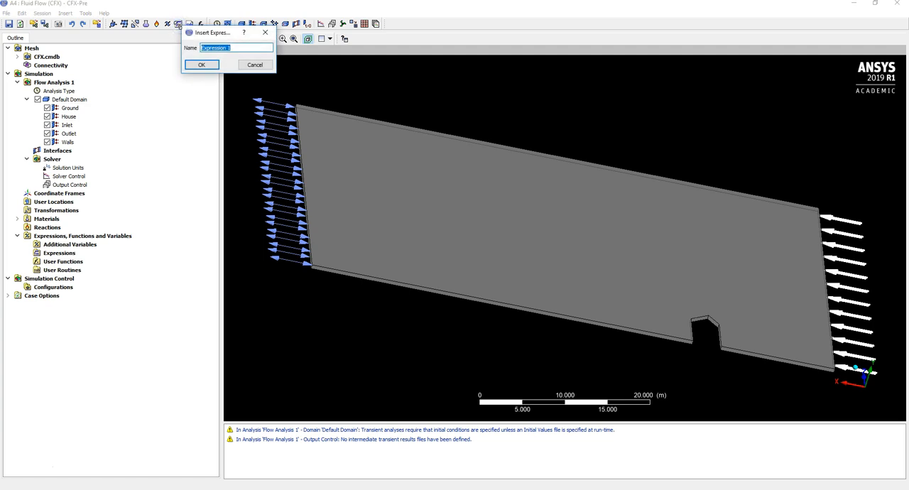
pyautogui.write('M')
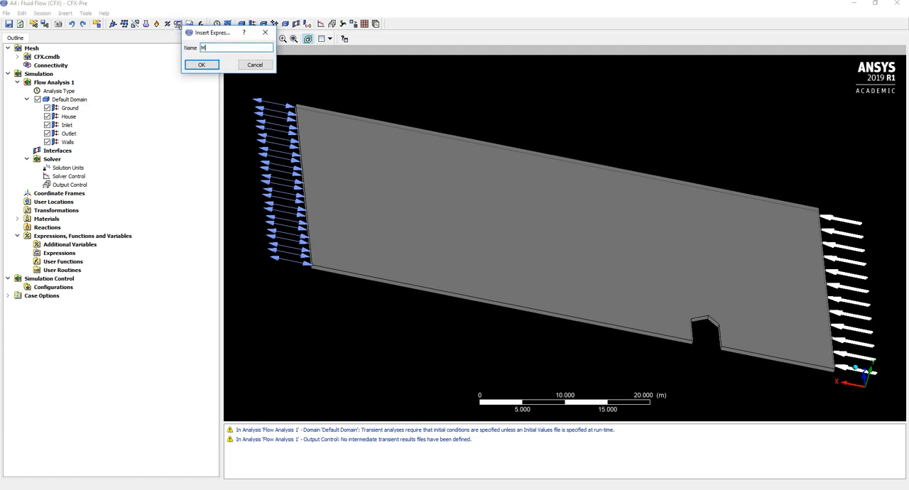
pyautogui.write('eanWind')
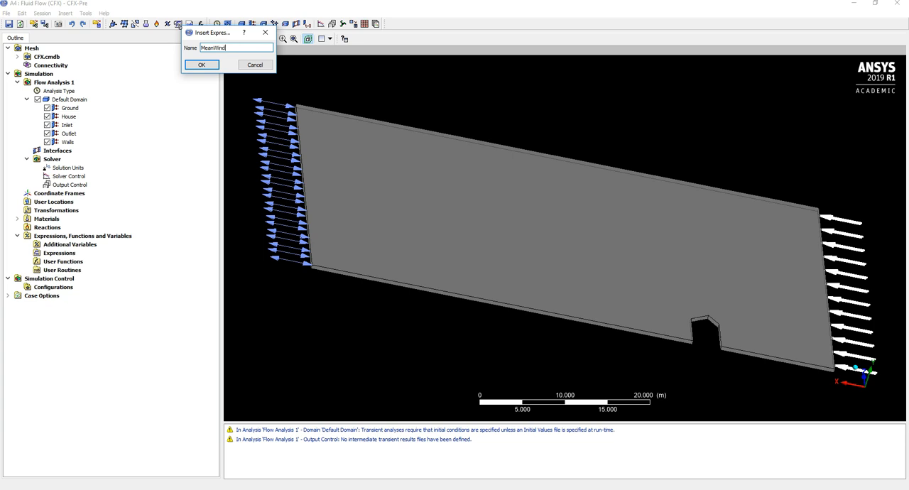
pyautogui.click(202, 65)
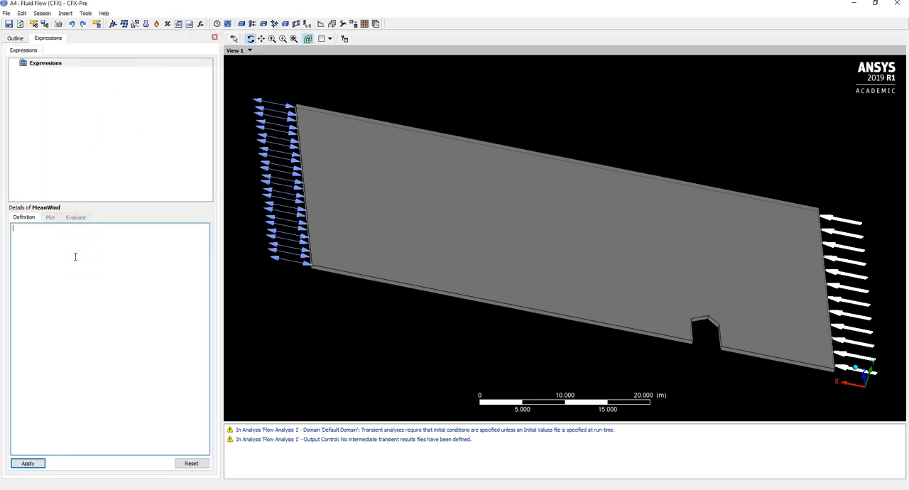
pyautogui.write('15')
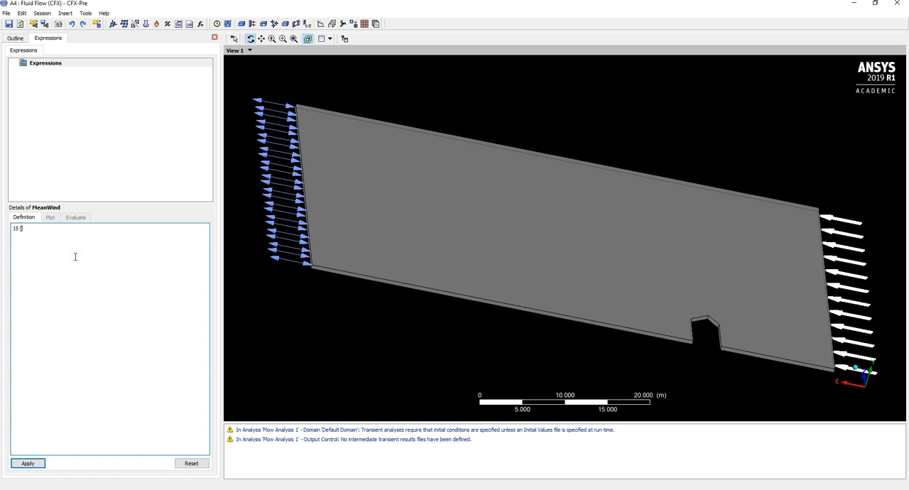
pyautogui.write('[m s^')
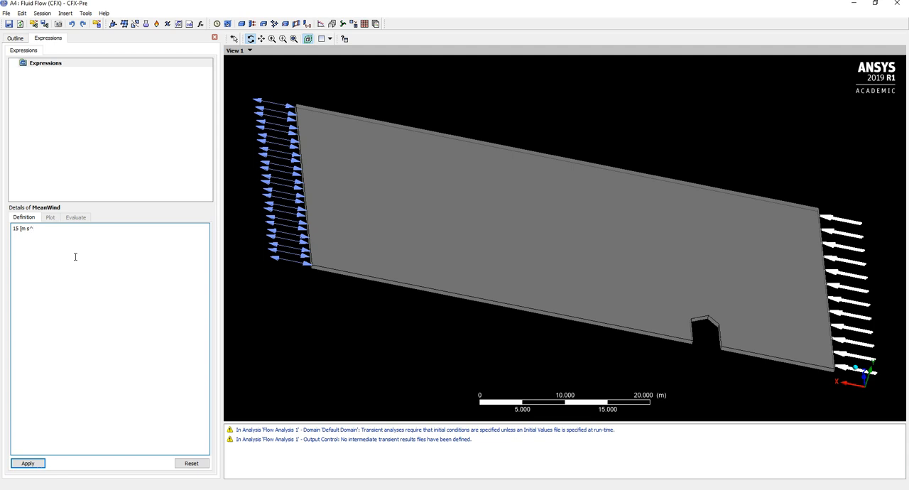
pyautogui.write('-1]')
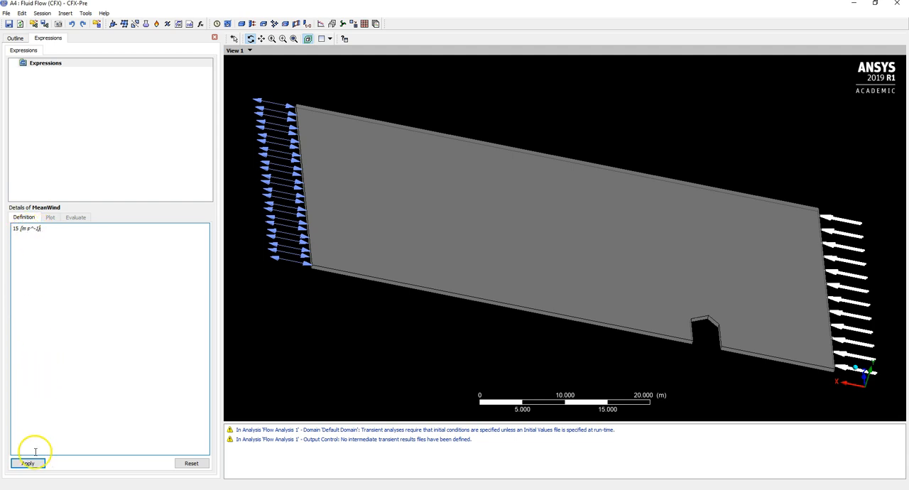
pyautogui.click(27, 463)
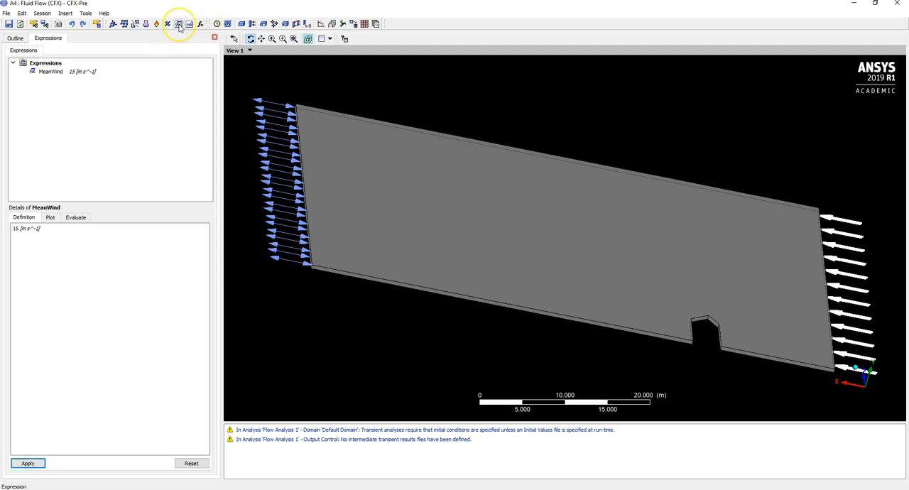
# Step: Create an Omegau expression defined as 0.2 [radian s^-1] and apply it
pyautogui.click(178, 22)
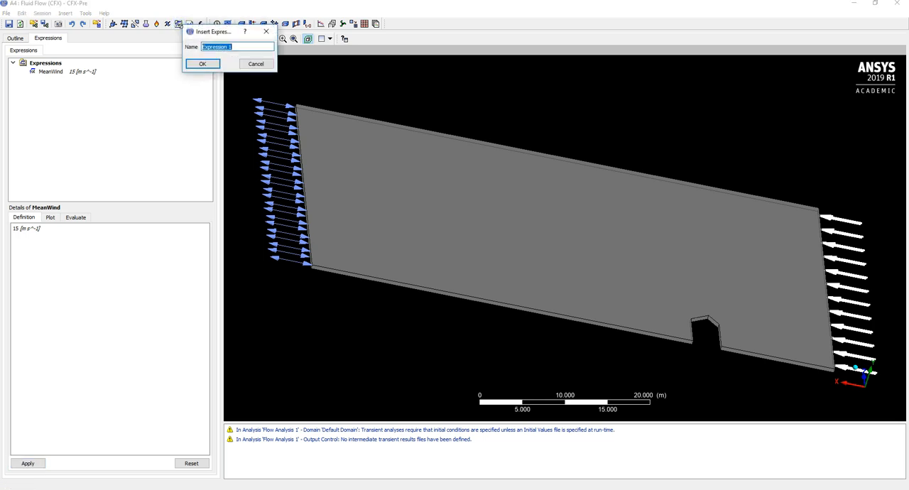
pyautogui.write('Oem')
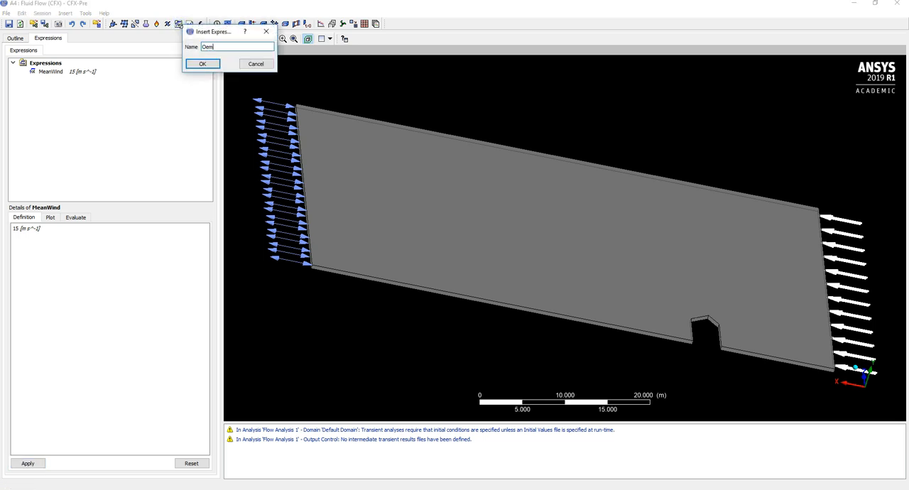
pyautogui.press('Backspace')
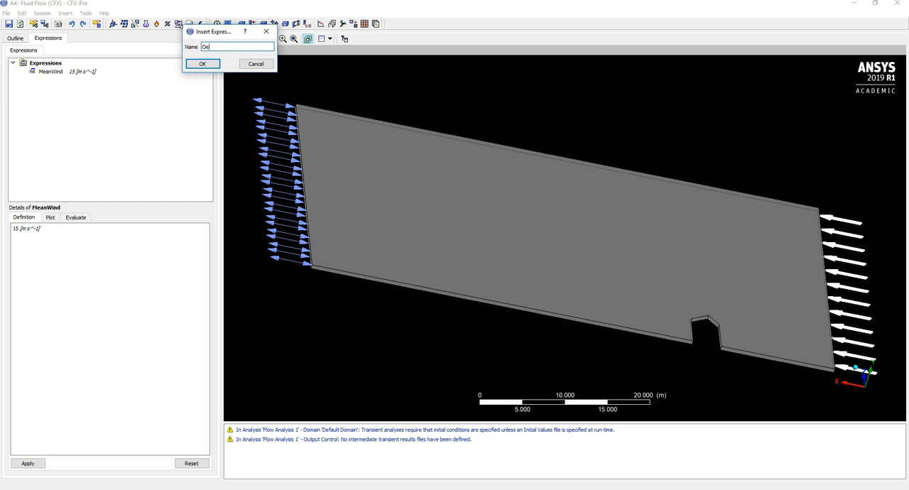
pyautogui.write('mega')
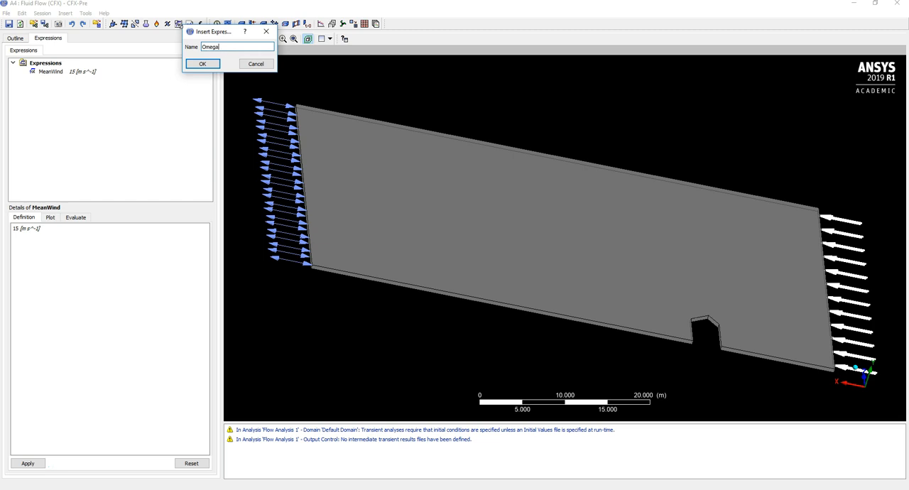
pyautogui.click(205, 62)
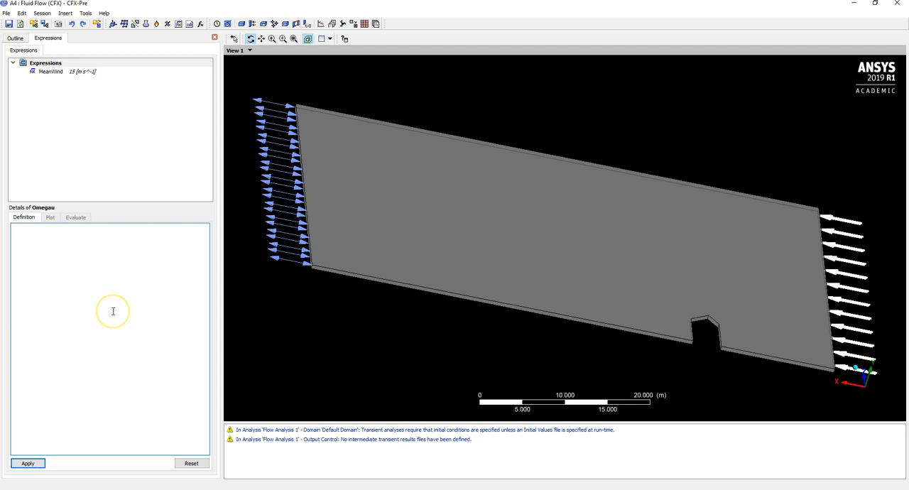
pyautogui.write('0')
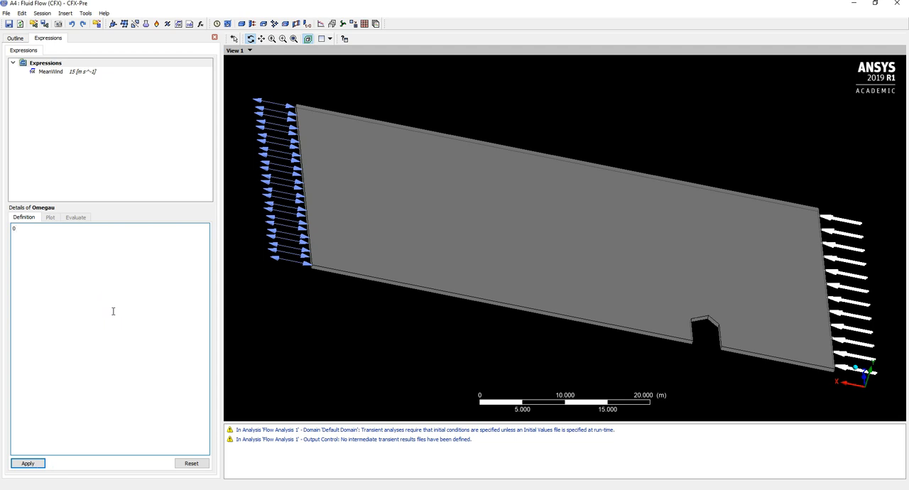
pyautogui.write('.2')
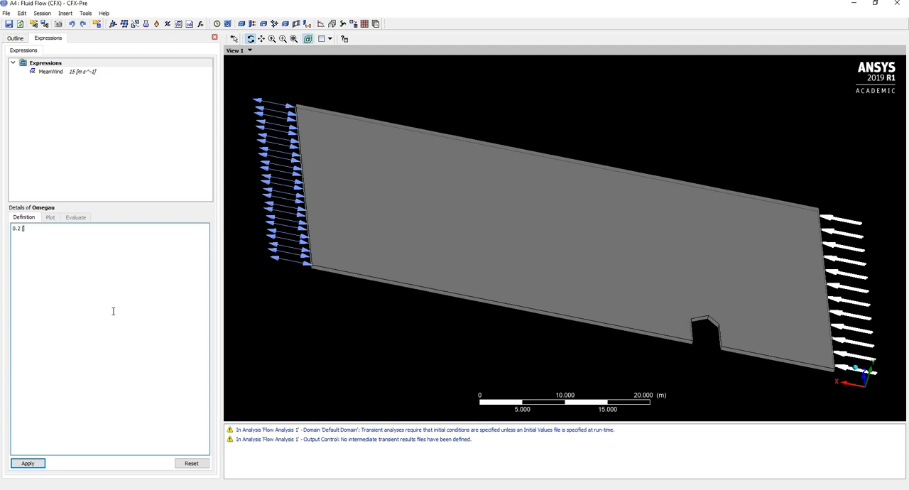
pyautogui.write('[radian s^-1')
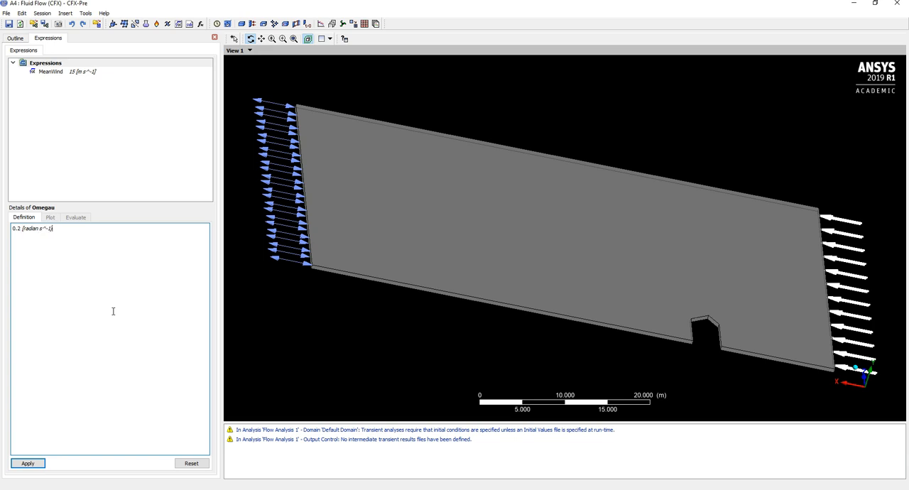
pyautogui.click(26, 463)
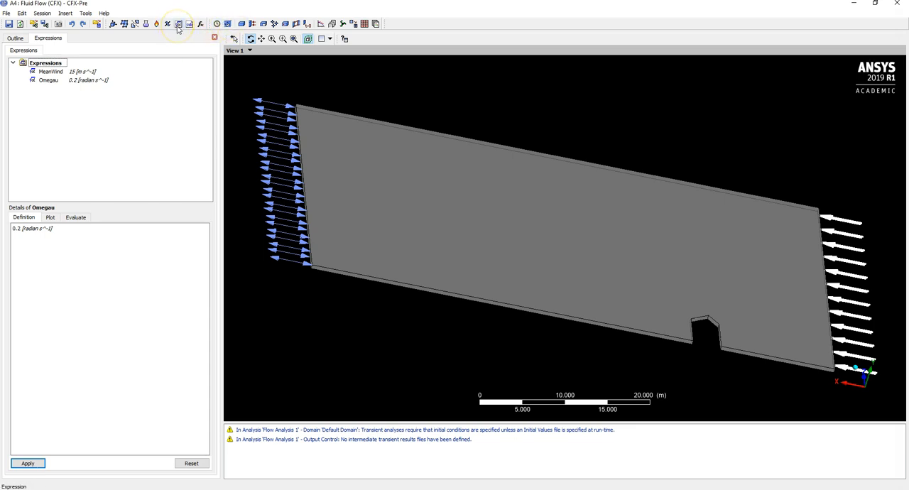
pyautogui.click(176, 23)
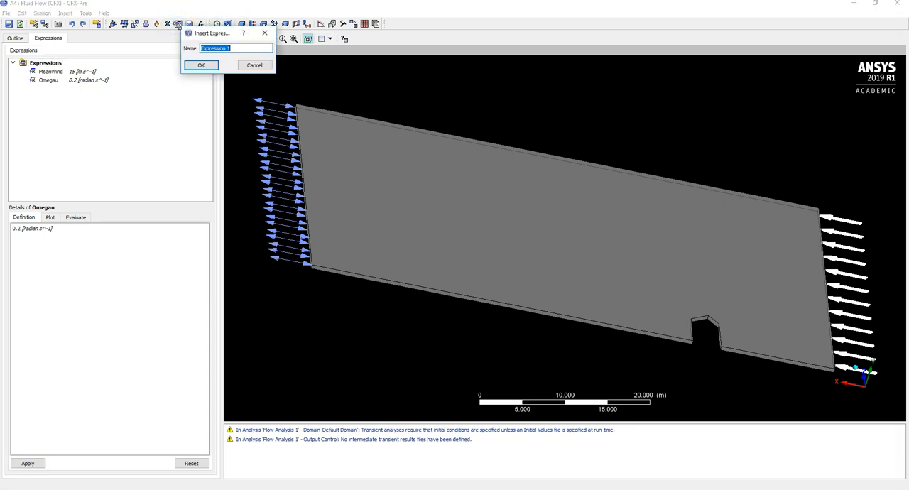
# Step: Create a new expression named windVelocity
pyautogui.write('windVelocity')
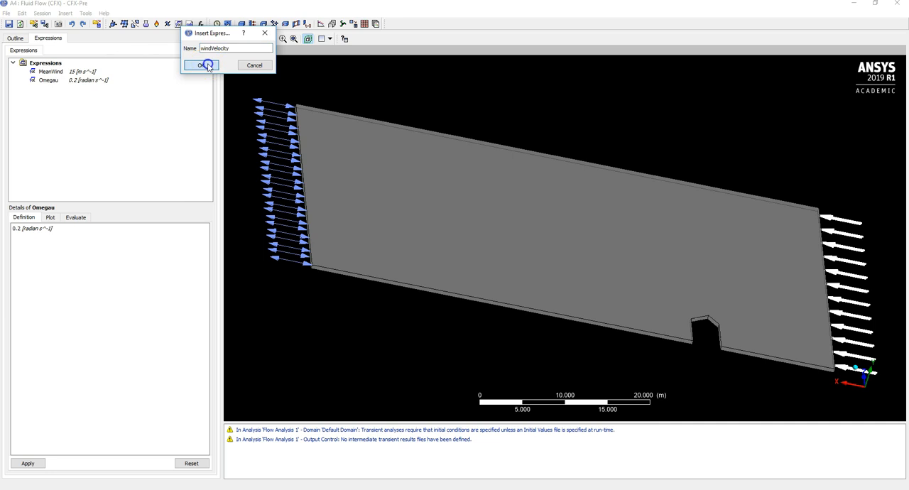
pyautogui.click(202, 65)
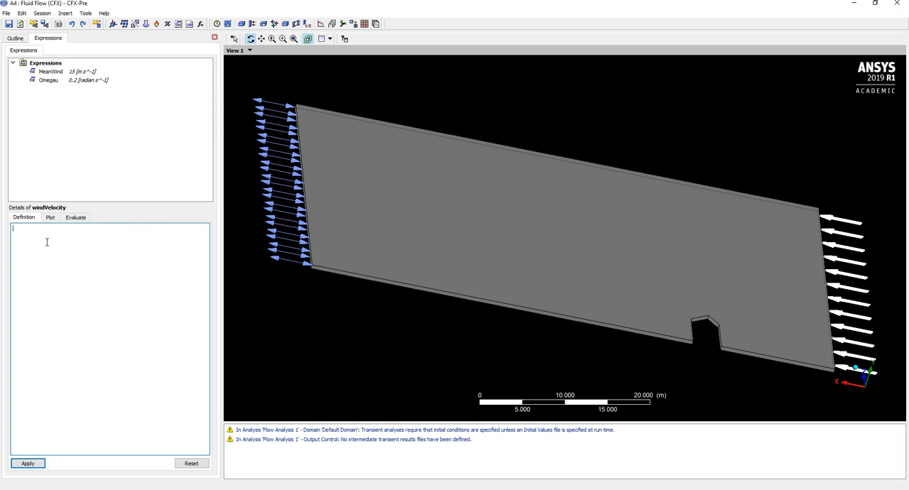
# Step: Define windVelocity as 0.4*MeanWind*cos(Omegau*t) + MeanWind and apply it
pyautogui.write('MeanWind*')
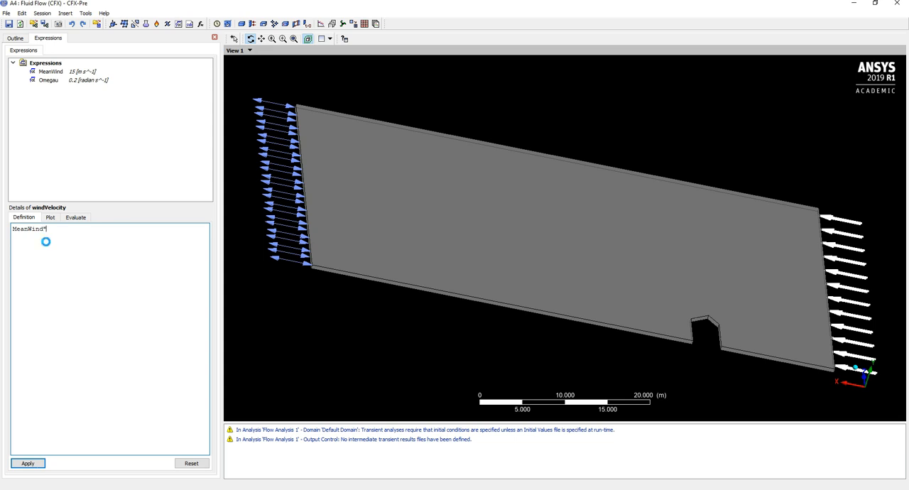
pyautogui.write('cos')
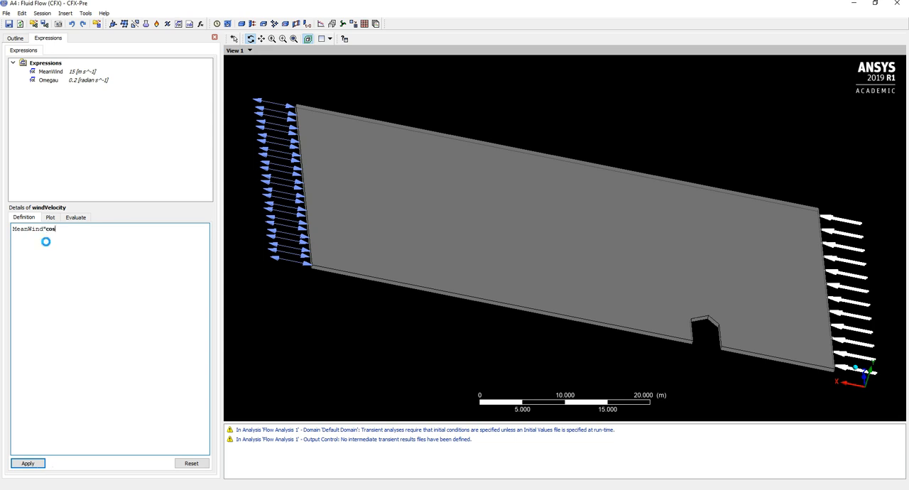
pyautogui.write('(O')
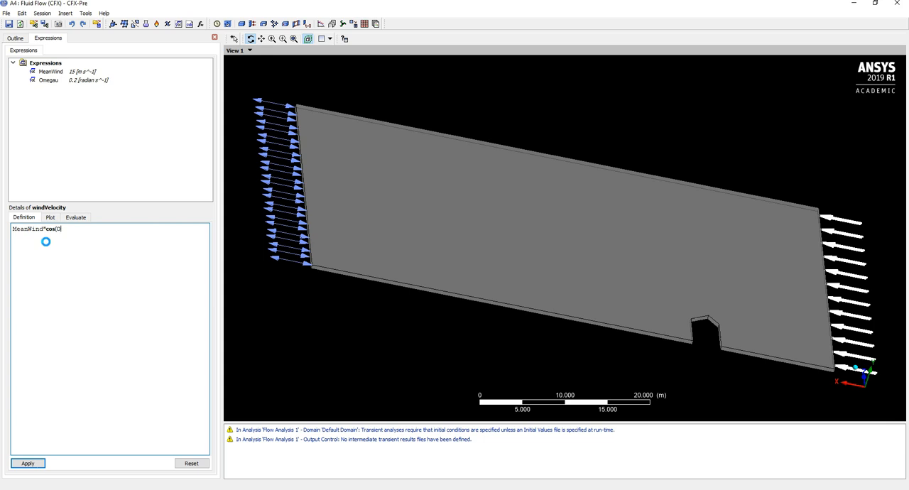
pyautogui.write('megau')
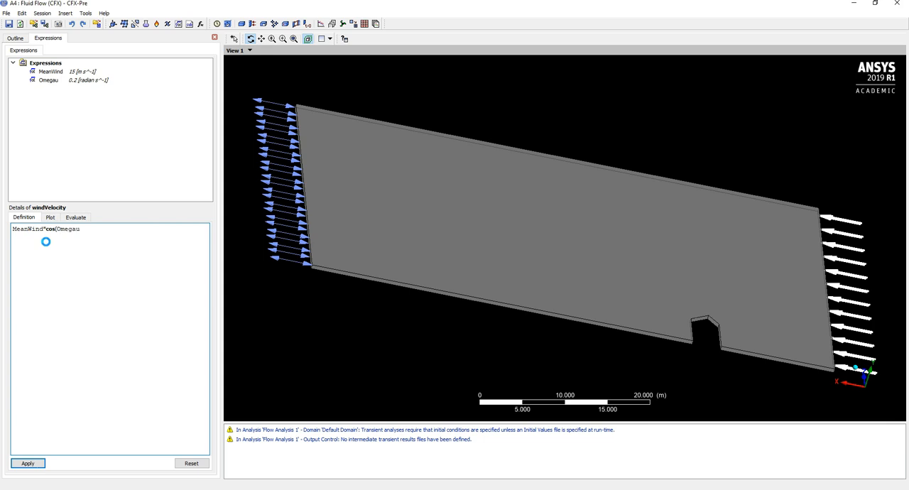
pyautogui.write('*t')
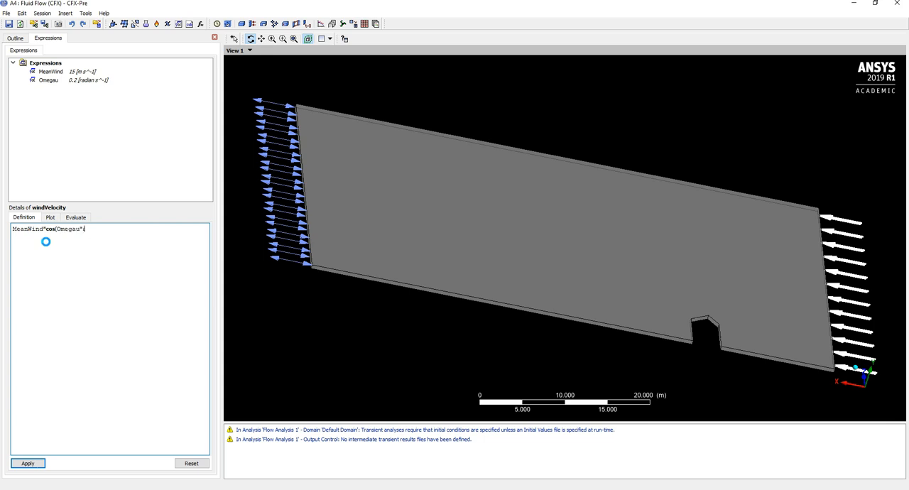
pyautogui.write(')')
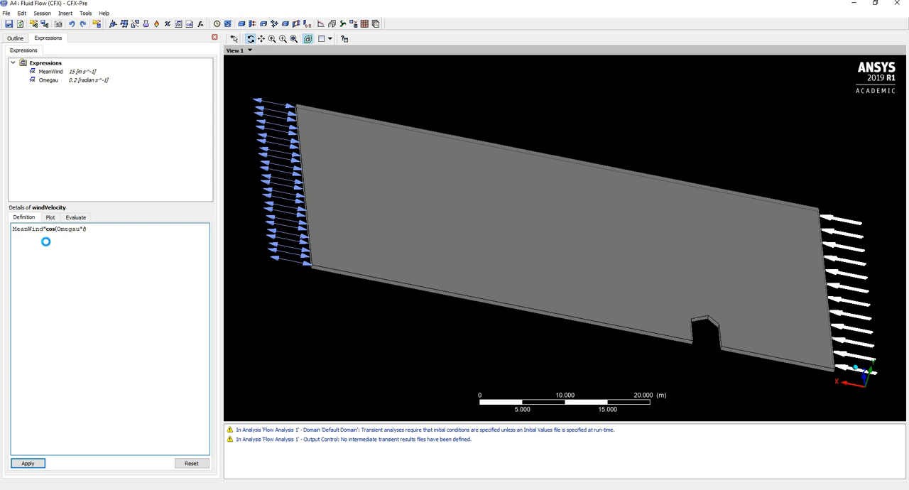
pyautogui.write('+')
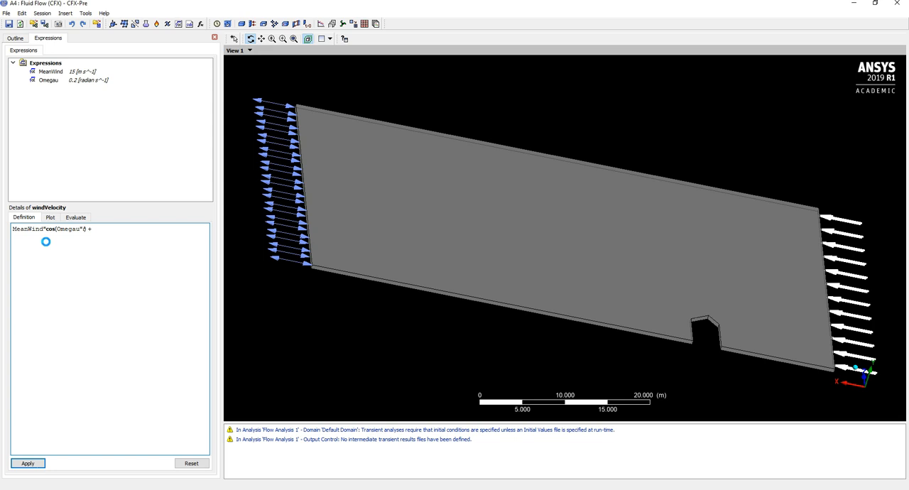
pyautogui.write('MeanWind')
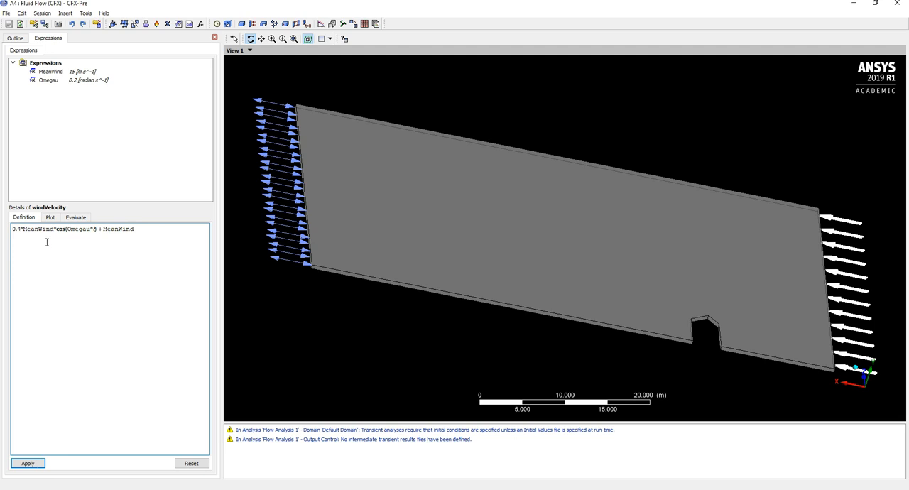
pyautogui.moveTo(169, 233)
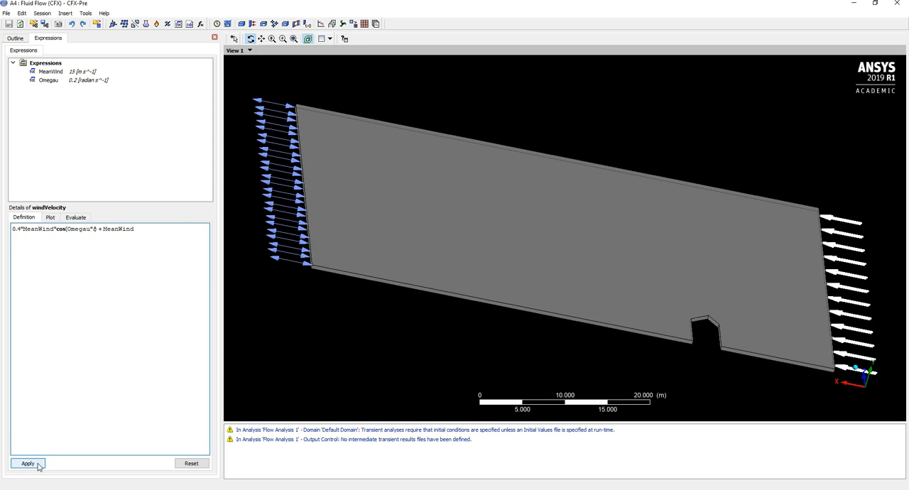
pyautogui.click(27, 462)
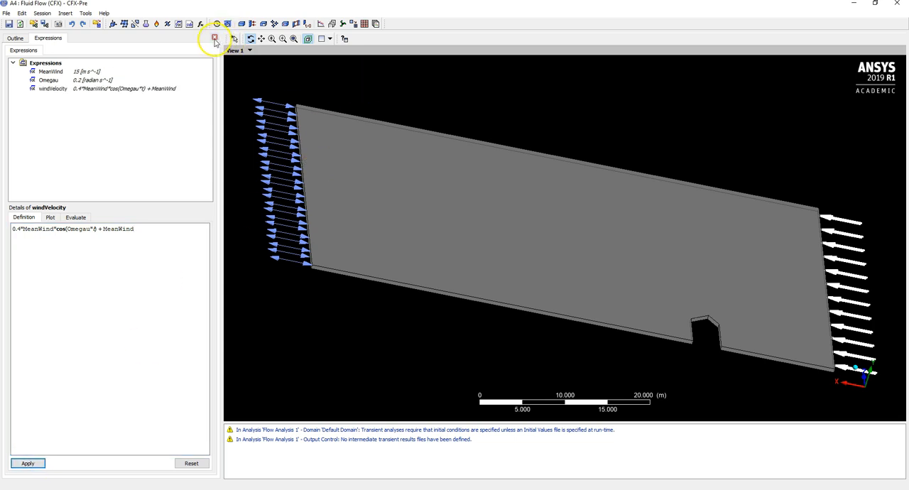
pyautogui.click(15, 39)
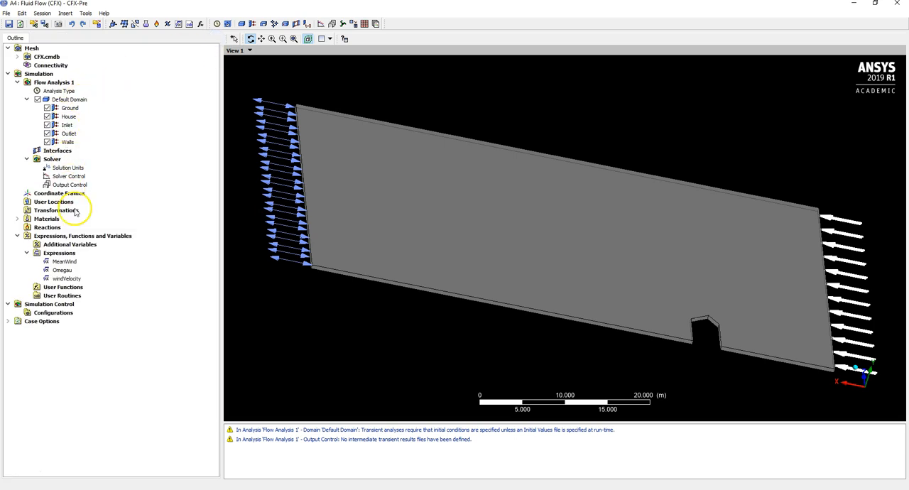
pyautogui.click(65, 278)
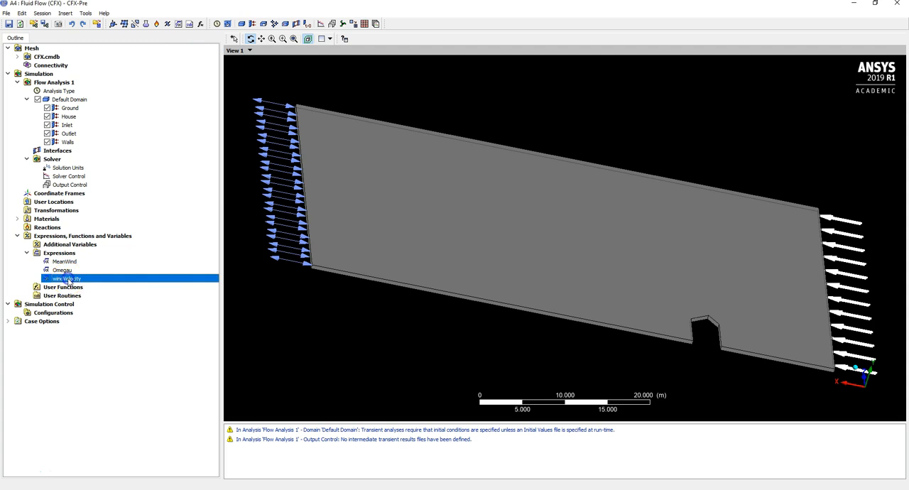
pyautogui.rightClick(62, 278)
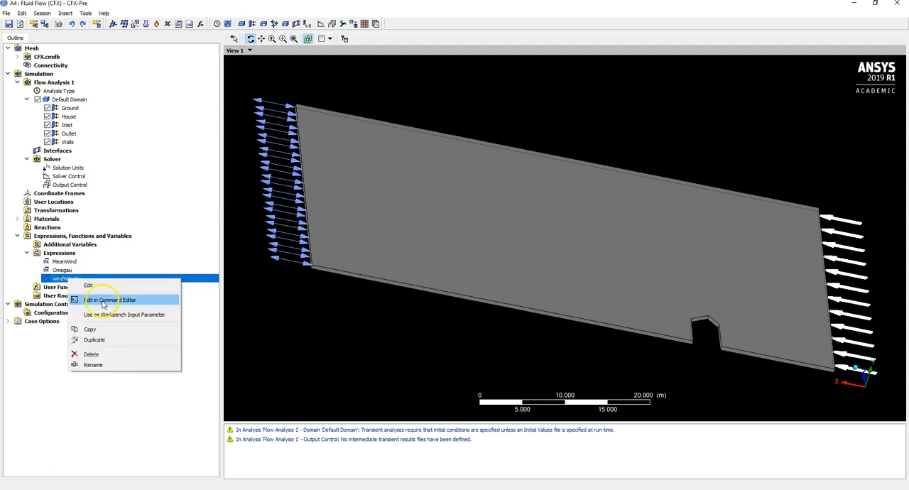
pyautogui.click(111, 300)
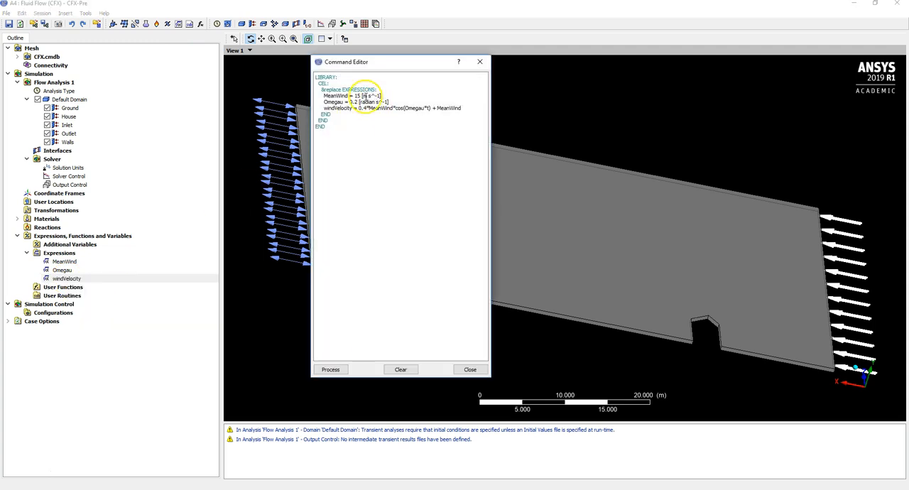
pyautogui.doubleClick(337, 96)
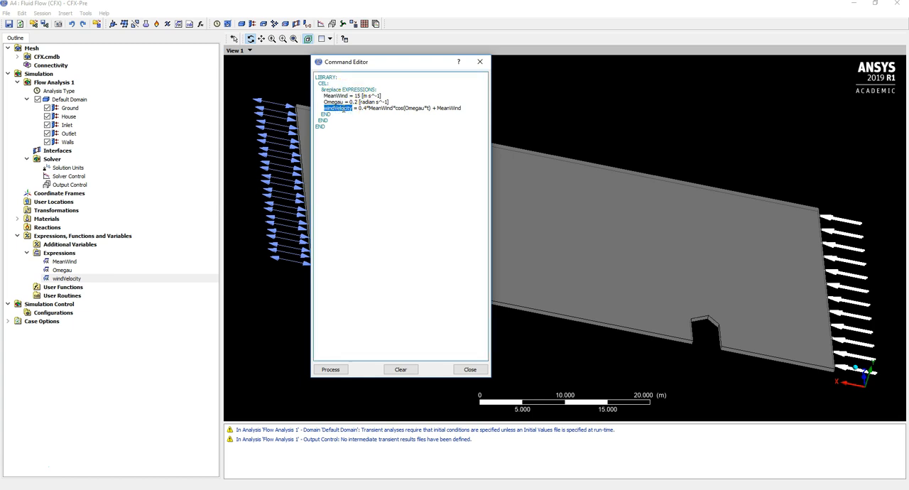
pyautogui.moveTo(478, 61)
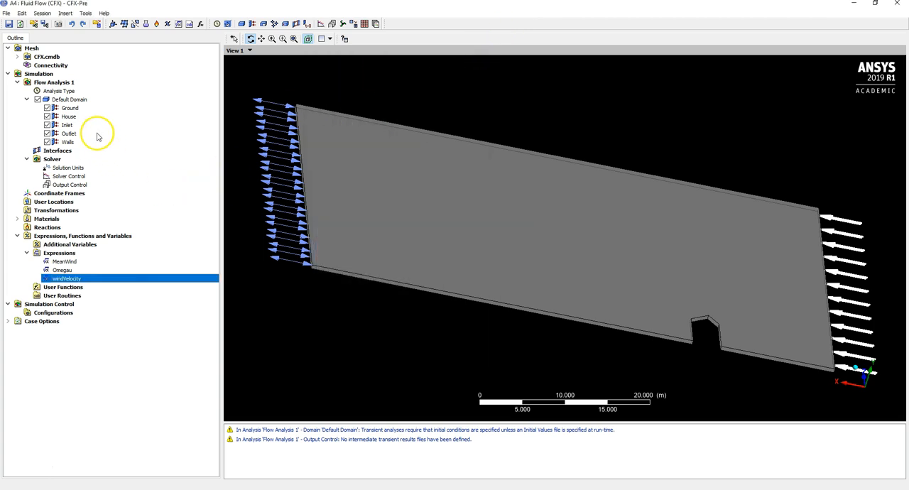
# Step: Set the Inlet boundary's normal speed to the windVelocity expression and confirm
pyautogui.doubleClick(67, 125)
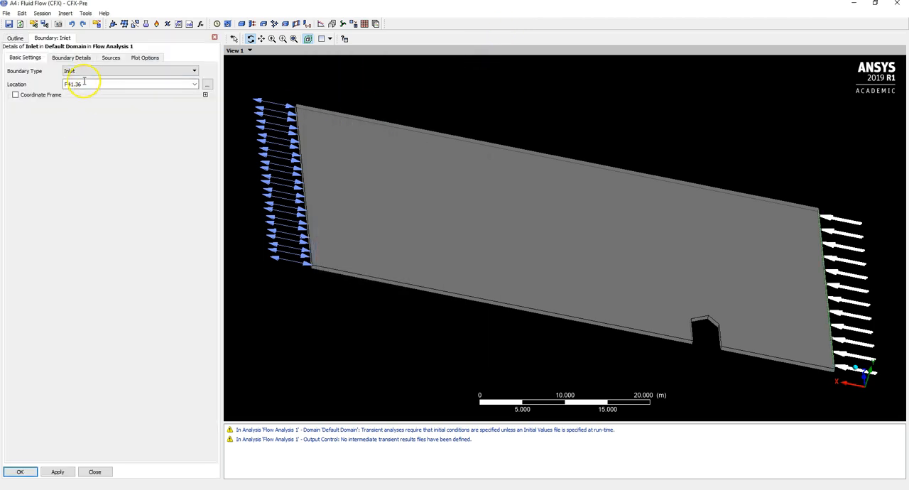
pyautogui.click(85, 57)
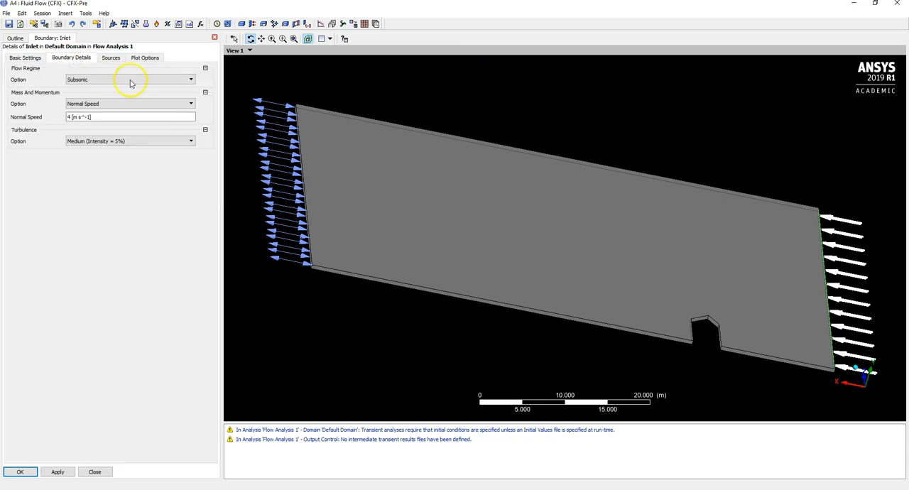
pyautogui.click(111, 116)
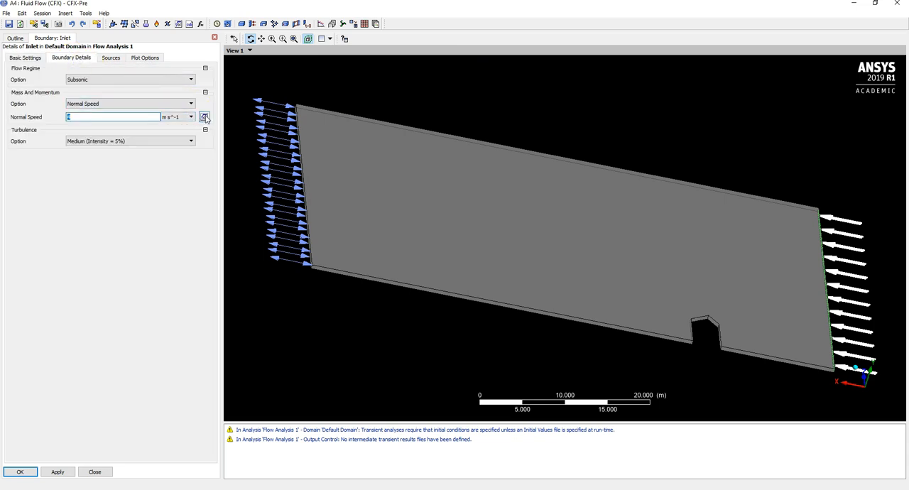
pyautogui.write('windVelocity')
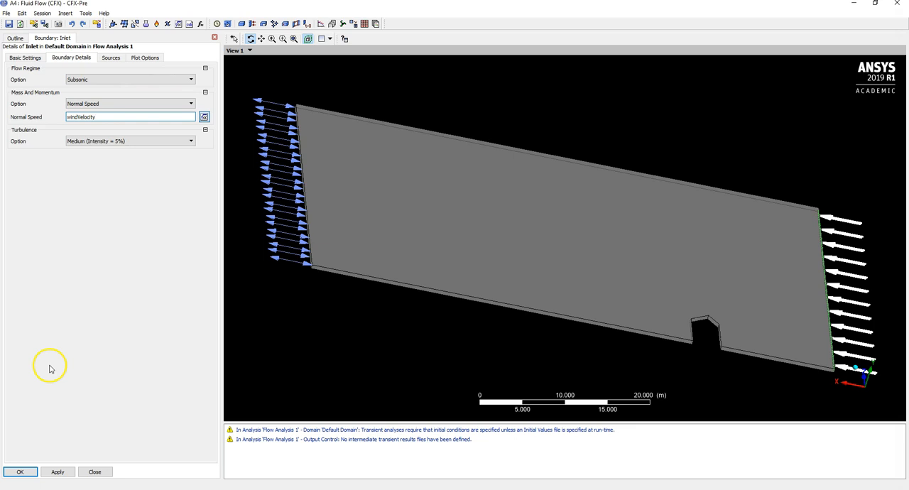
pyautogui.moveTo(37, 480)
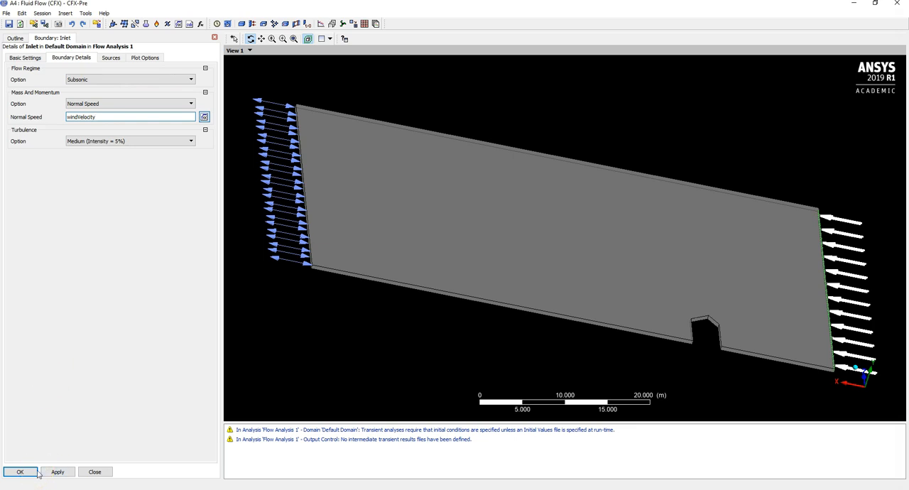
pyautogui.click(20, 471)
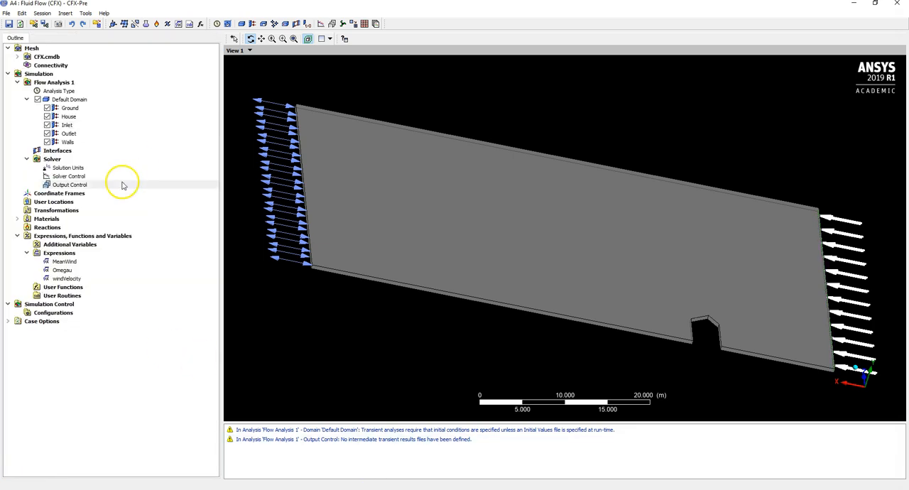
# Step: Add Transient Results 1 to Output Control, saving at a 0.1 s time interval
pyautogui.doubleClick(71, 185)
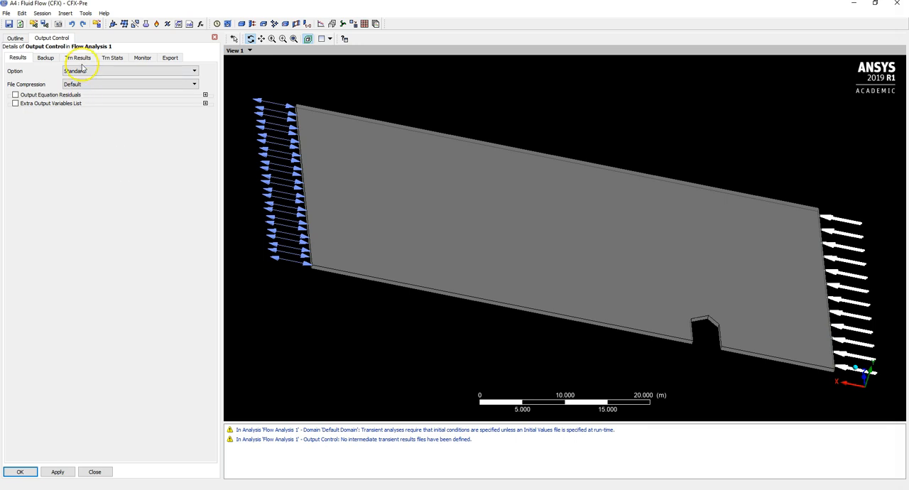
pyautogui.click(78, 57)
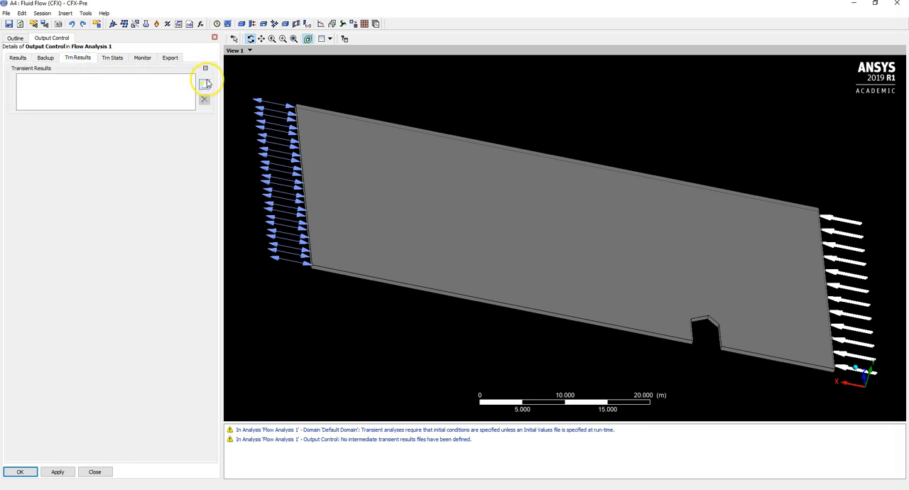
pyautogui.click(204, 79)
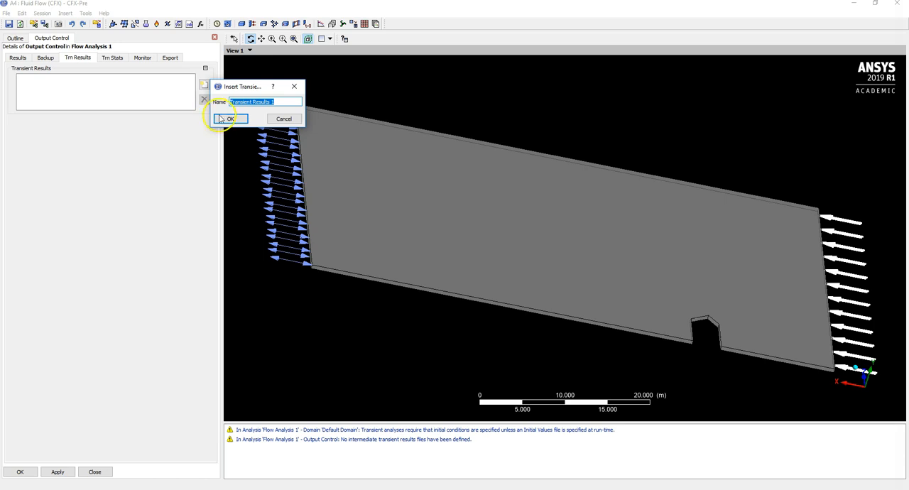
pyautogui.click(229, 118)
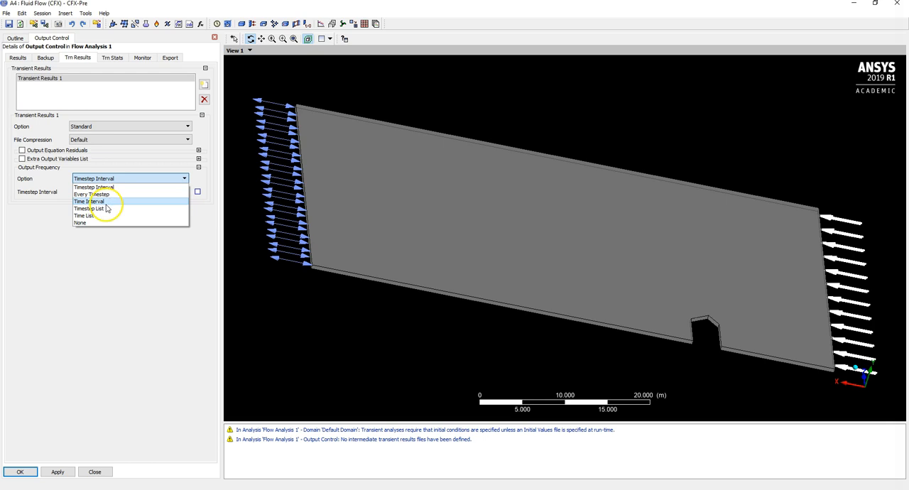
pyautogui.click(94, 202)
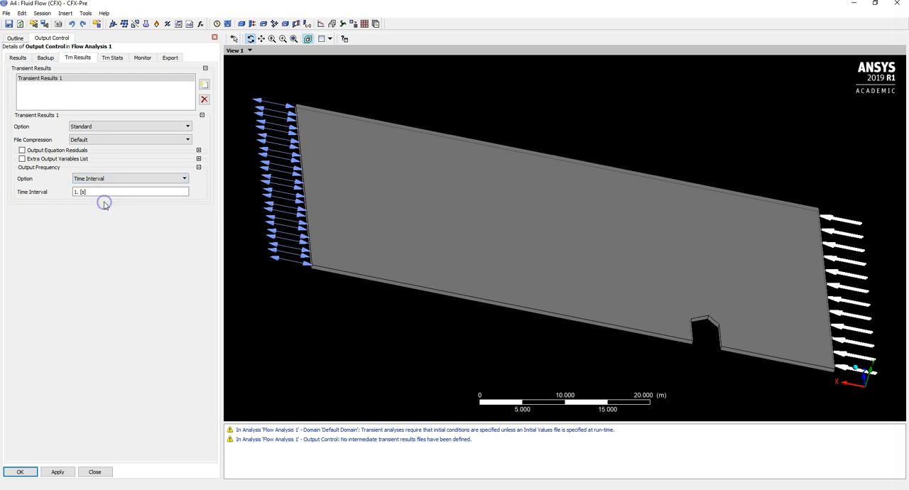
pyautogui.click(116, 192)
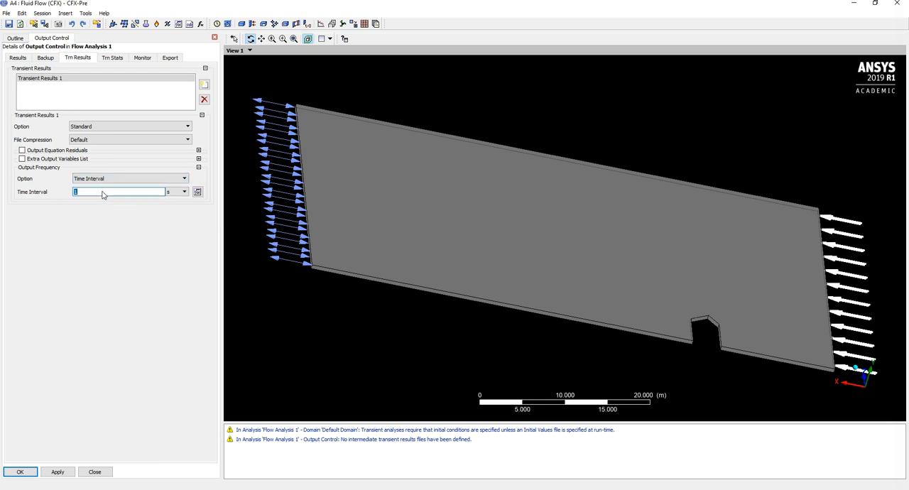
pyautogui.write('0.1')
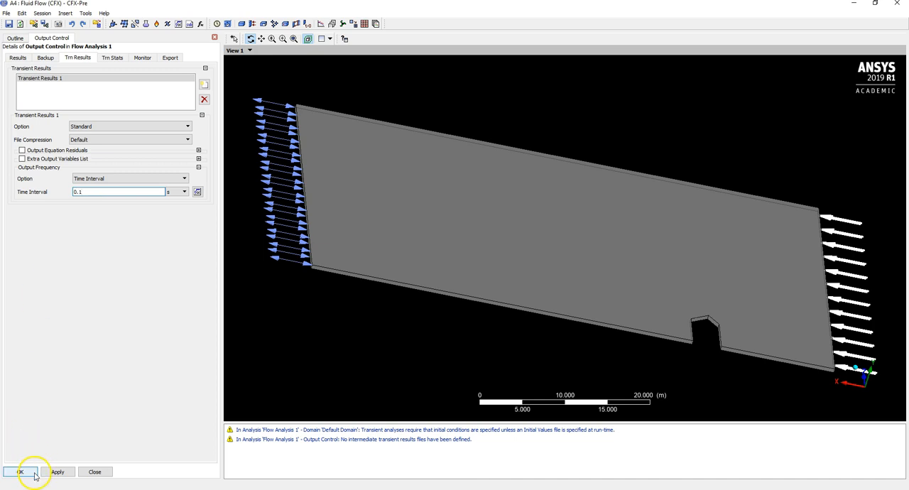
pyautogui.click(20, 472)
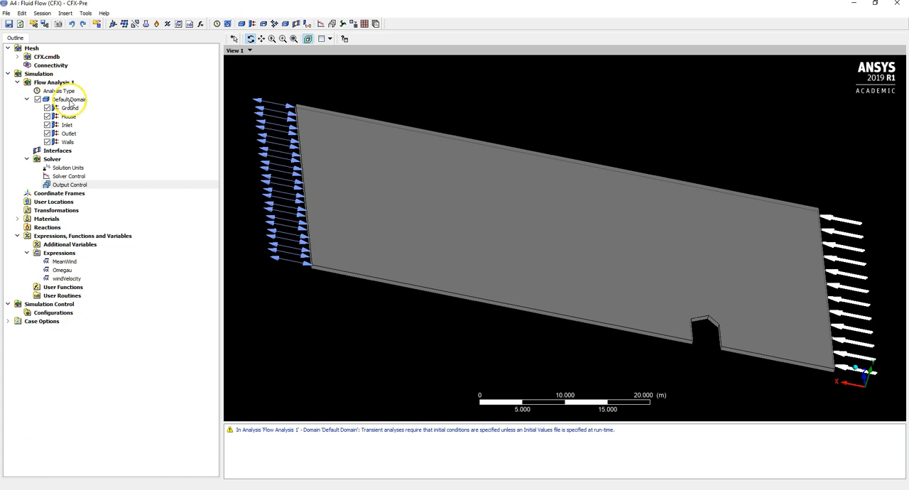
# Step: Enable Domain Initialization for the Default Domain's initial conditions
pyautogui.doubleClick(68, 100)
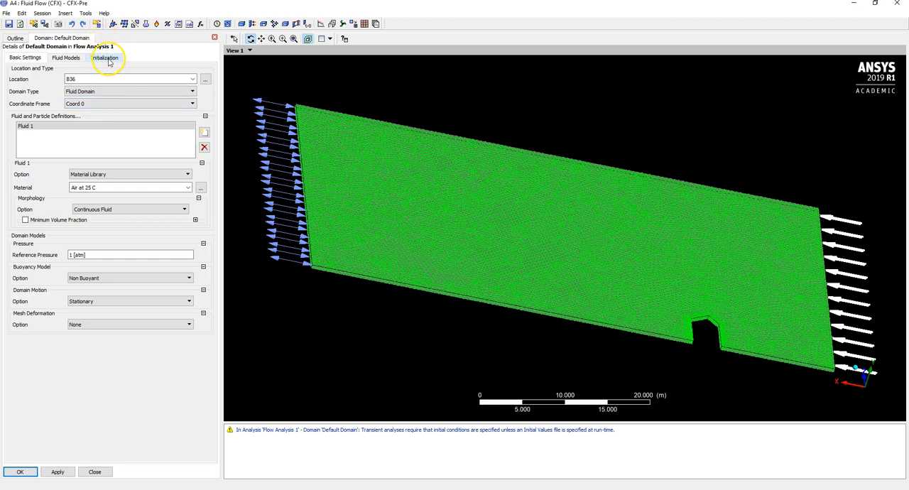
pyautogui.click(108, 57)
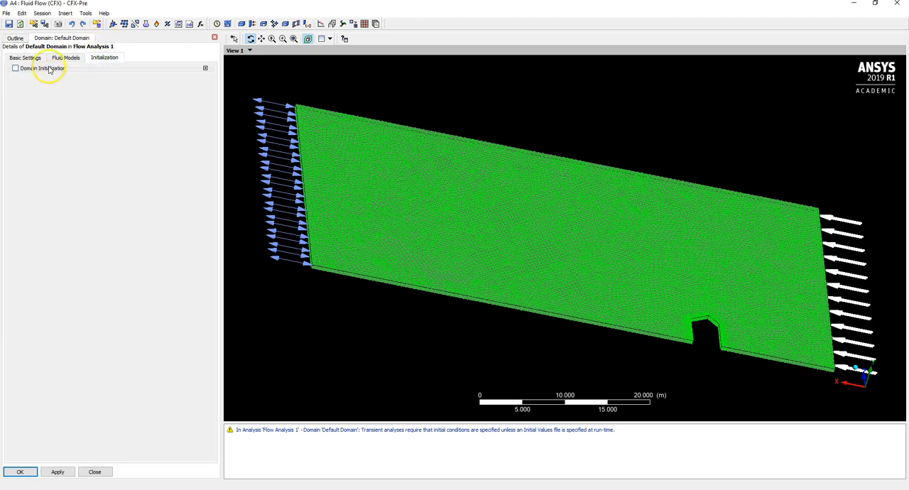
pyautogui.click(16, 68)
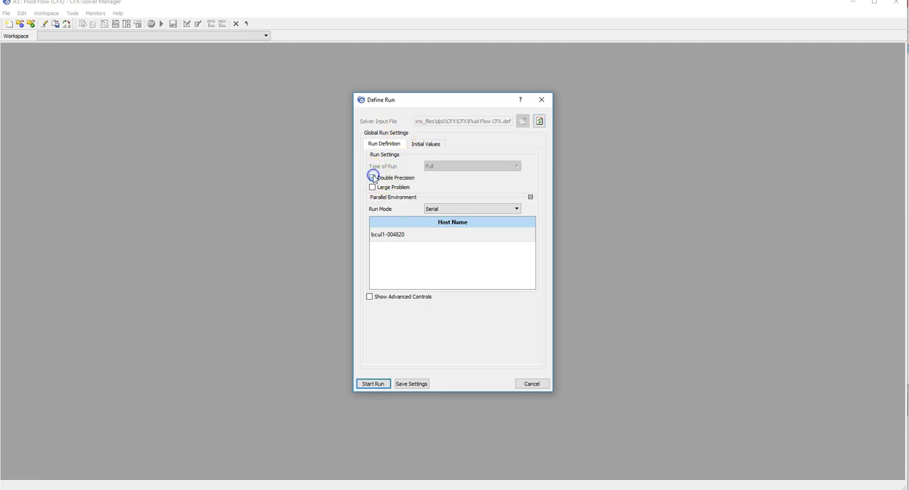
# Step: Start the solver run with Double Precision enabled
pyautogui.click(371, 178)
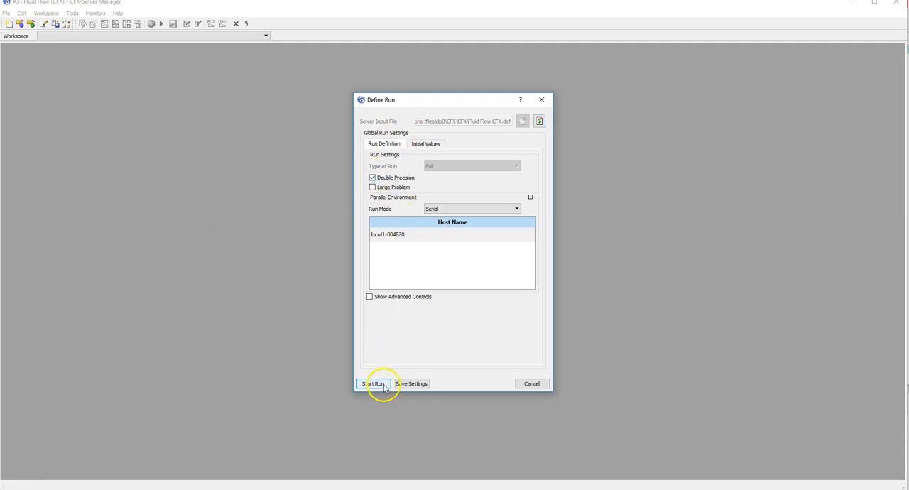
pyautogui.click(372, 383)
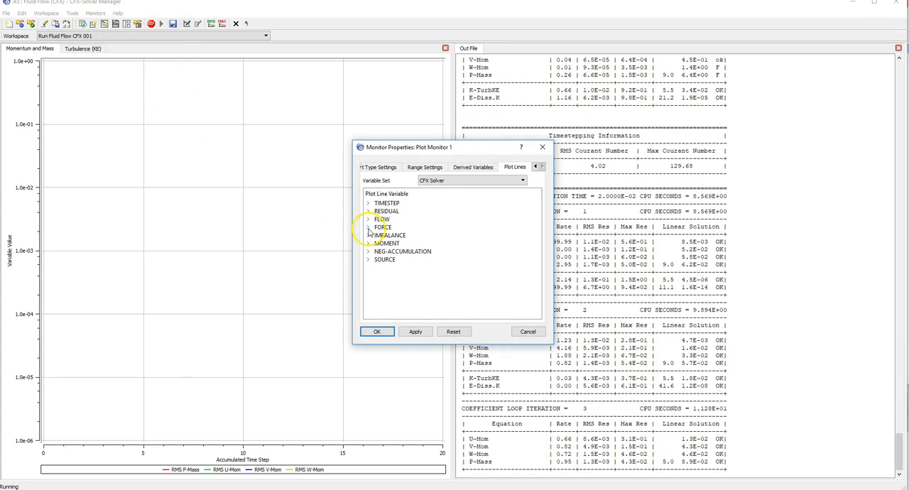
# Step: Create a monitor plotting the Normal Force on House X, Y, Z components
pyautogui.click(368, 227)
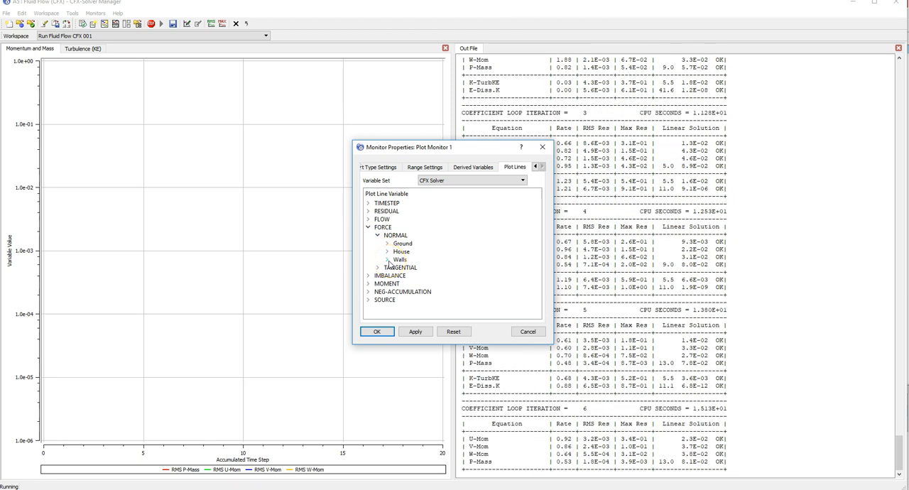
pyautogui.click(389, 252)
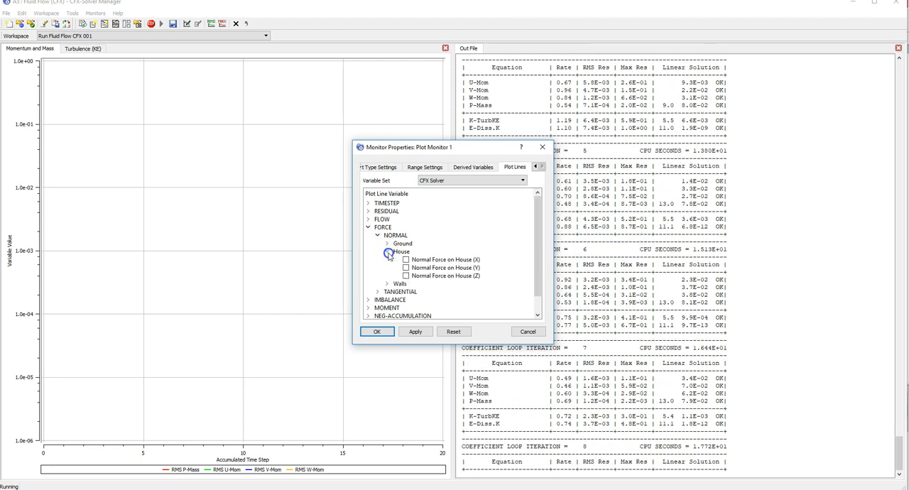
pyautogui.click(403, 259)
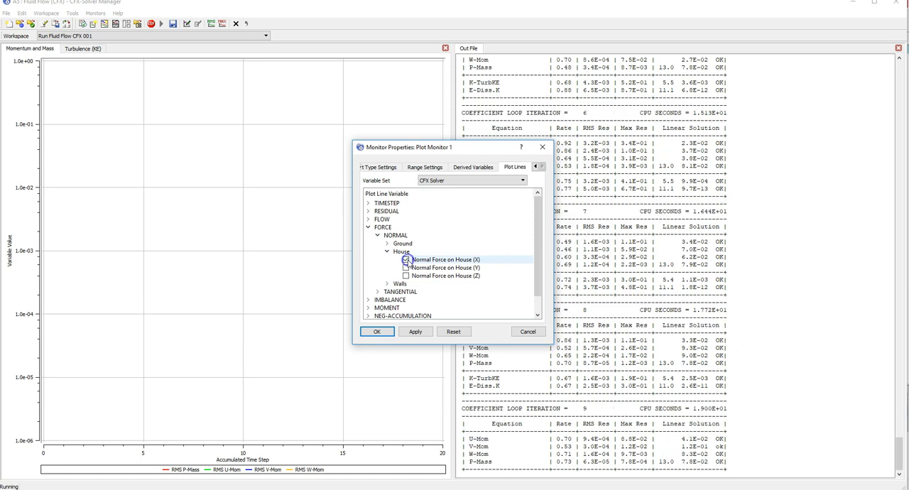
pyautogui.click(403, 267)
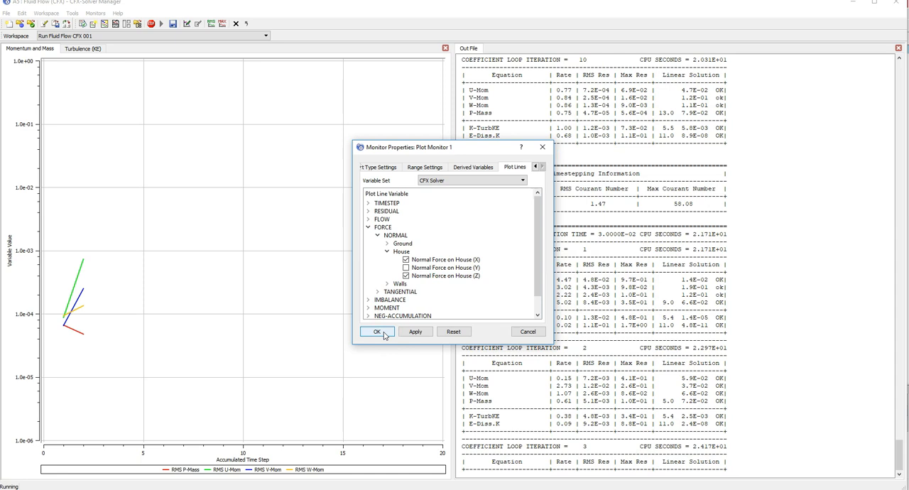
pyautogui.click(377, 333)
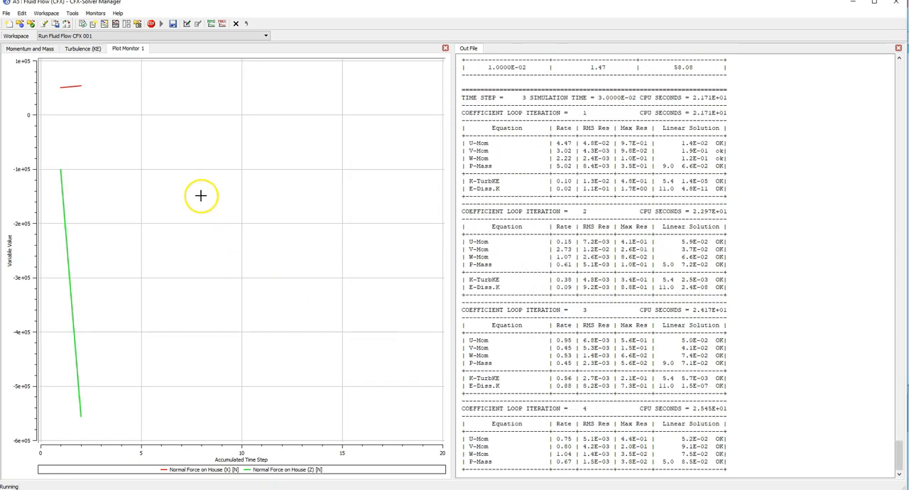
# Step: Set Plot Monitor 1's vertical axis to a manual scale from -50000 to 50000
pyautogui.rightClick(202, 195)
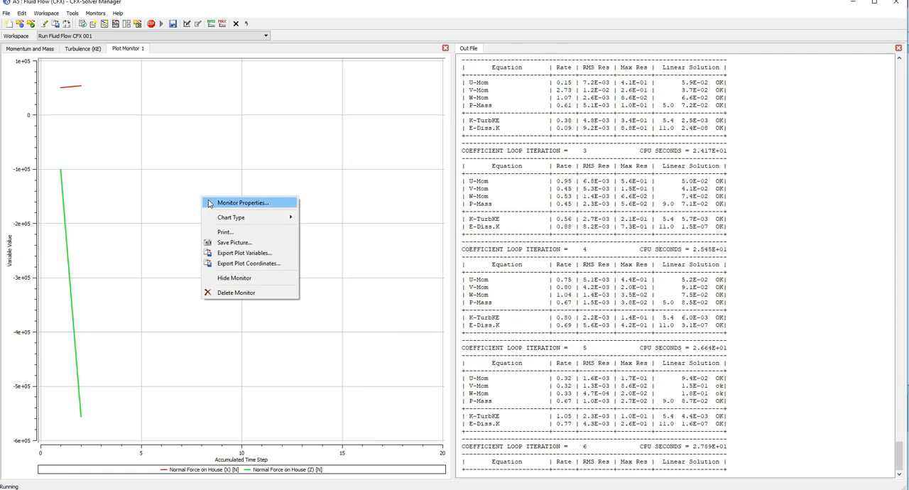
pyautogui.click(249, 201)
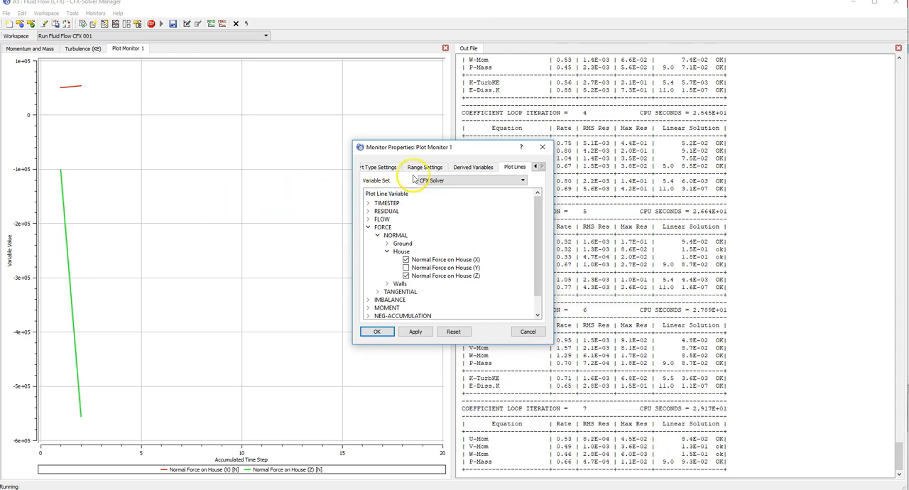
pyautogui.click(423, 168)
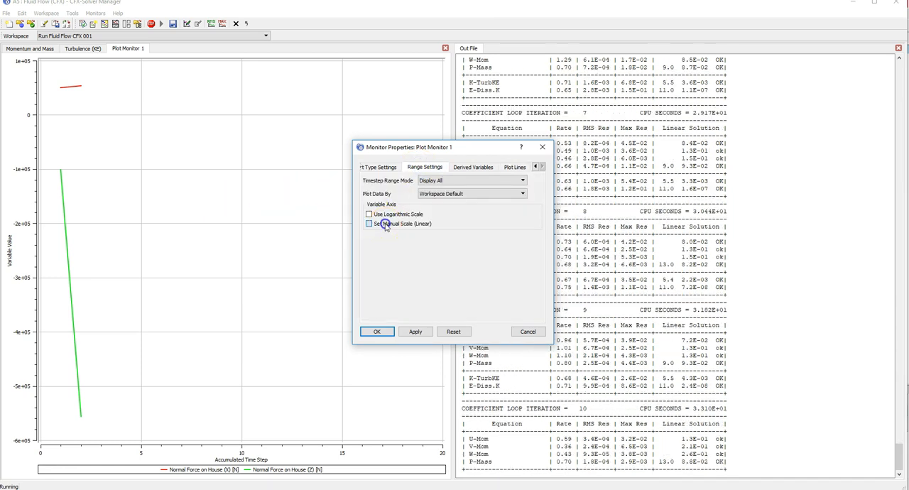
pyautogui.click(368, 223)
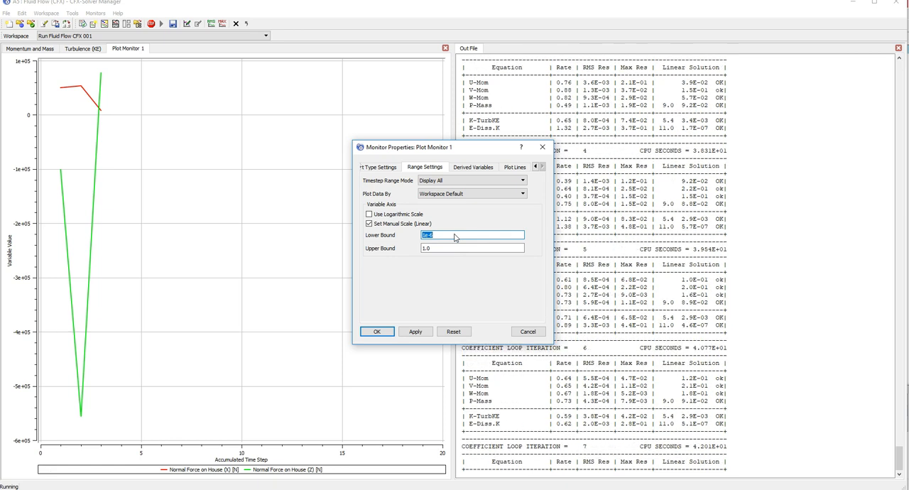
pyautogui.scroll(-3)
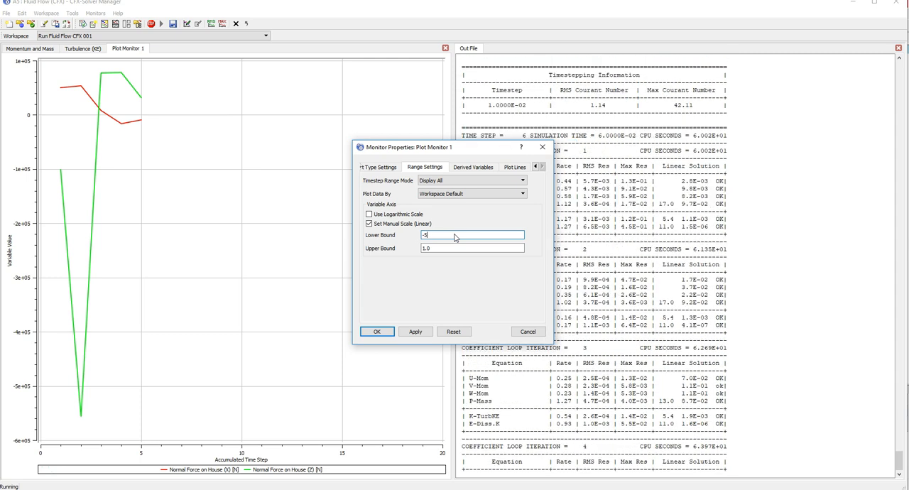
pyautogui.write('-50000')
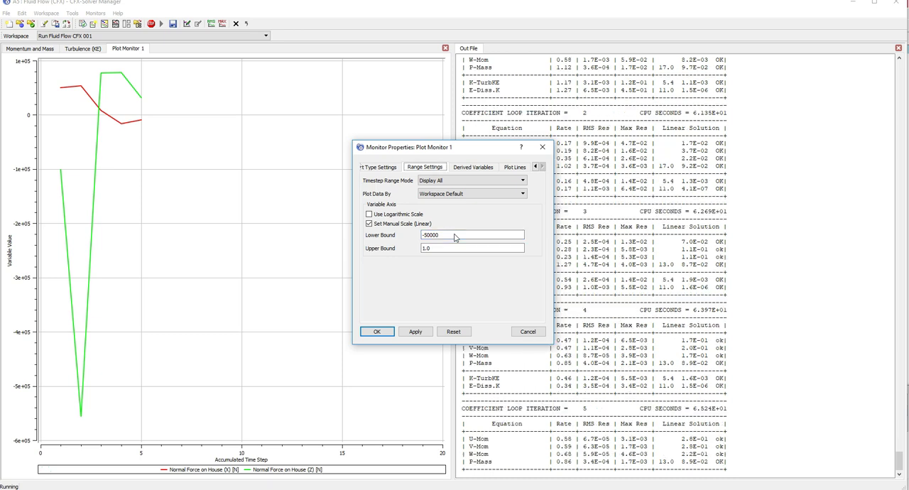
pyautogui.click(460, 247)
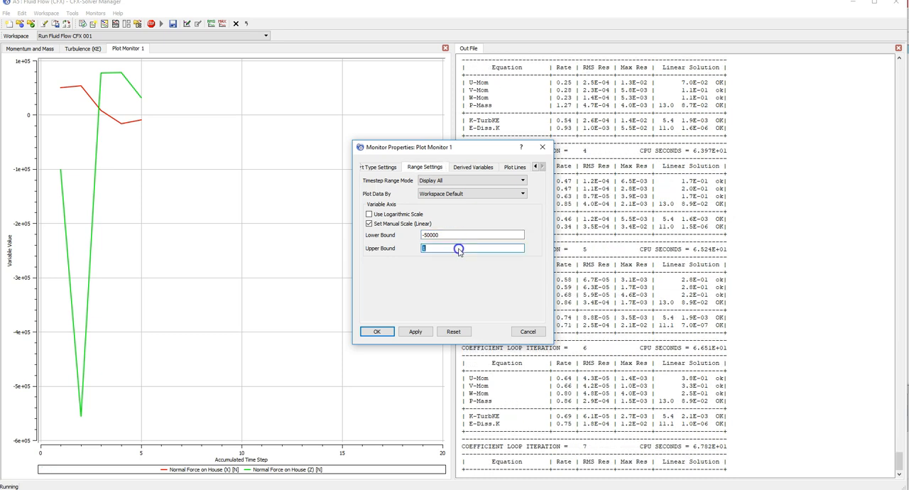
pyautogui.write('50000')
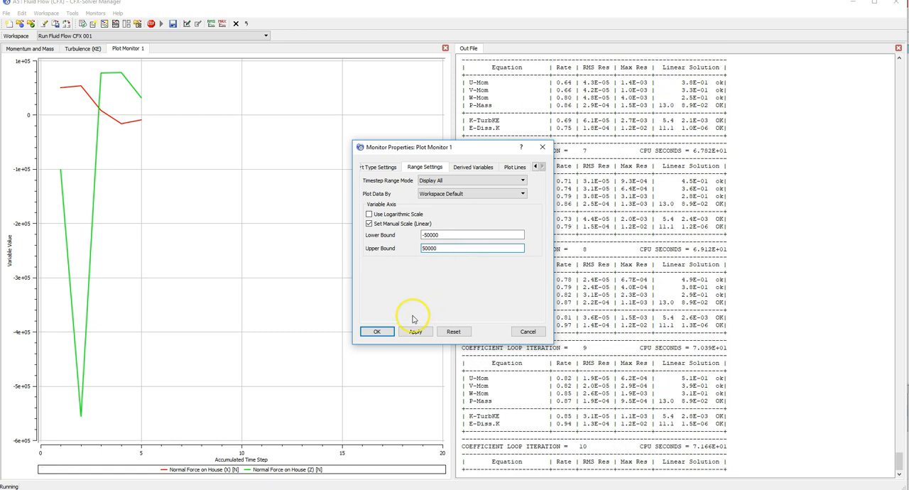
pyautogui.click(378, 332)
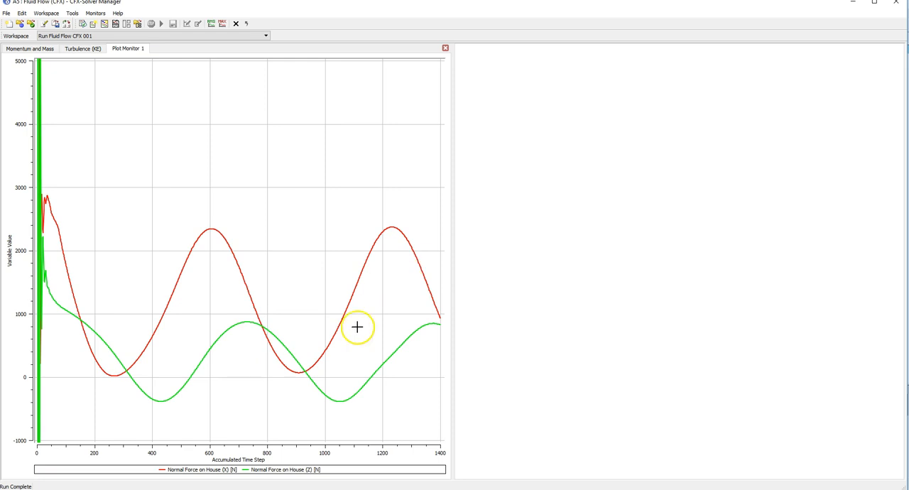
pyautogui.moveTo(340, 386)
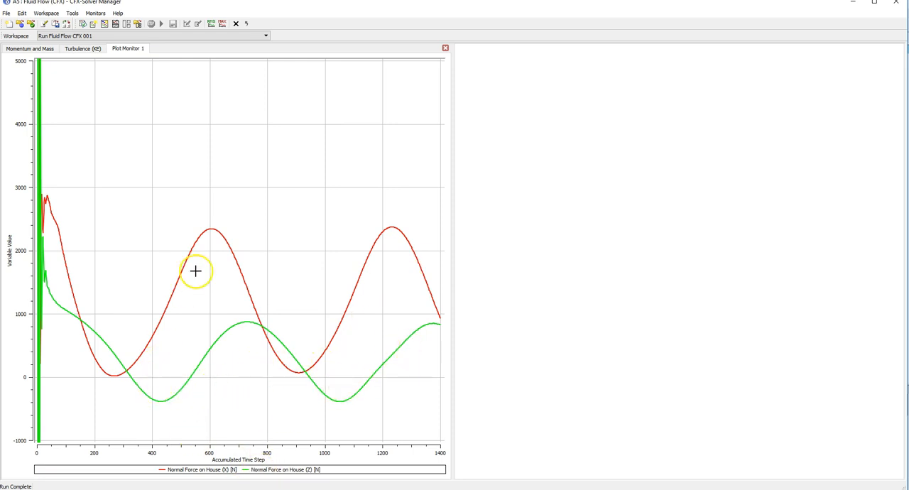
pyautogui.moveTo(434, 324)
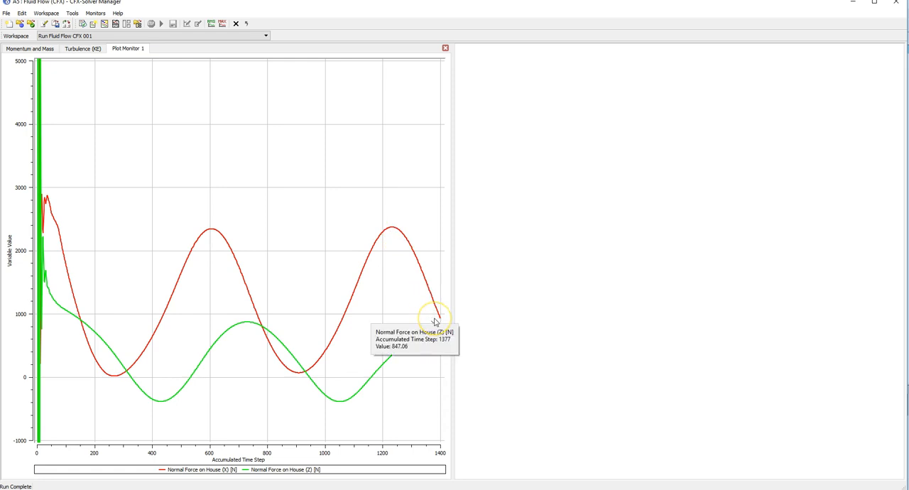
pyautogui.moveTo(738, 8)
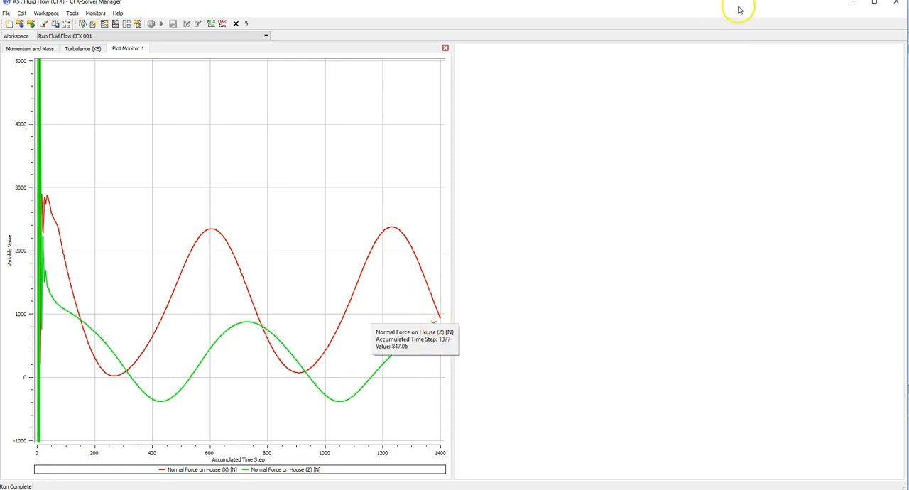
pyautogui.moveTo(898, 4)
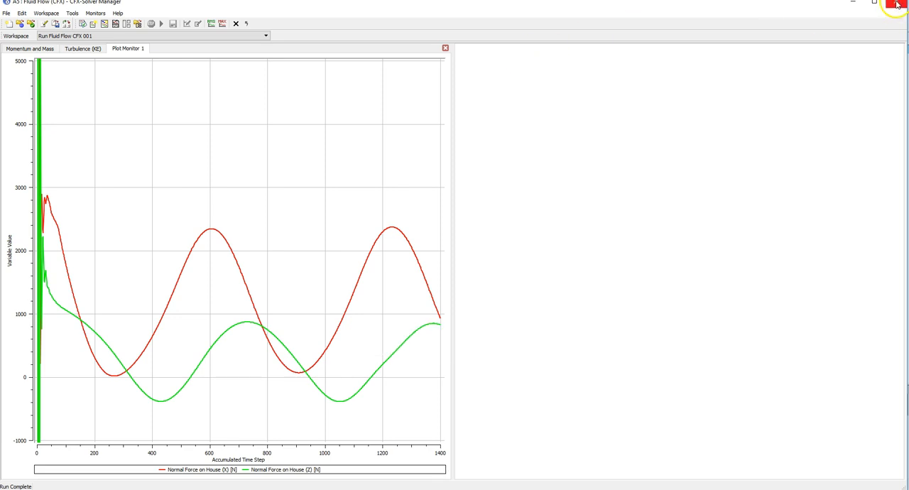
# Step: Close CFX-Solver Manager and launch CFD-Post from the Results cell
pyautogui.click(897, 3)
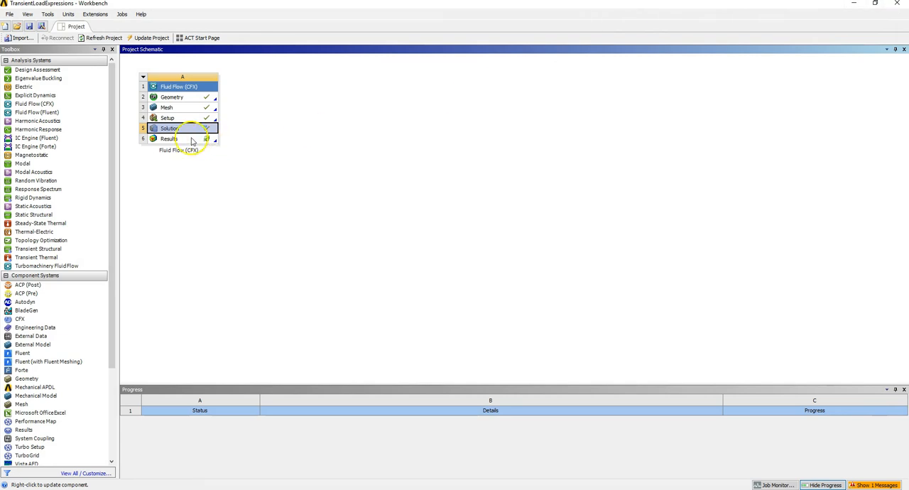
pyautogui.doubleClick(169, 138)
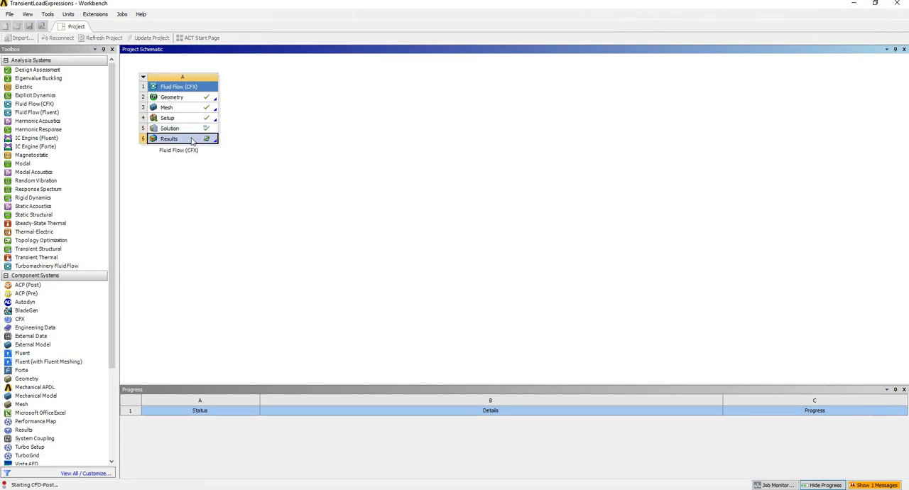
pyautogui.doubleClick(169, 138)
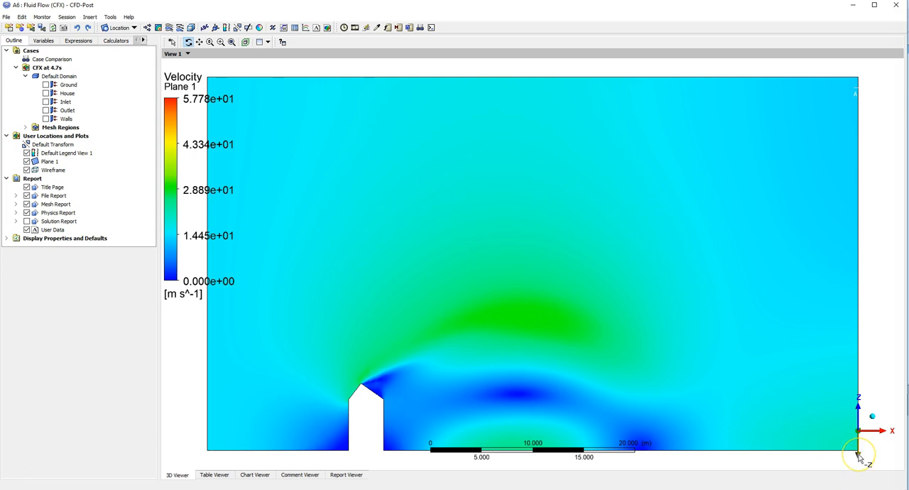
pyautogui.moveTo(860, 457)
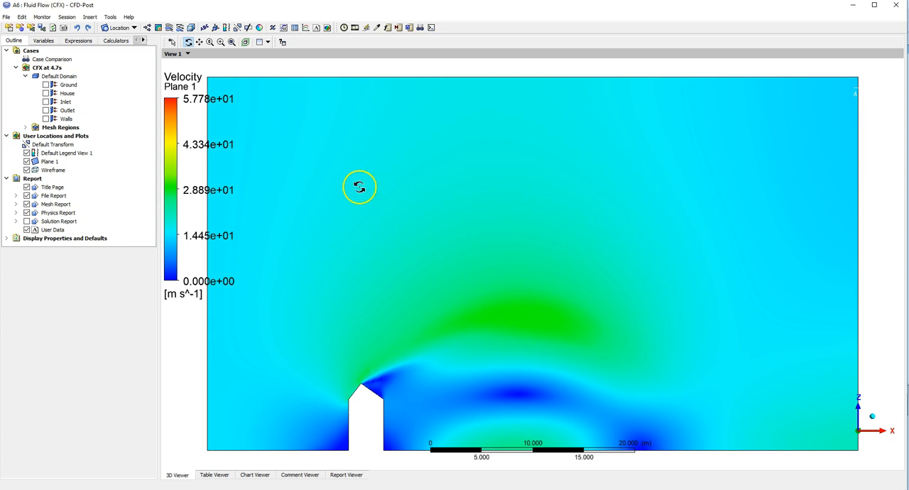
pyautogui.moveTo(355, 27)
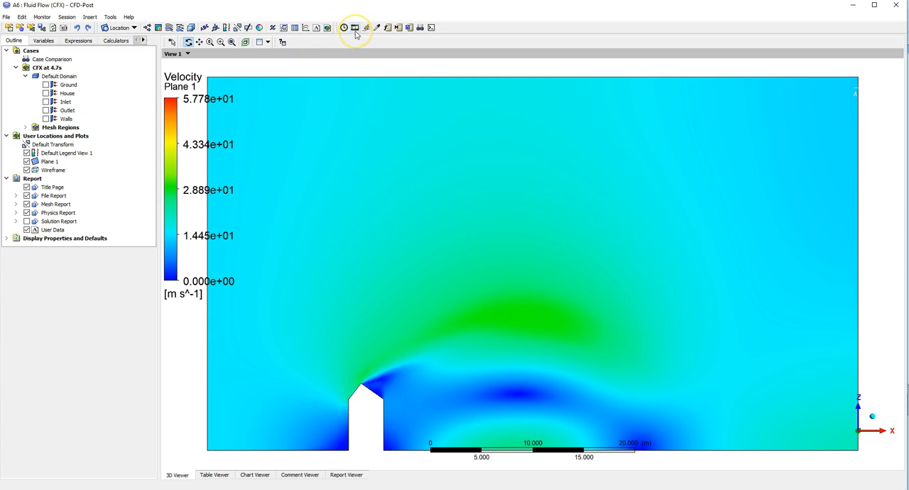
pyautogui.moveTo(355, 27)
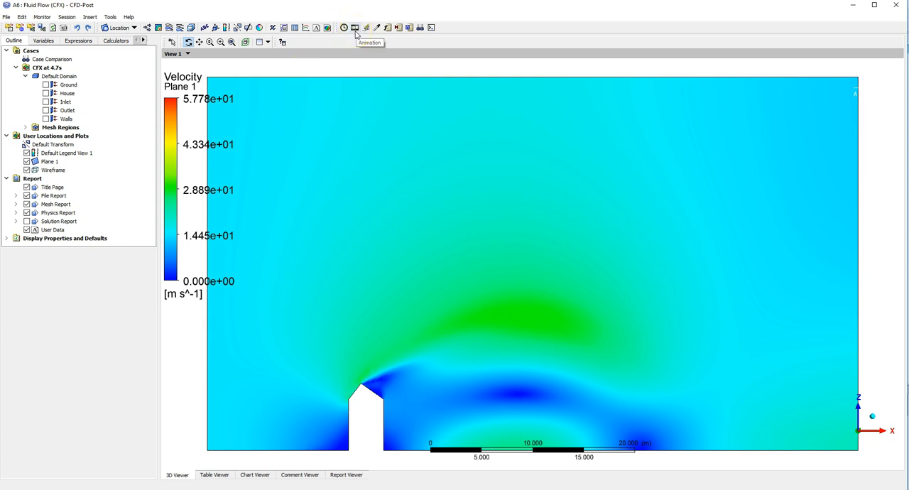
# Step: Switch to Timestep Animation and rewind to the first timestep
pyautogui.click(352, 23)
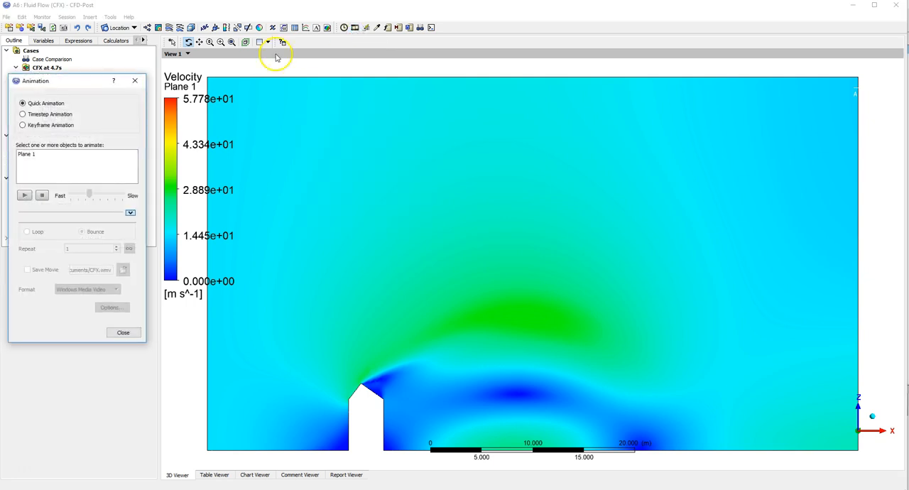
pyautogui.click(22, 113)
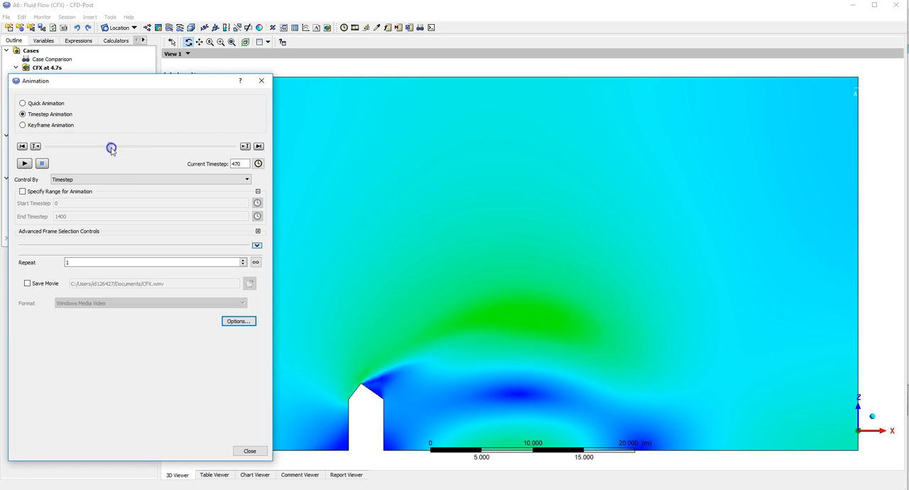
pyautogui.click(37, 148)
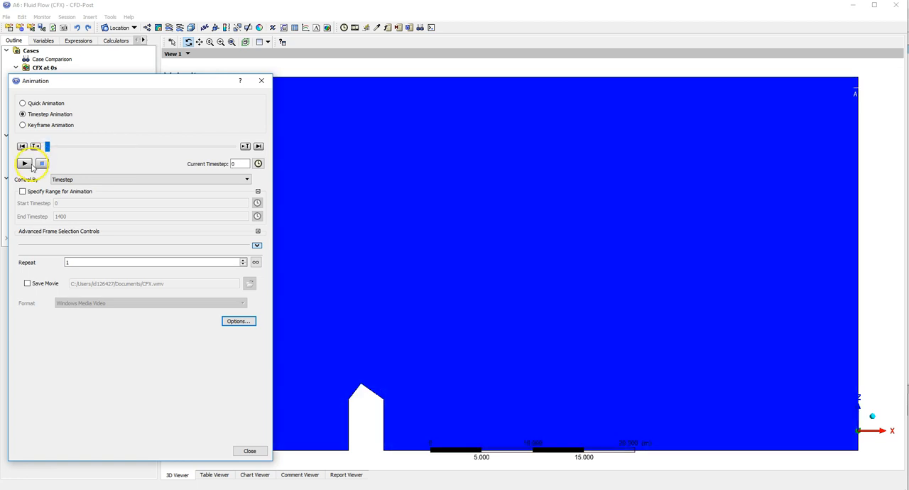
# Step: Play the timestep animation of the Plane 1 velocity contour through the transient run
pyautogui.click(24, 165)
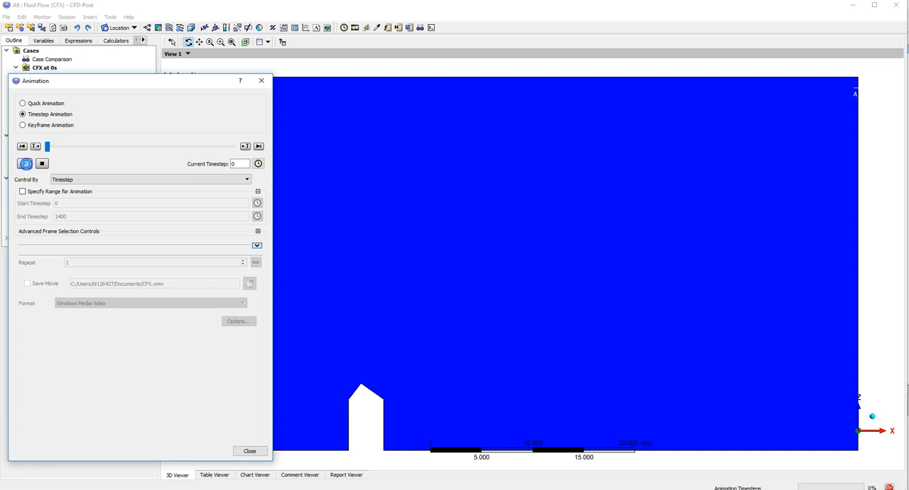
pyautogui.click(22, 162)
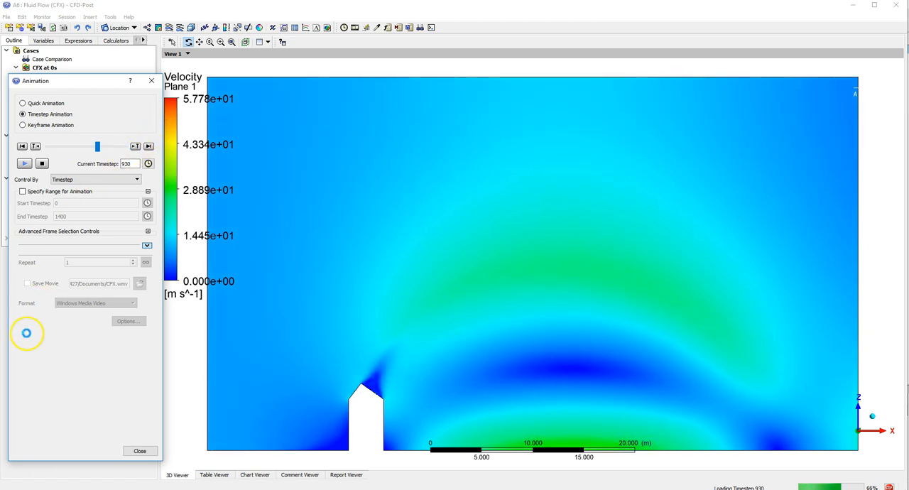
pyautogui.click(22, 164)
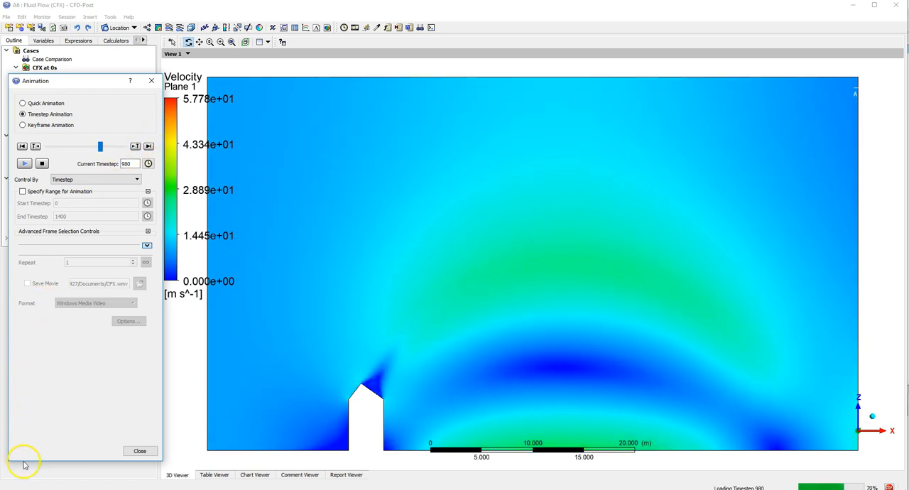
pyautogui.click(22, 163)
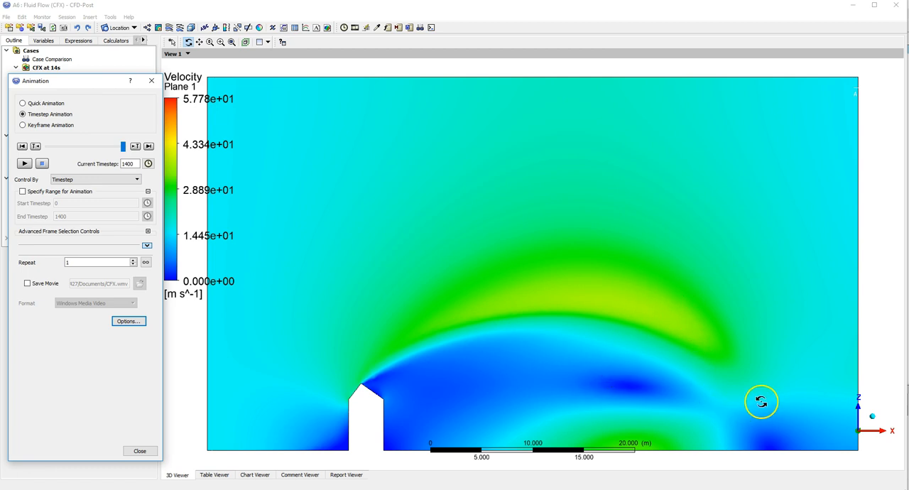
pyautogui.moveTo(693, 431)
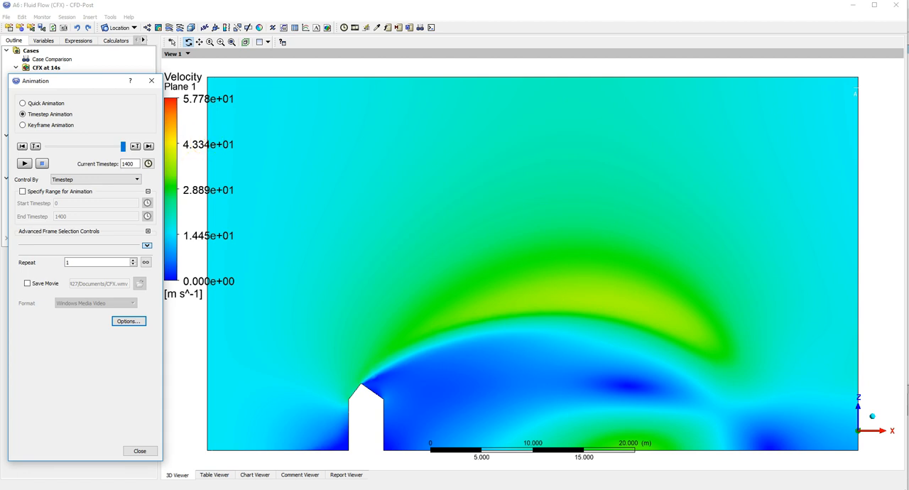
pyautogui.moveTo(25, 338)
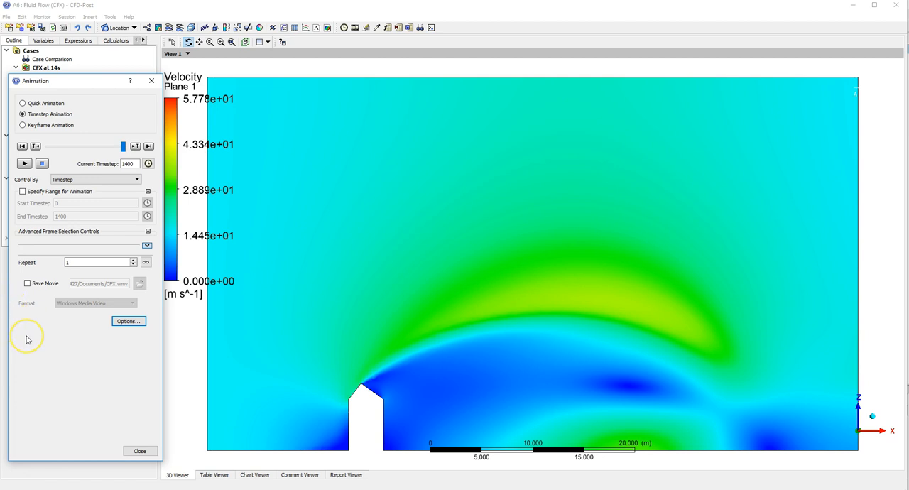
pyautogui.moveTo(28, 480)
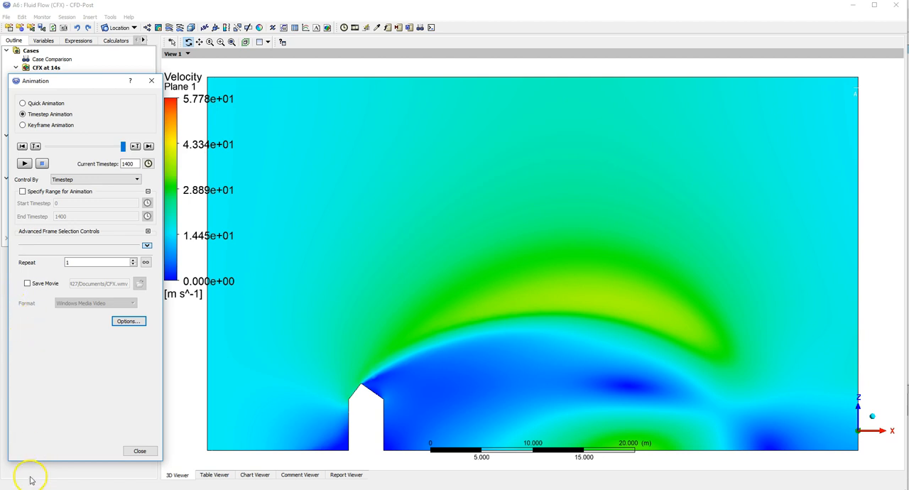
pyautogui.moveTo(24, 474)
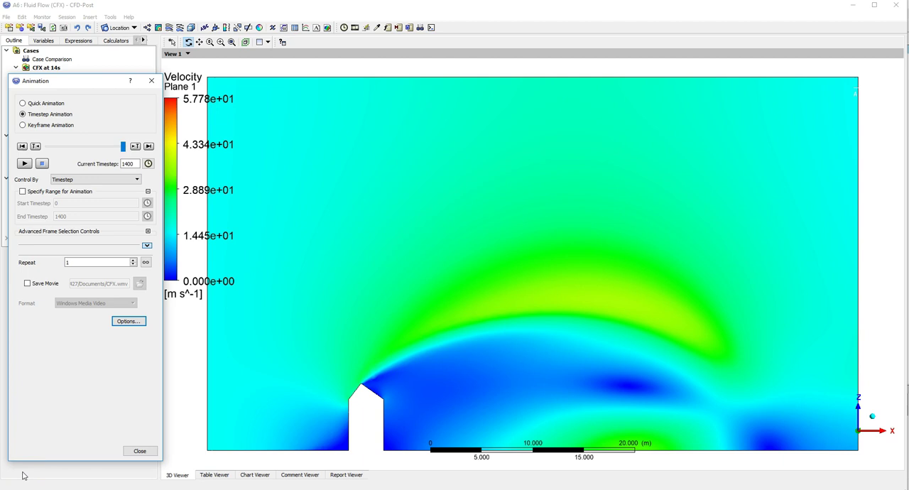